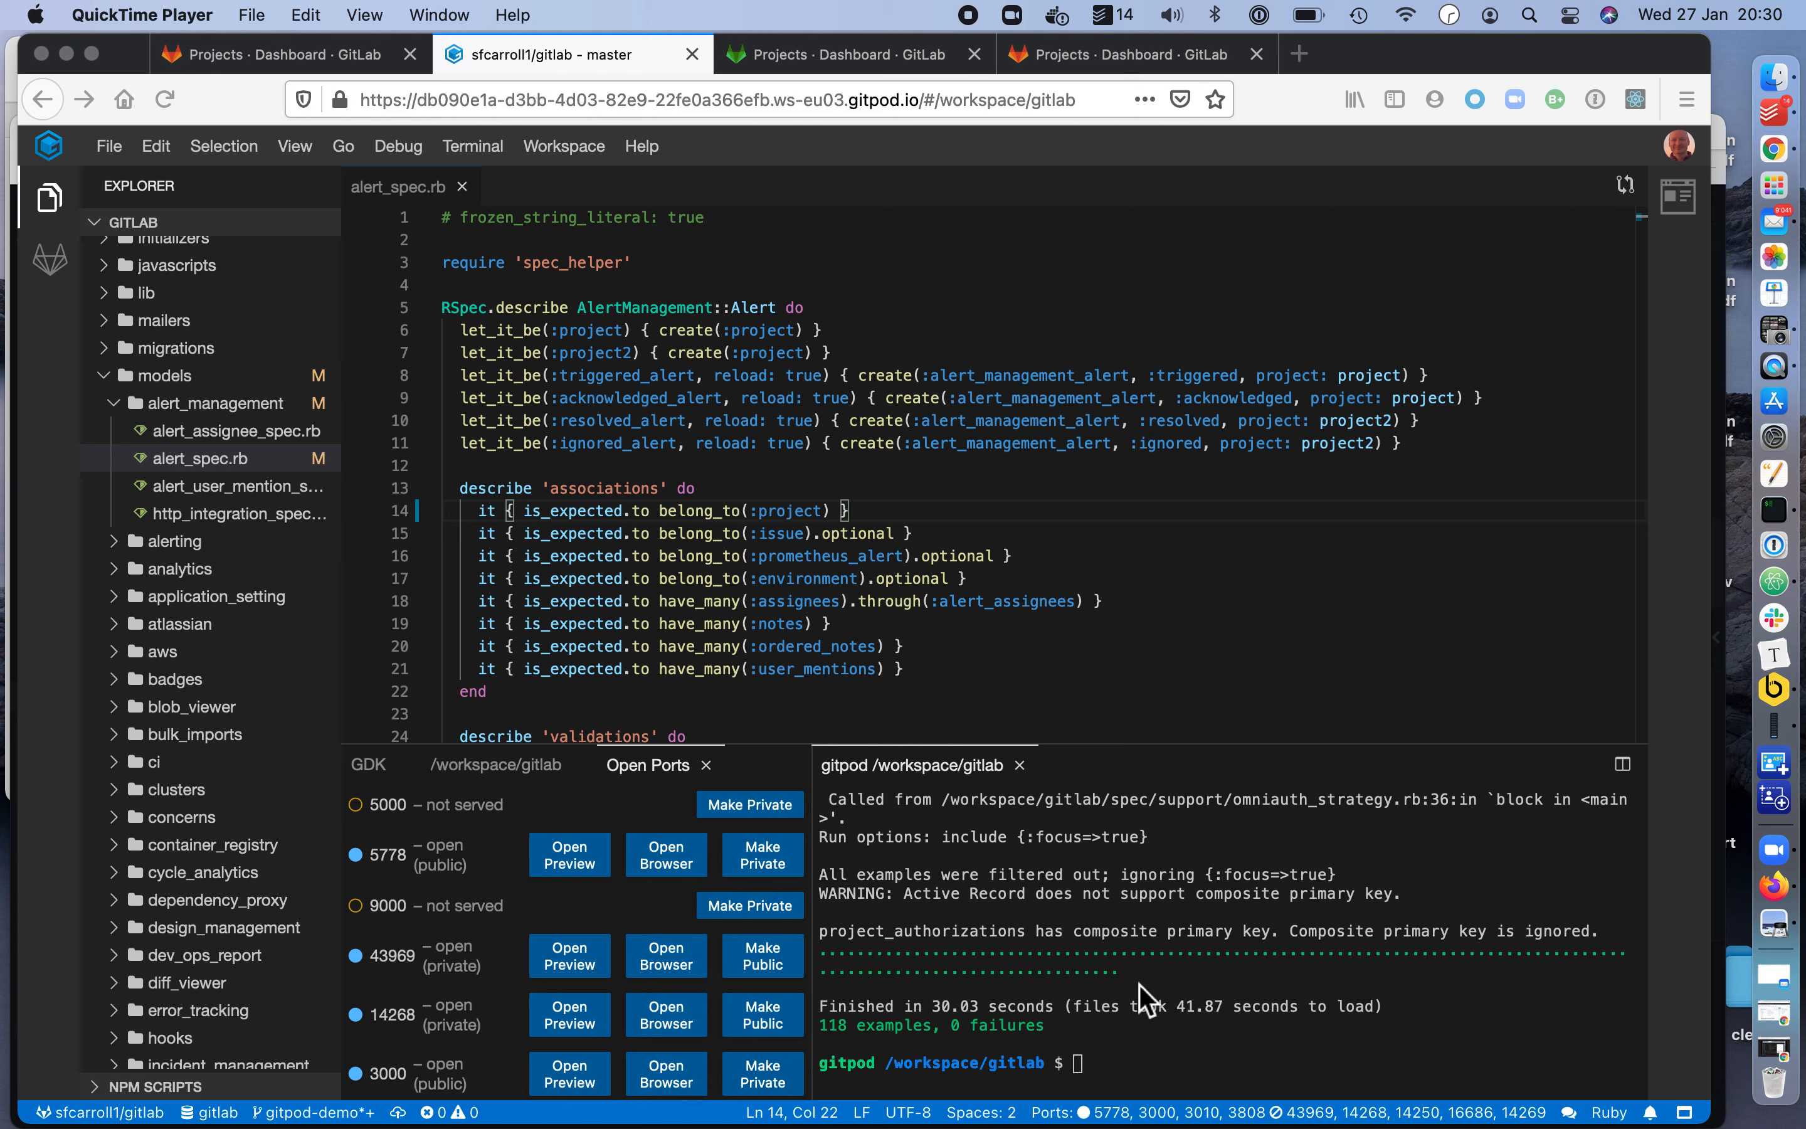
{"action": "mouse_move", "coordinate": [1219, 853]}
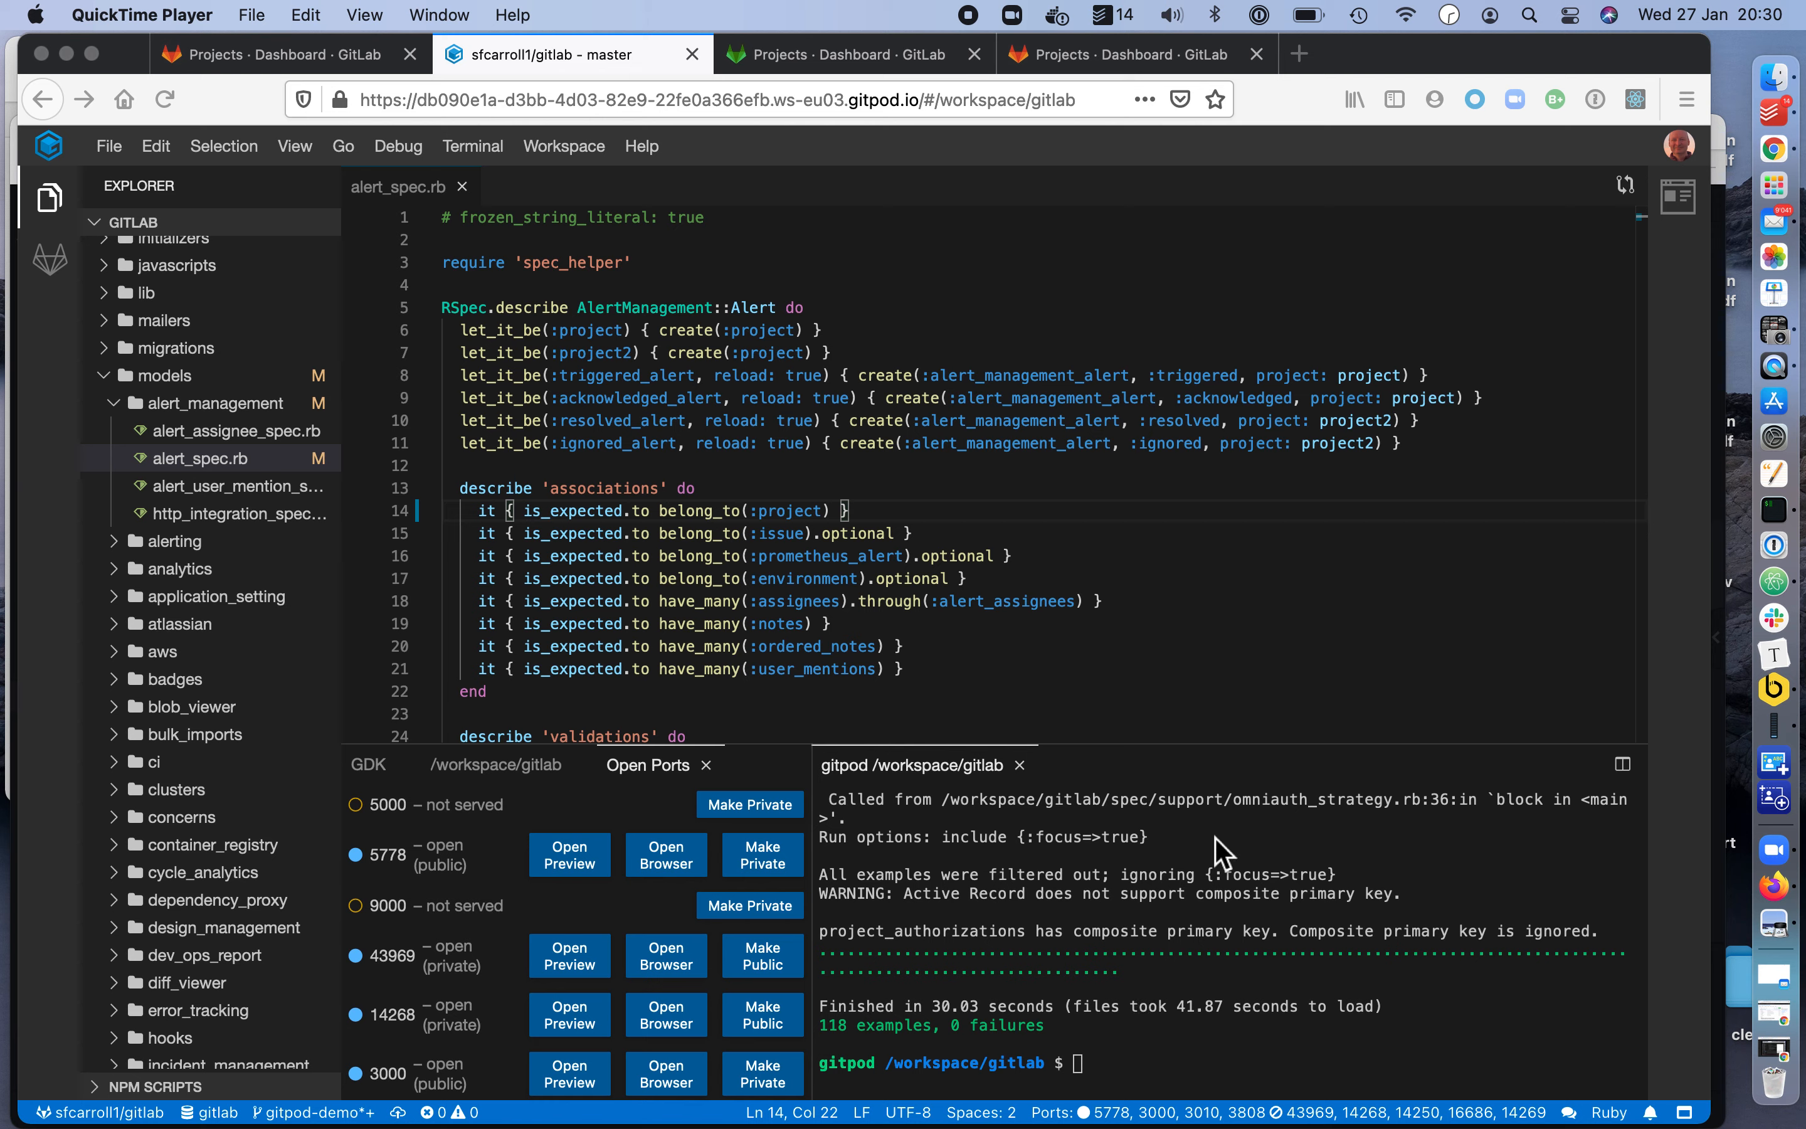
{"action": "mouse_move", "coordinate": [662, 360]}
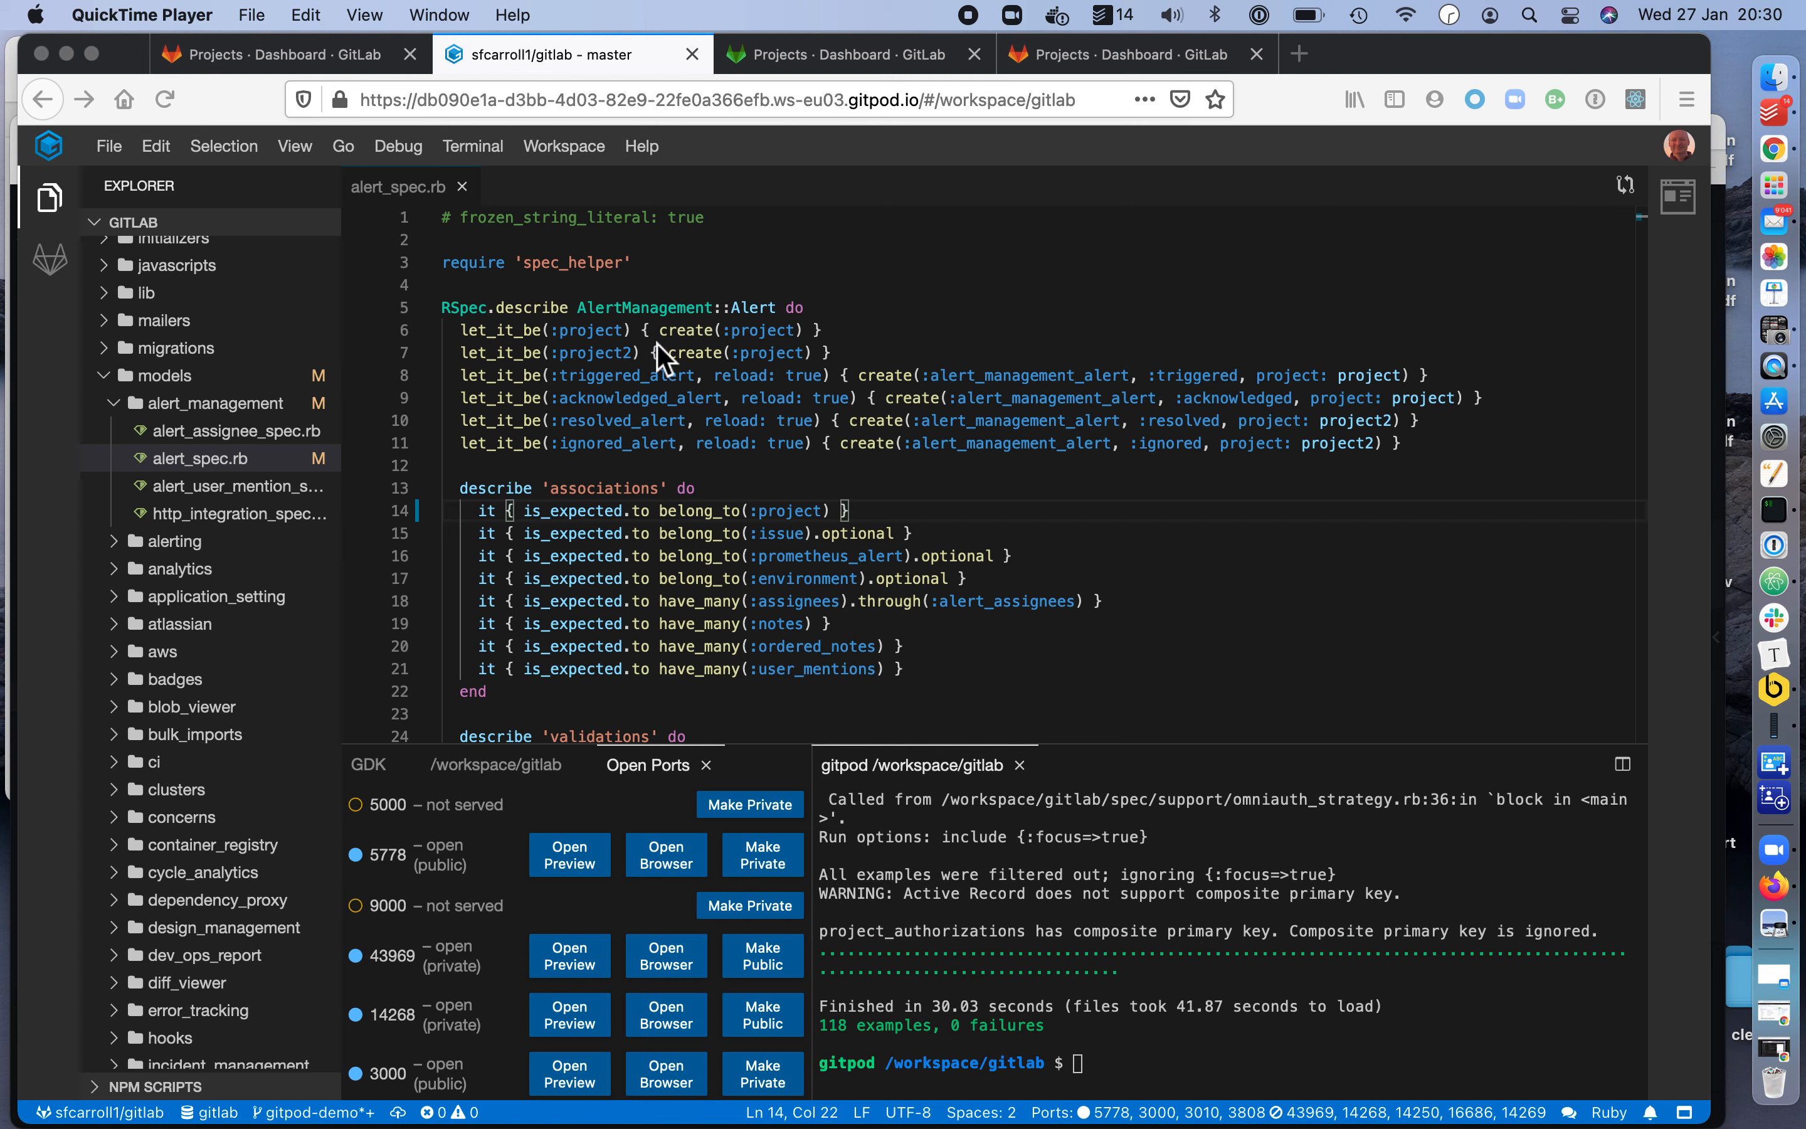
{"action": "mouse_move", "coordinate": [297, 459]}
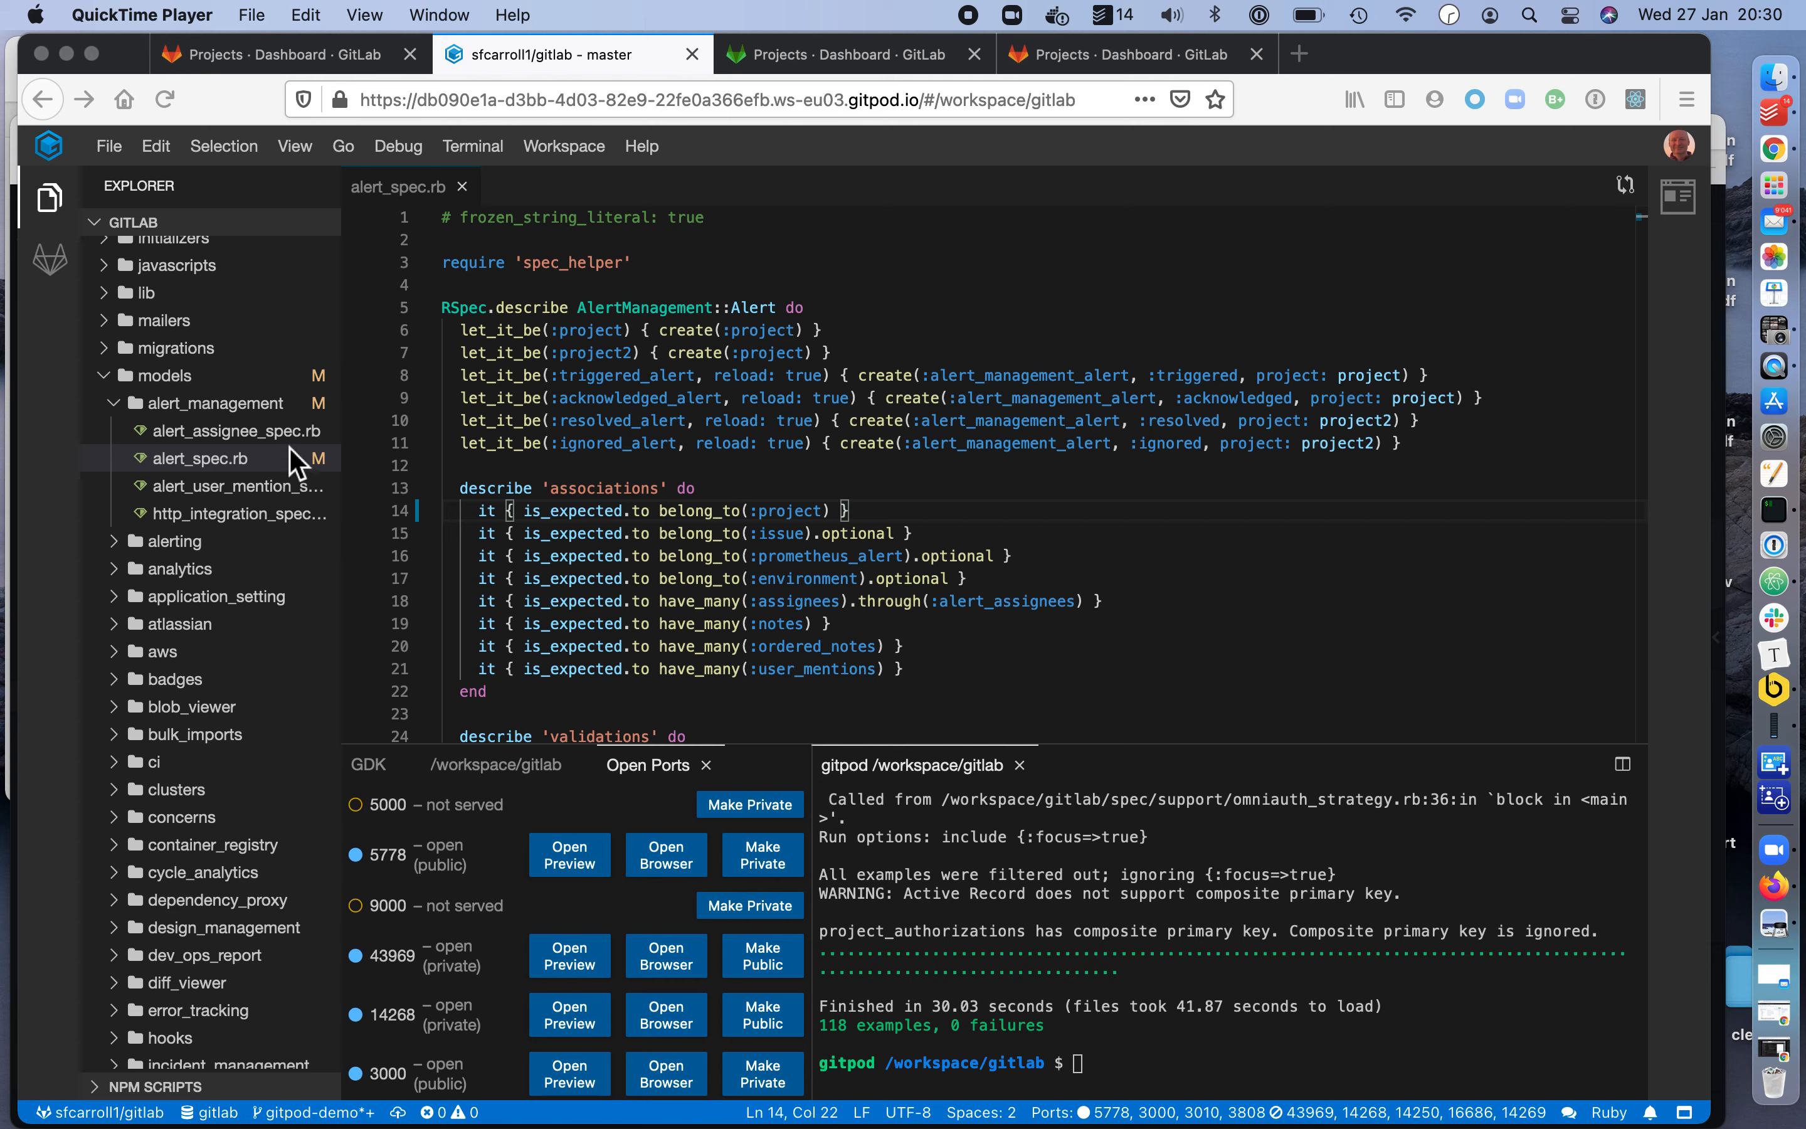
{"action": "mouse_move", "coordinate": [1159, 932]}
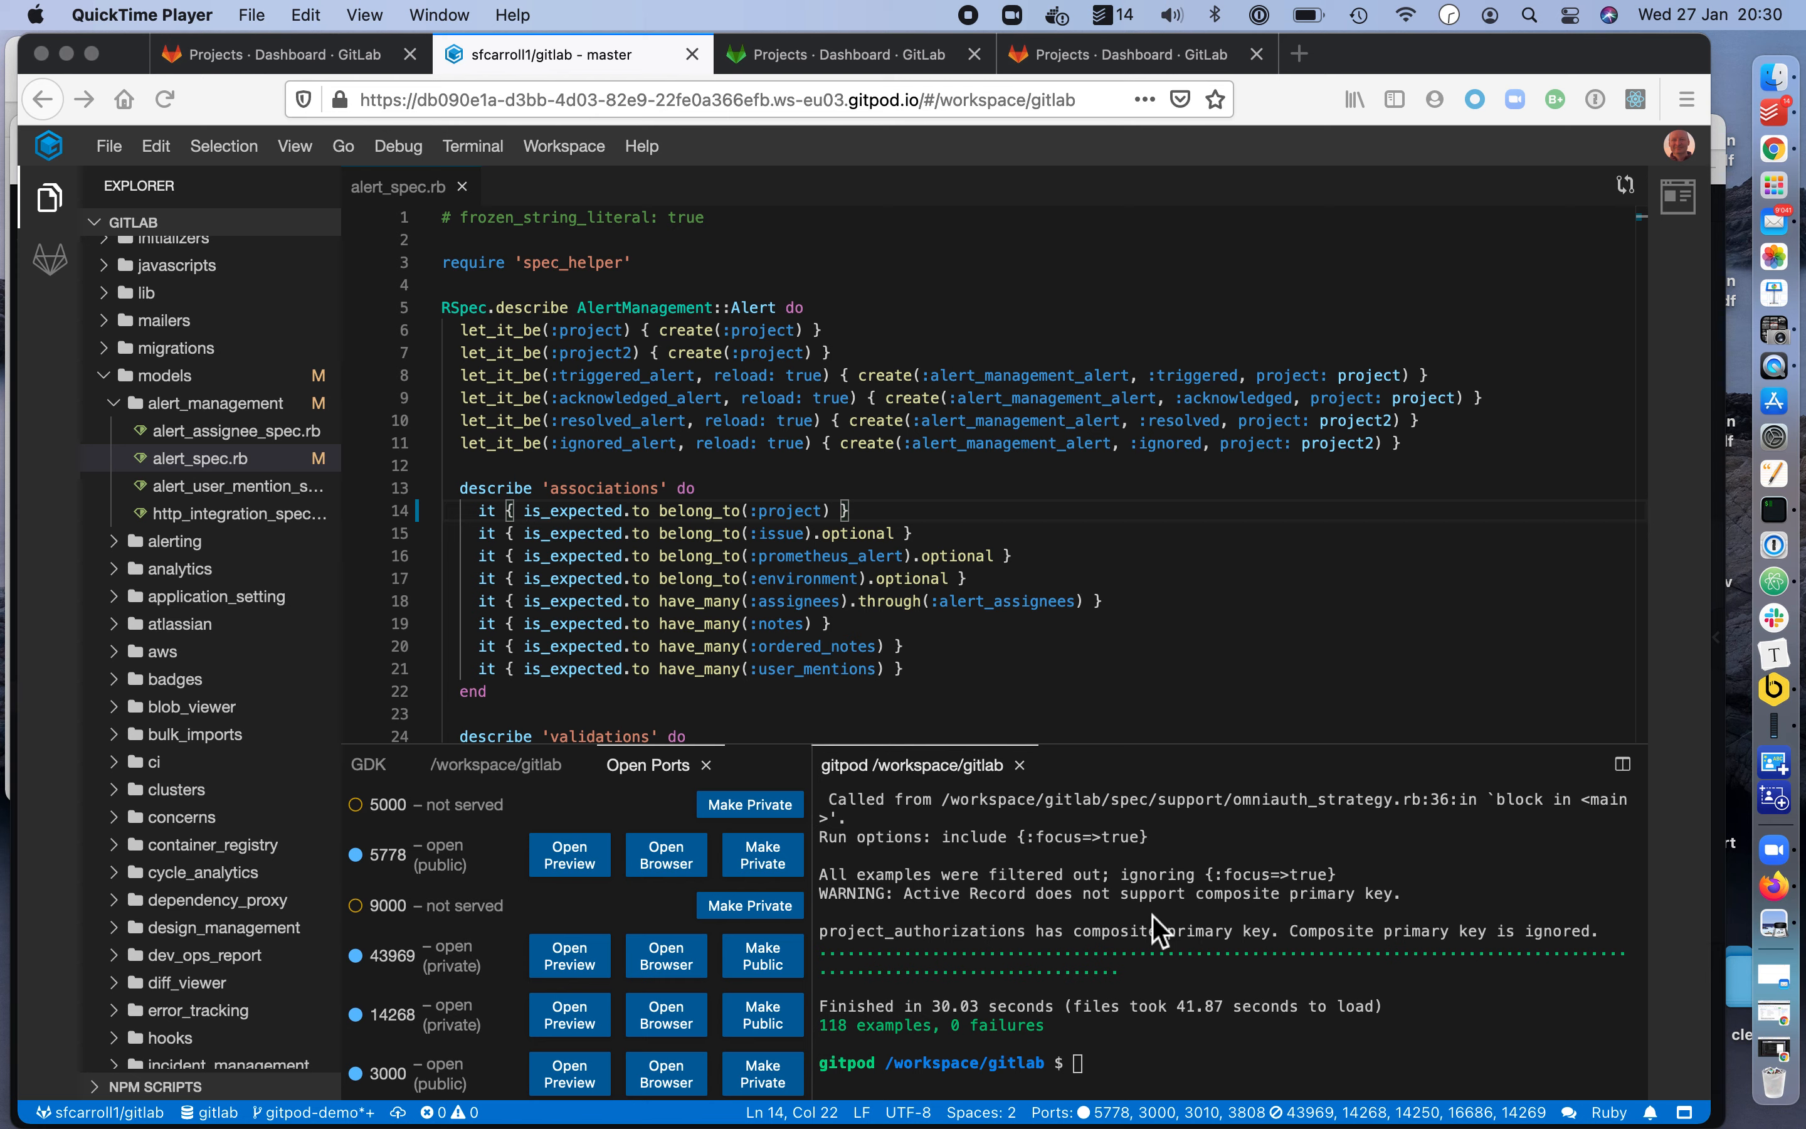
{"action": "mouse_move", "coordinate": [1503, 985]}
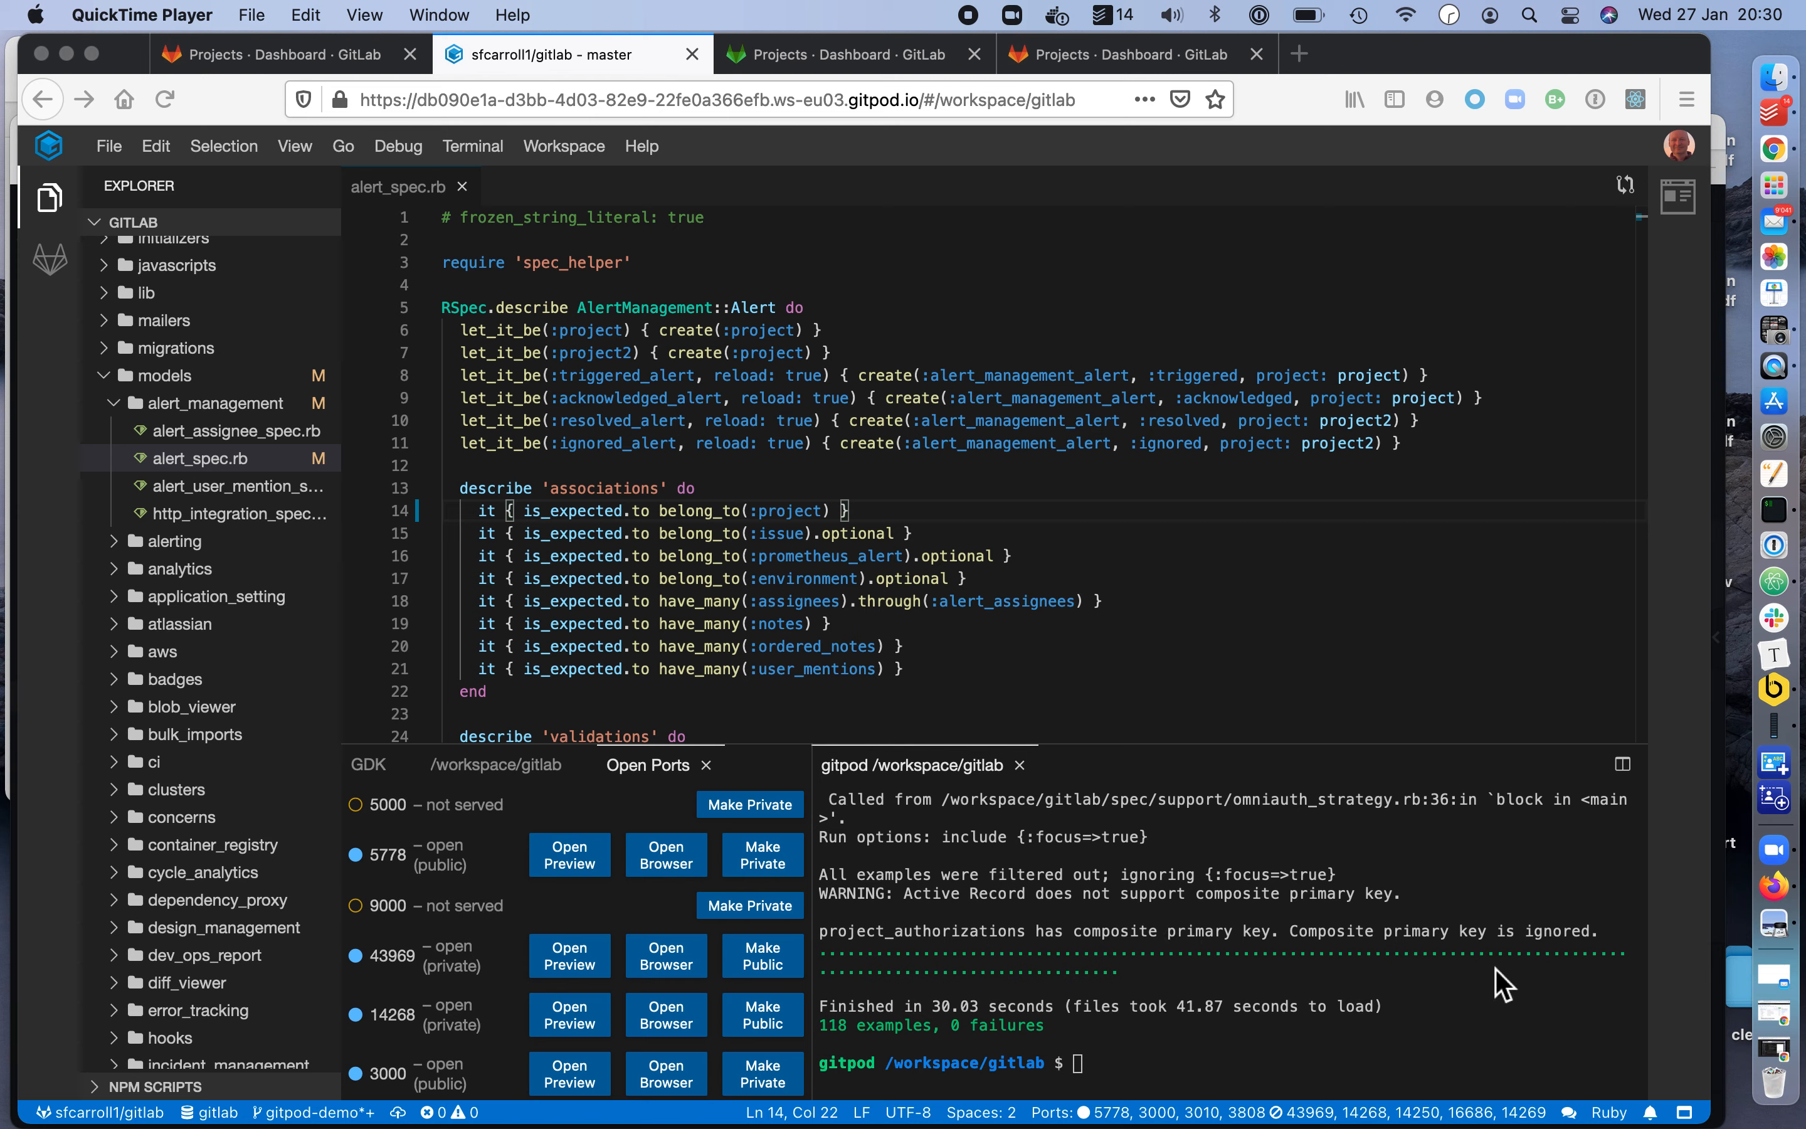
{"action": "mouse_move", "coordinate": [1249, 860]}
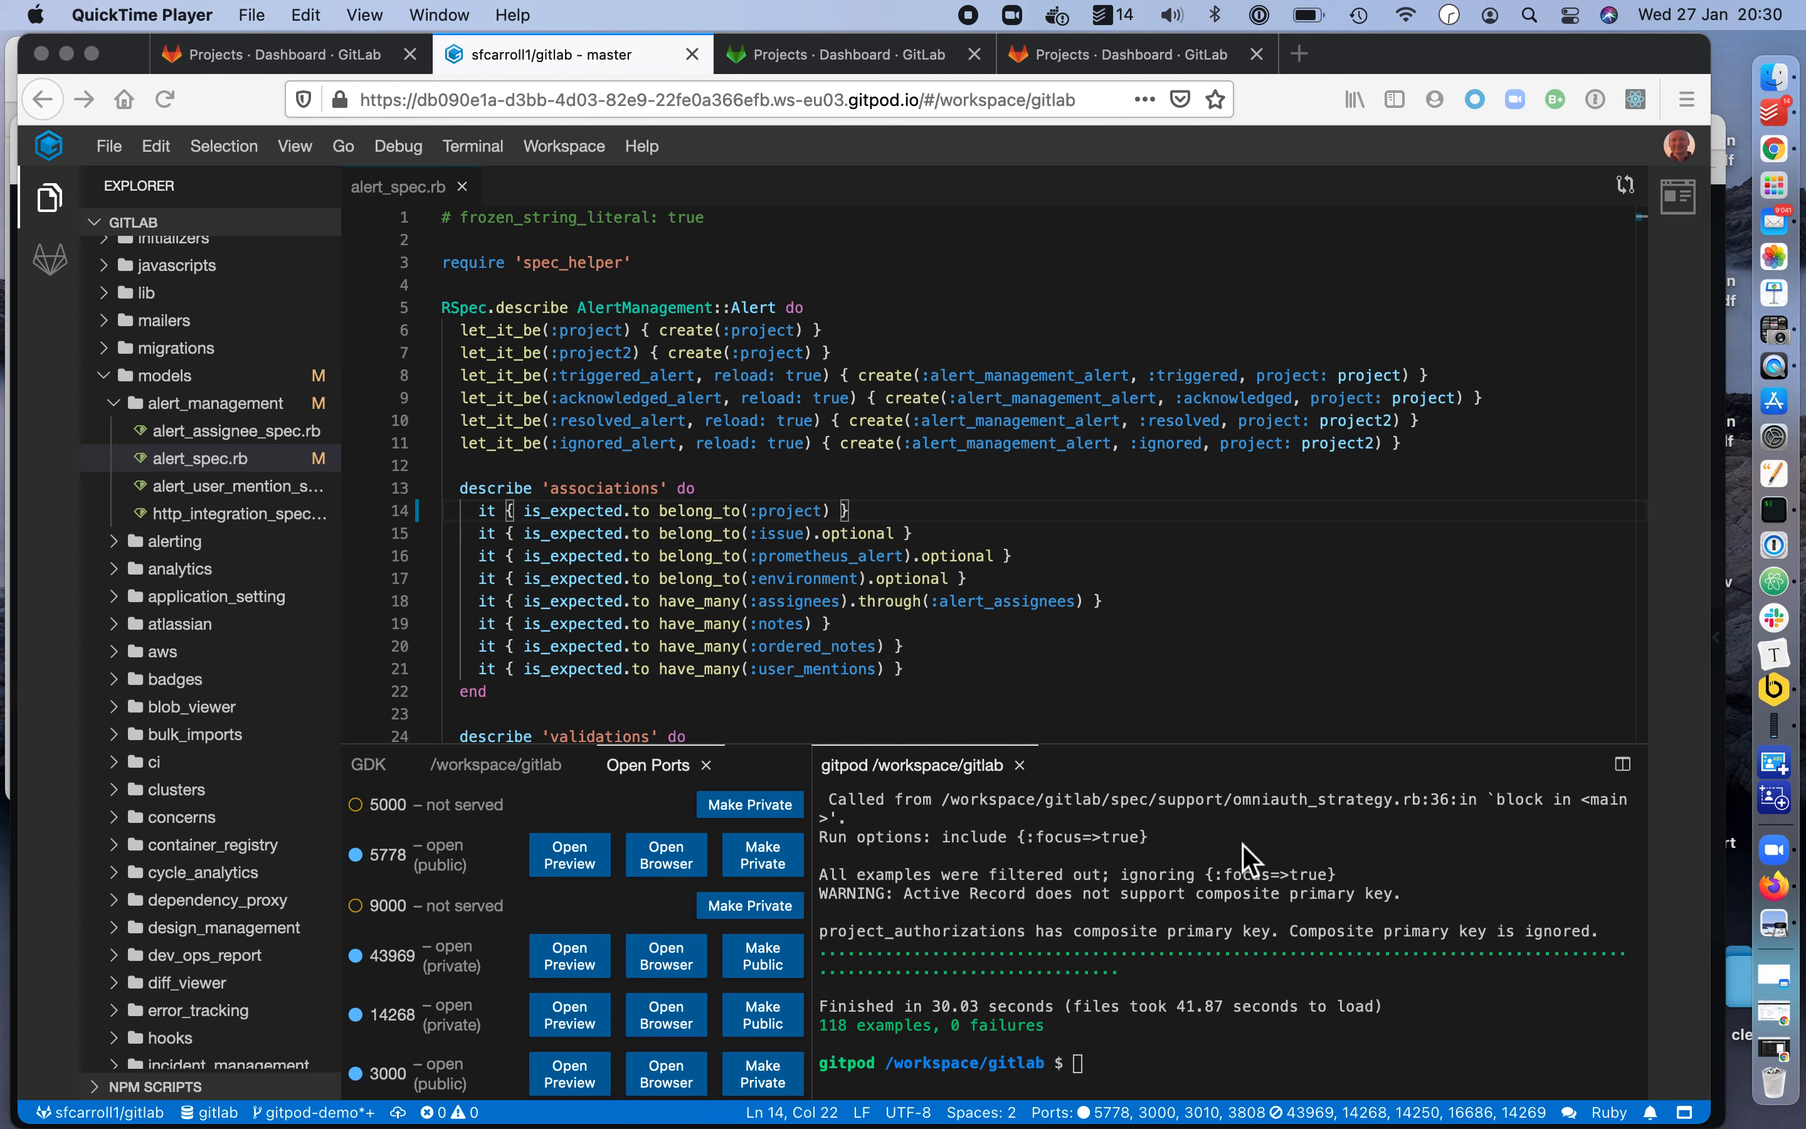
List local branches with git branch, then create and check out branch gitpod-demo2.
{"action": "scroll", "scroll_direction": "down", "scroll_amount": 3}
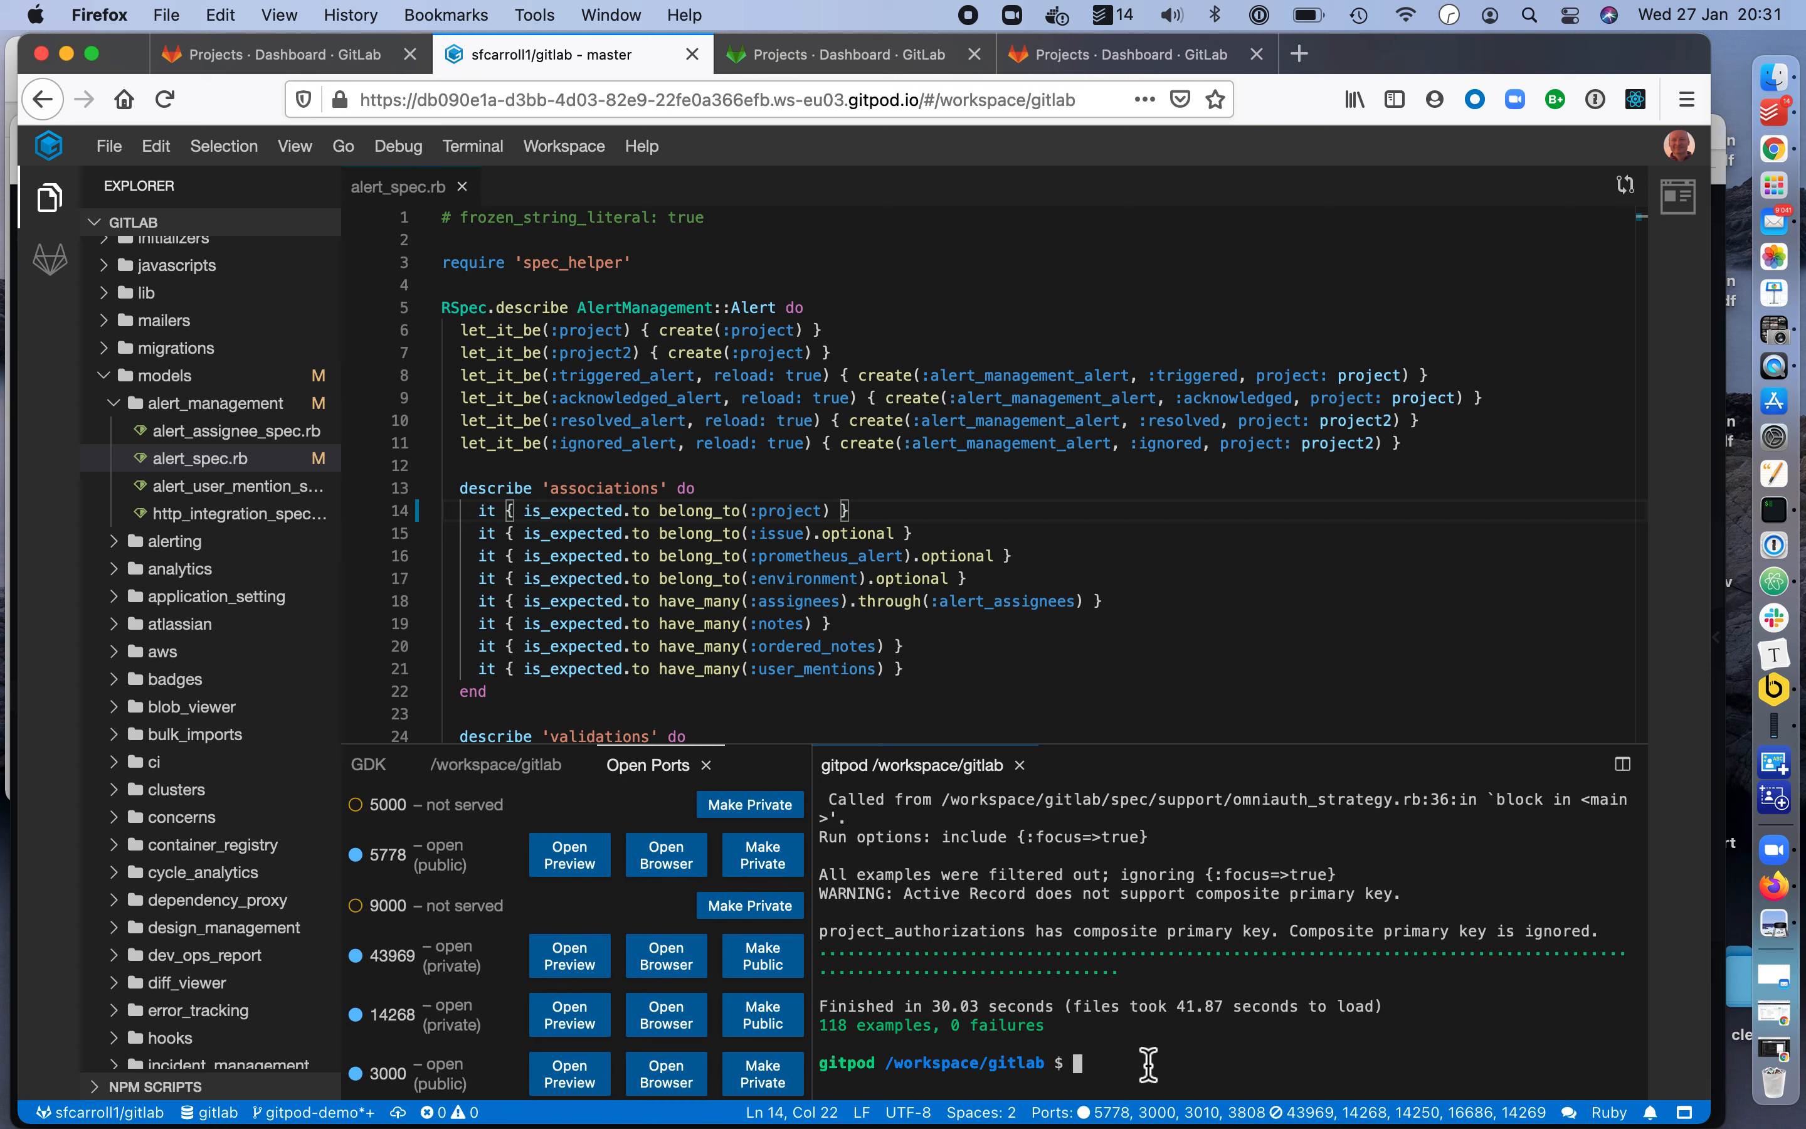
{"action": "type", "text": "git branch"}
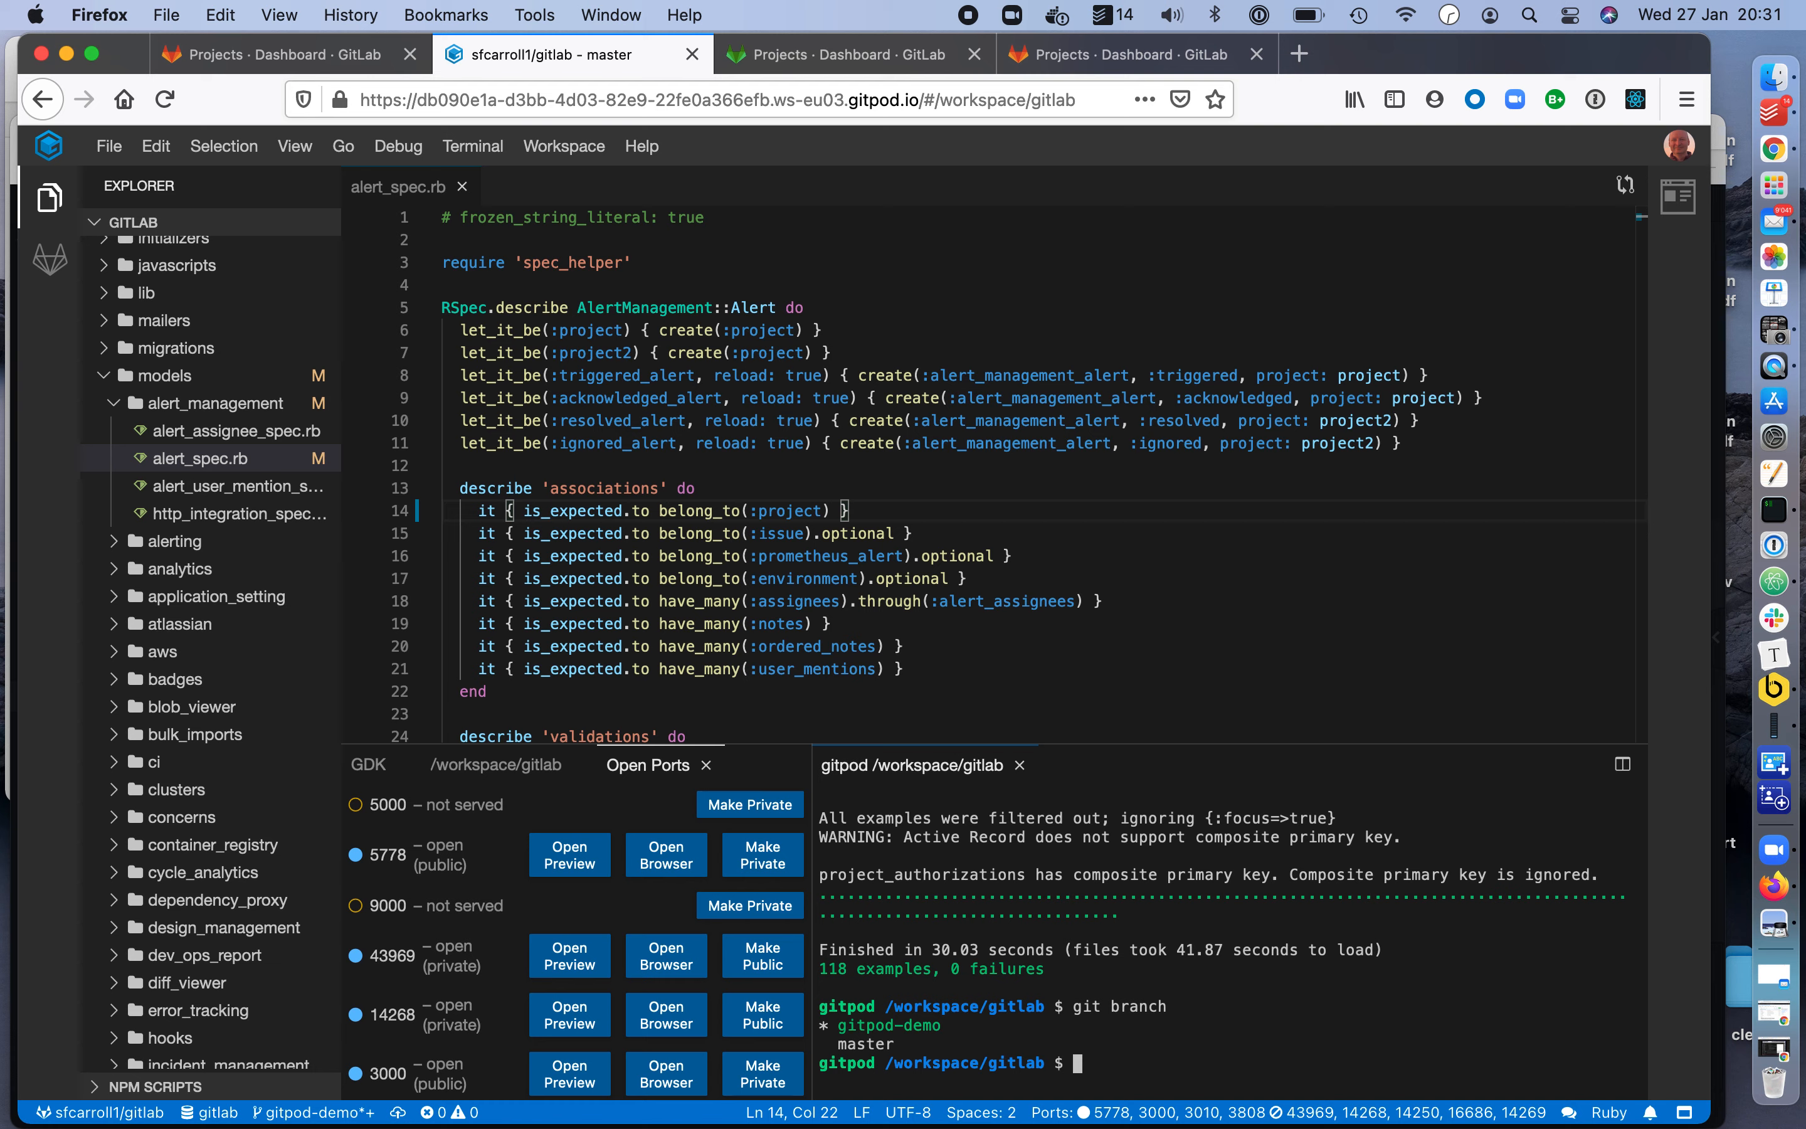
{"action": "type", "text": "git"}
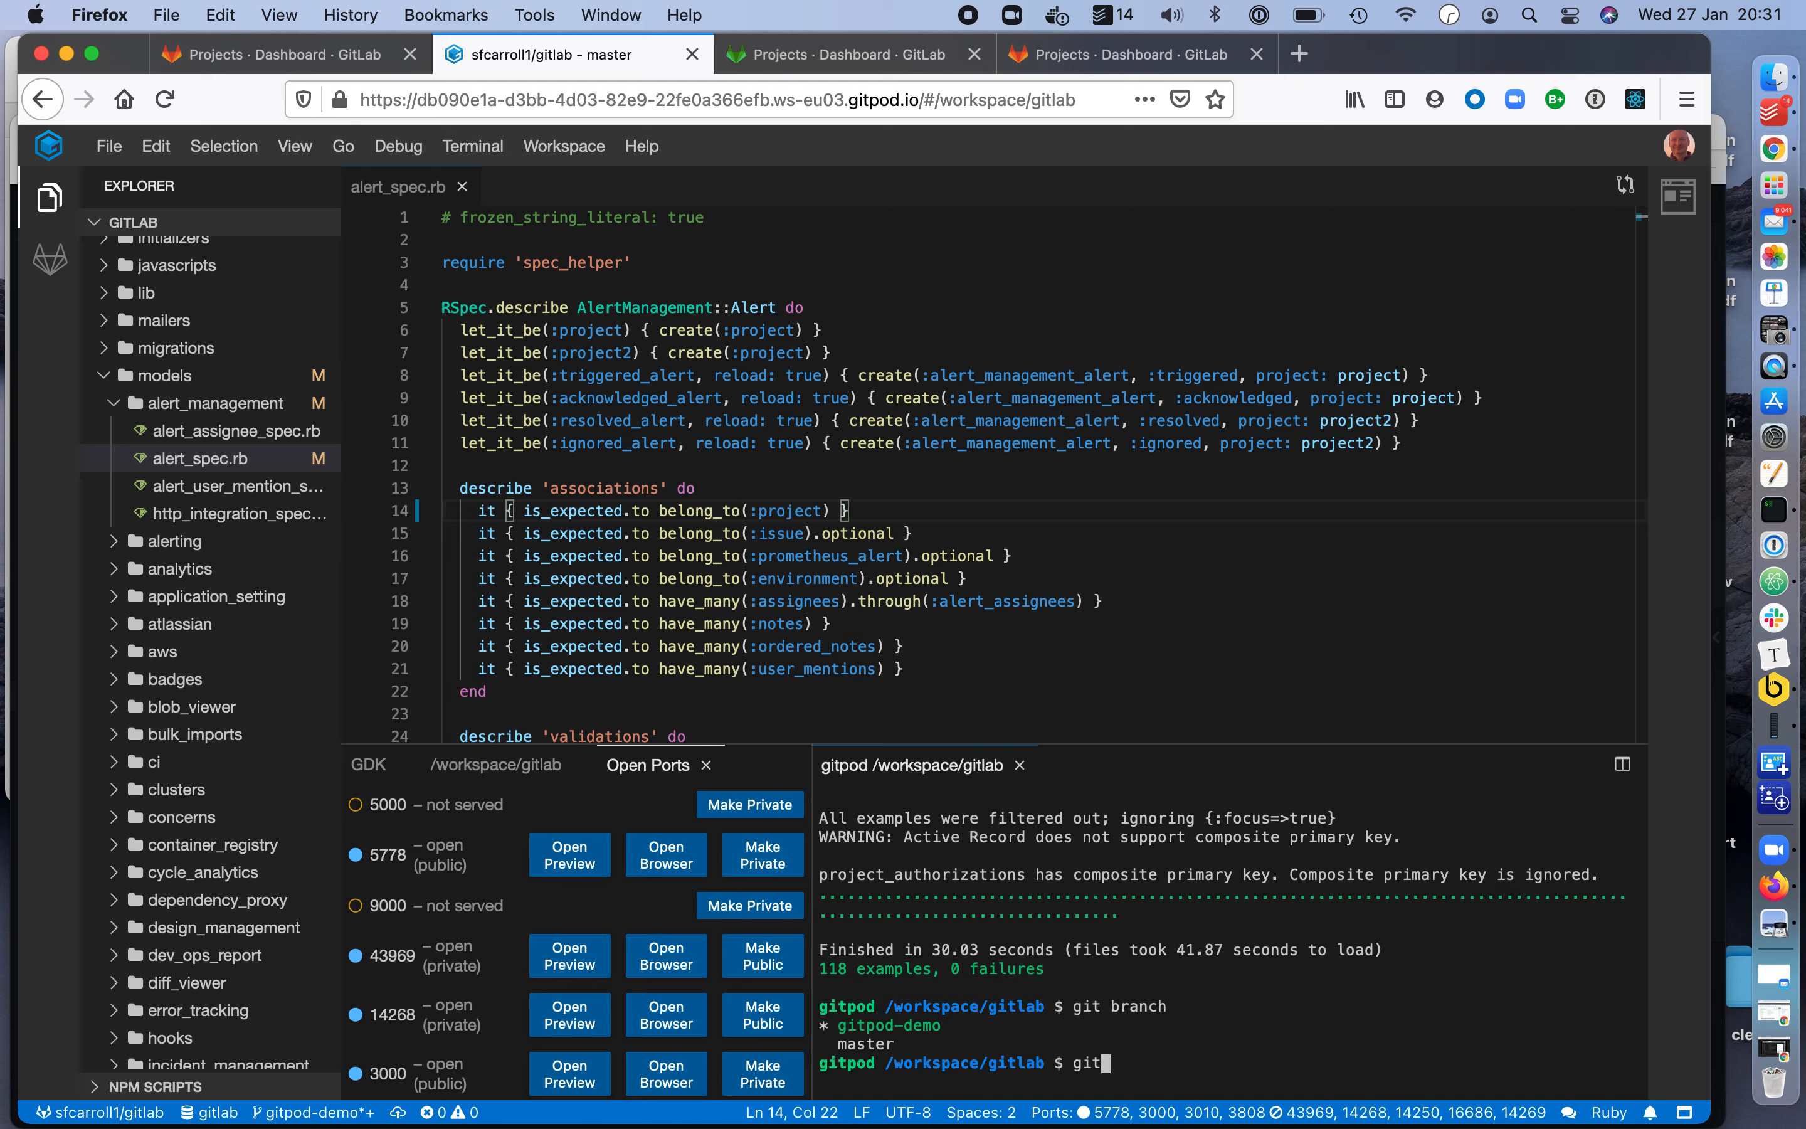
{"action": "type", "text": "checkout"}
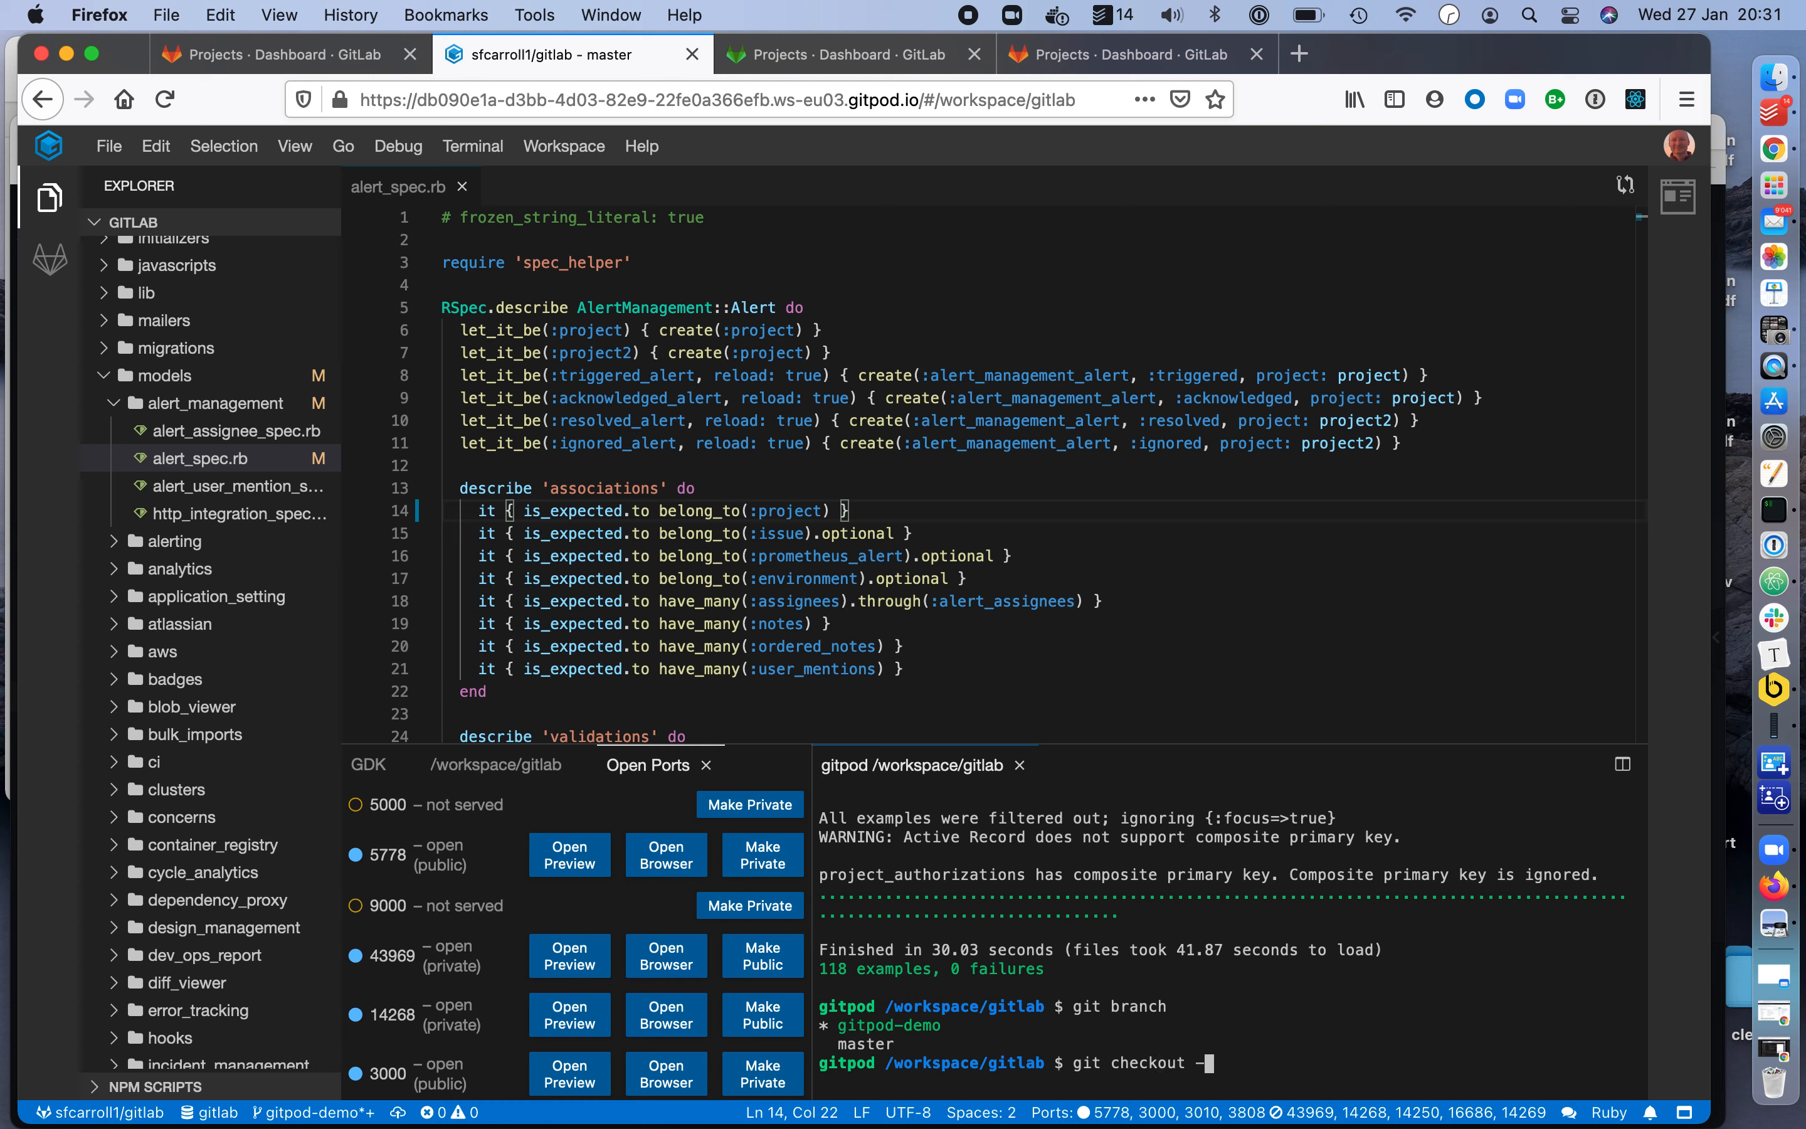
{"action": "type", "text": "-b gitpod-dem"}
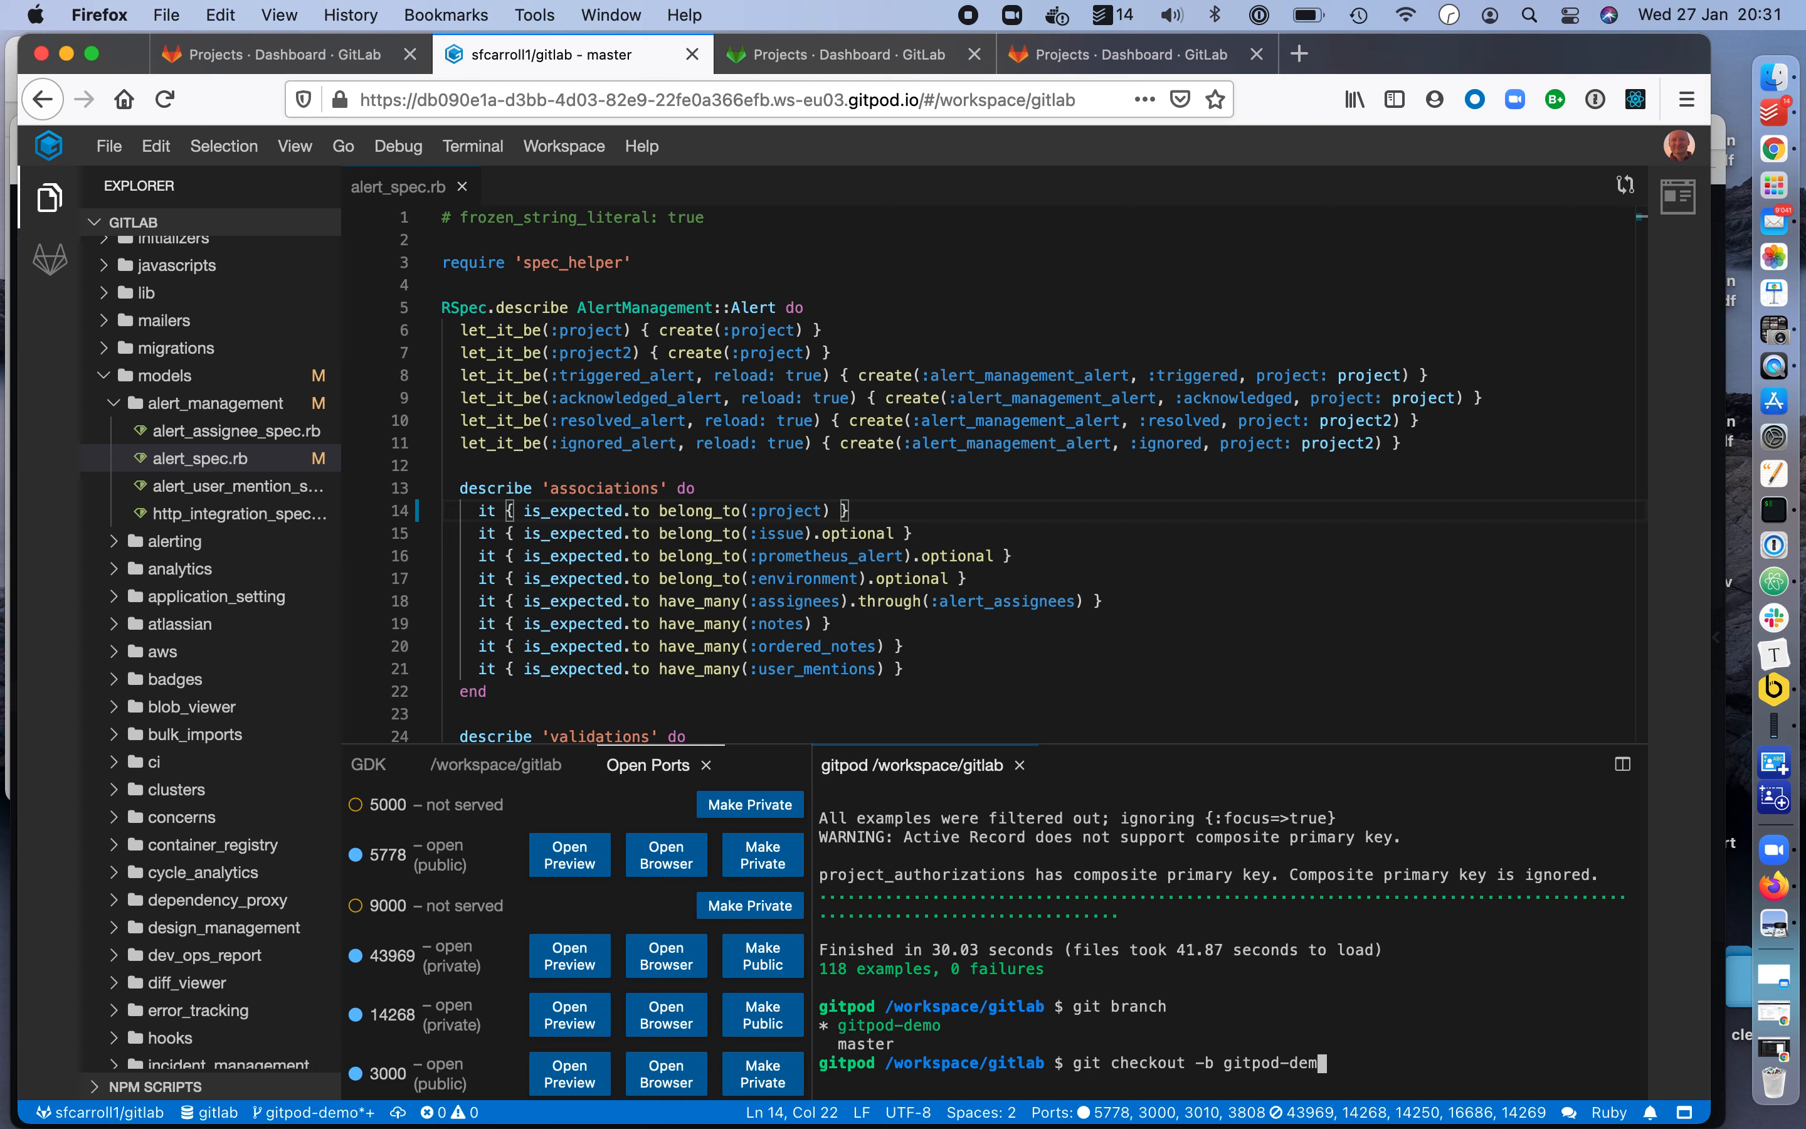
{"action": "key", "text": "Return"}
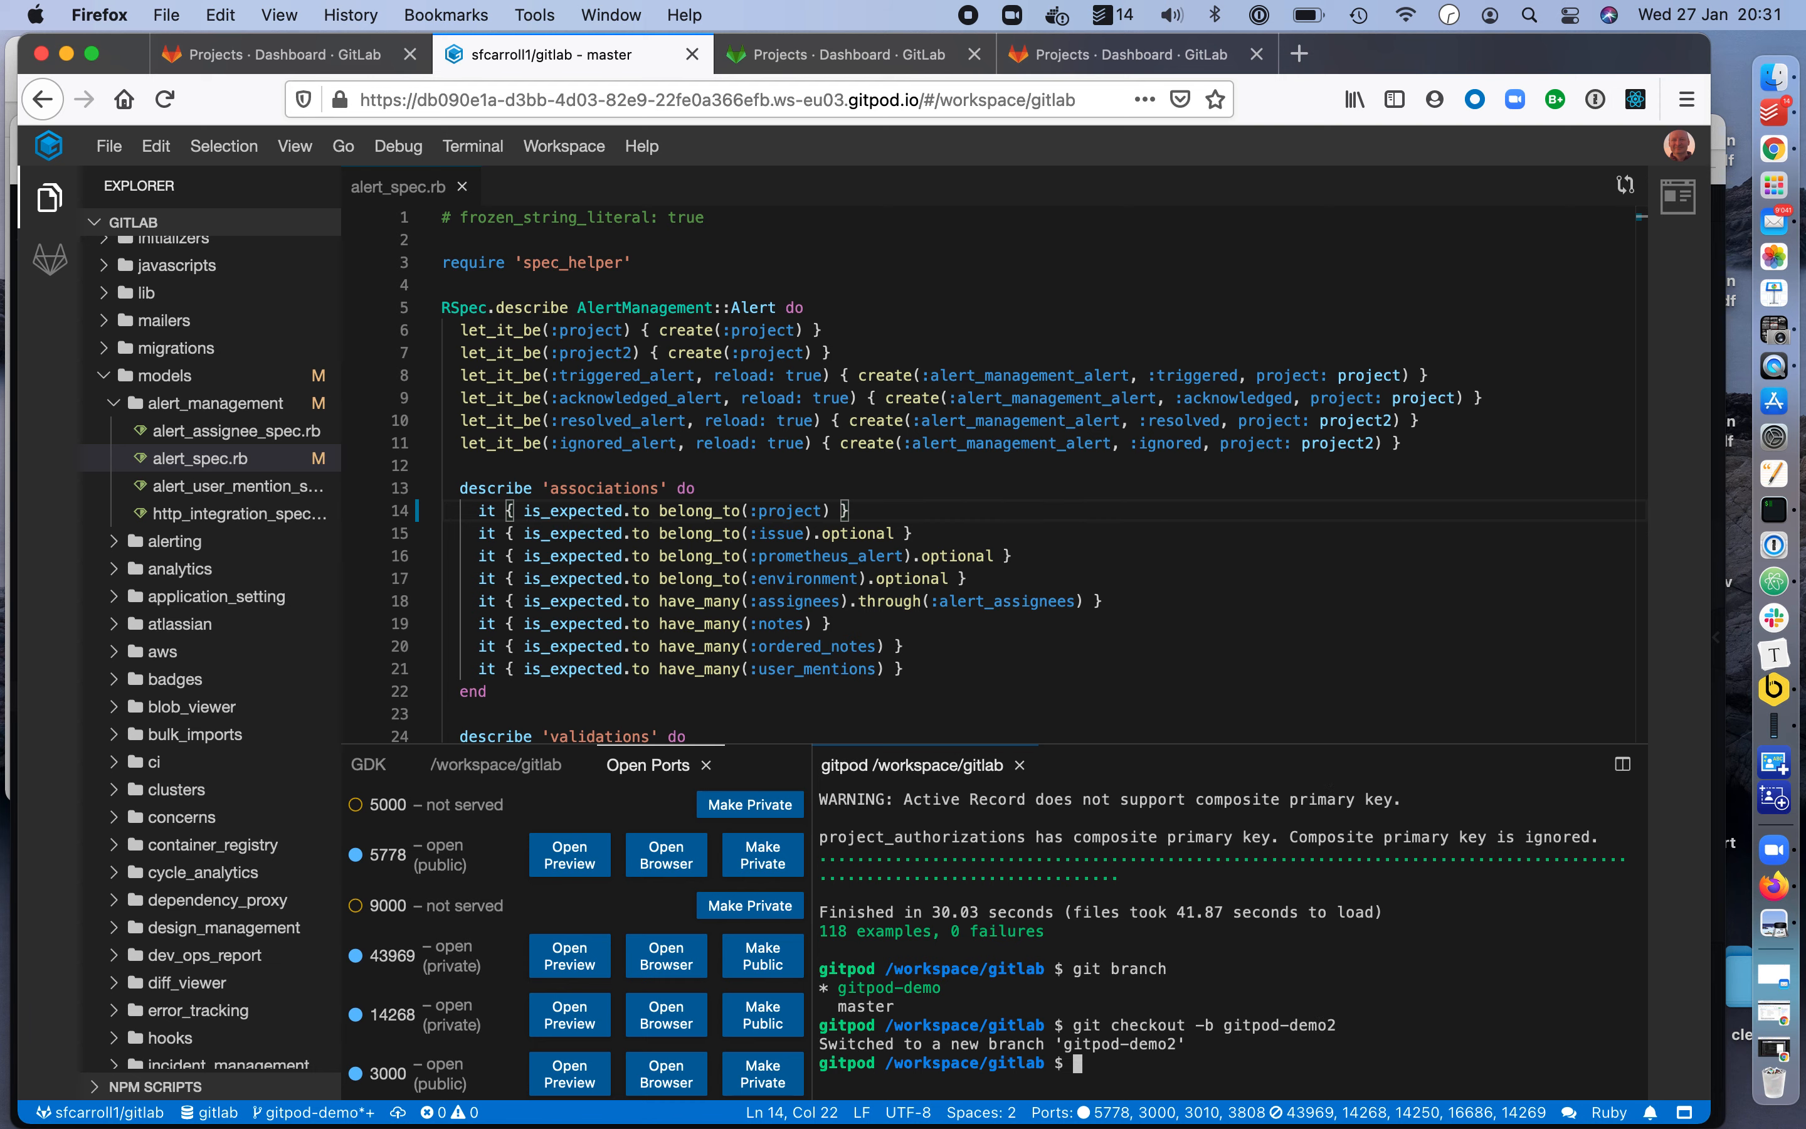
{"action": "mouse_move", "coordinate": [675, 542]}
{"action": "type", "text": "not_"}
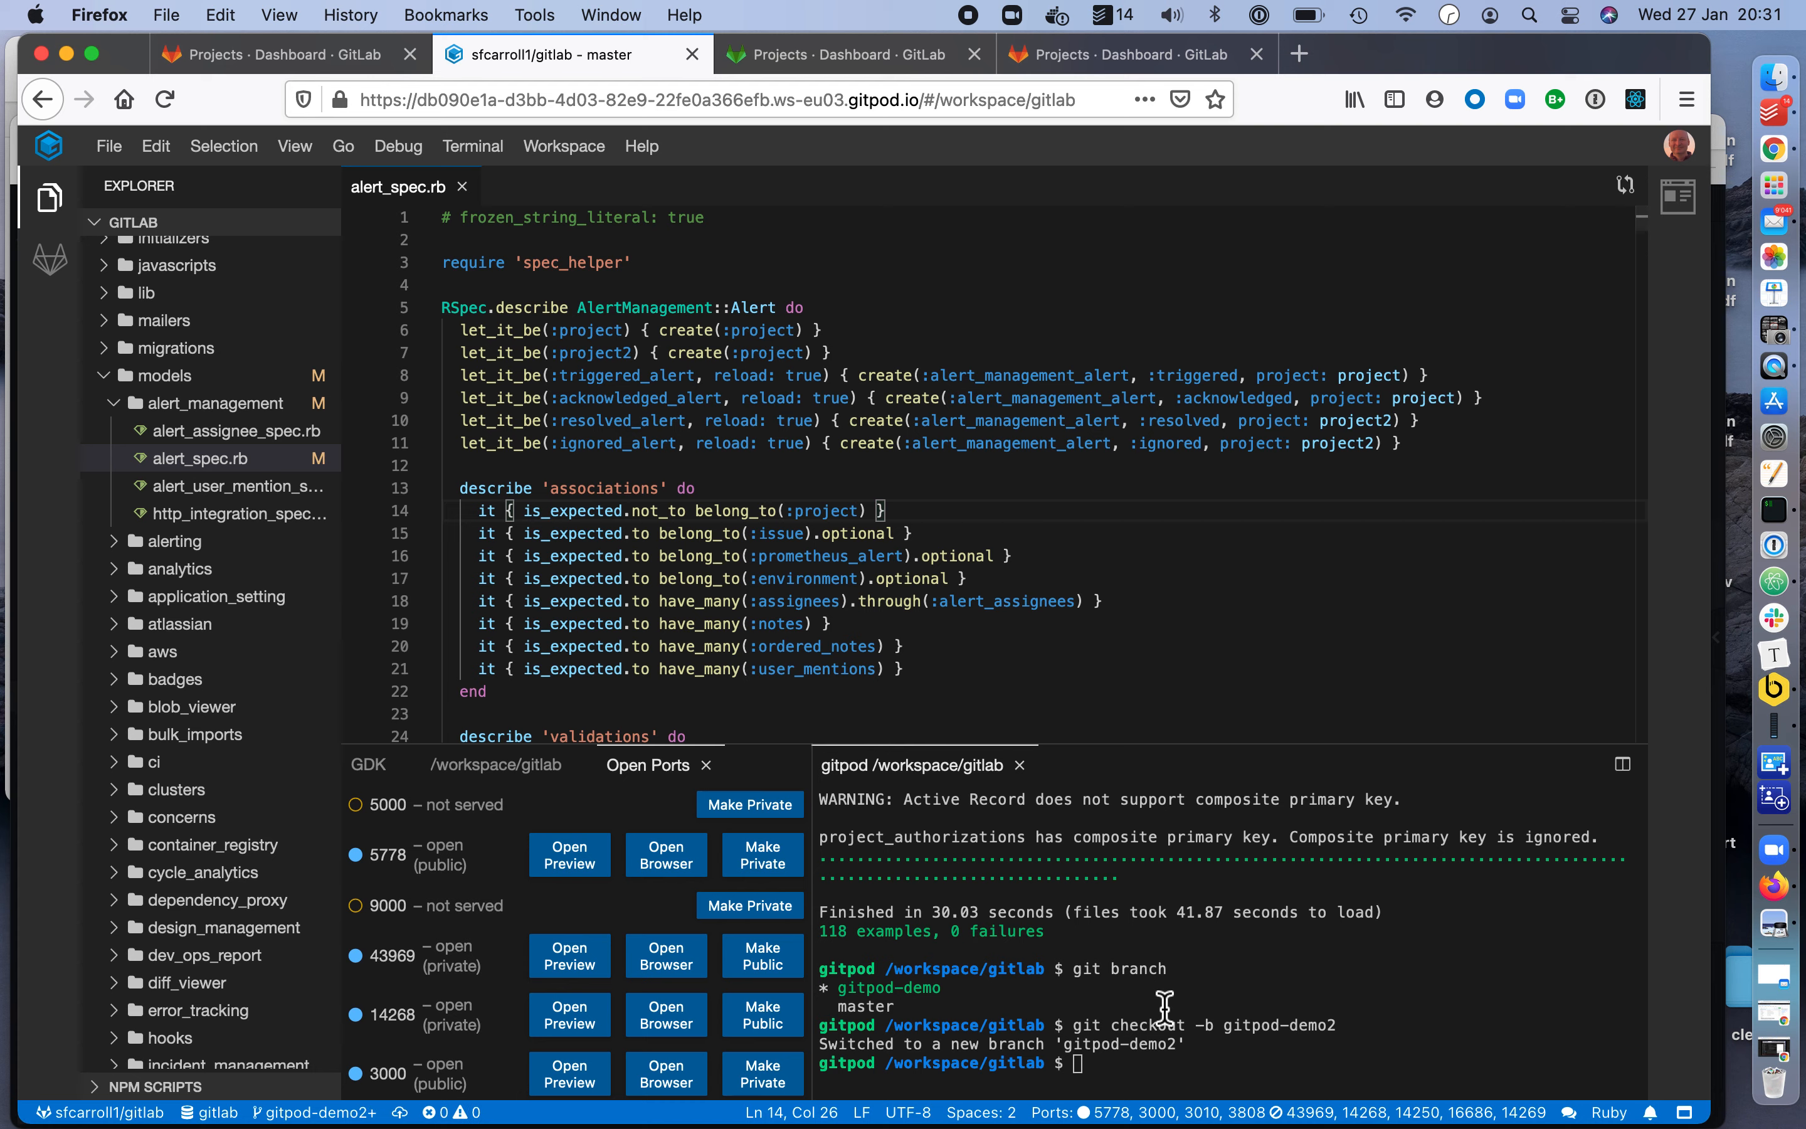
Stage the spec change with git add . and commit it as 'updated a spec'.
{"action": "type", "text": "git add ."}
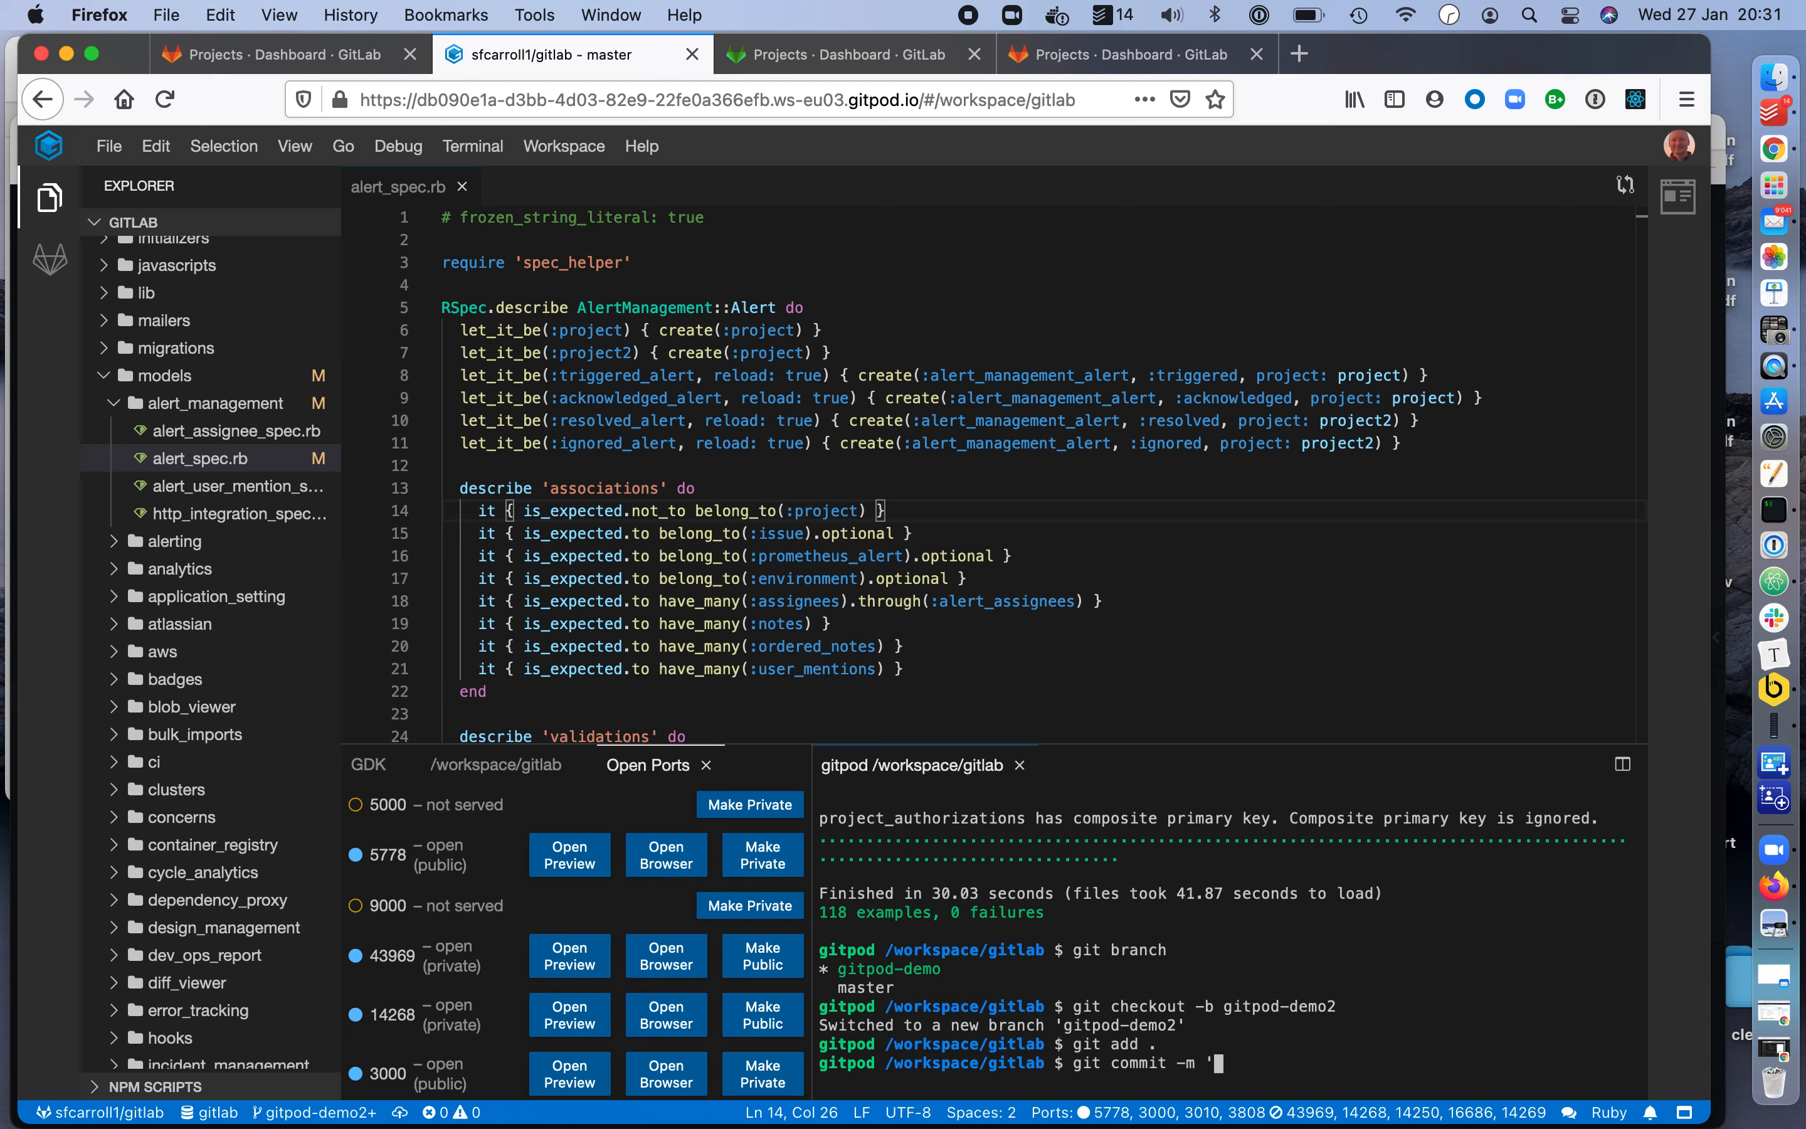
{"action": "type", "text": "updated a spe"}
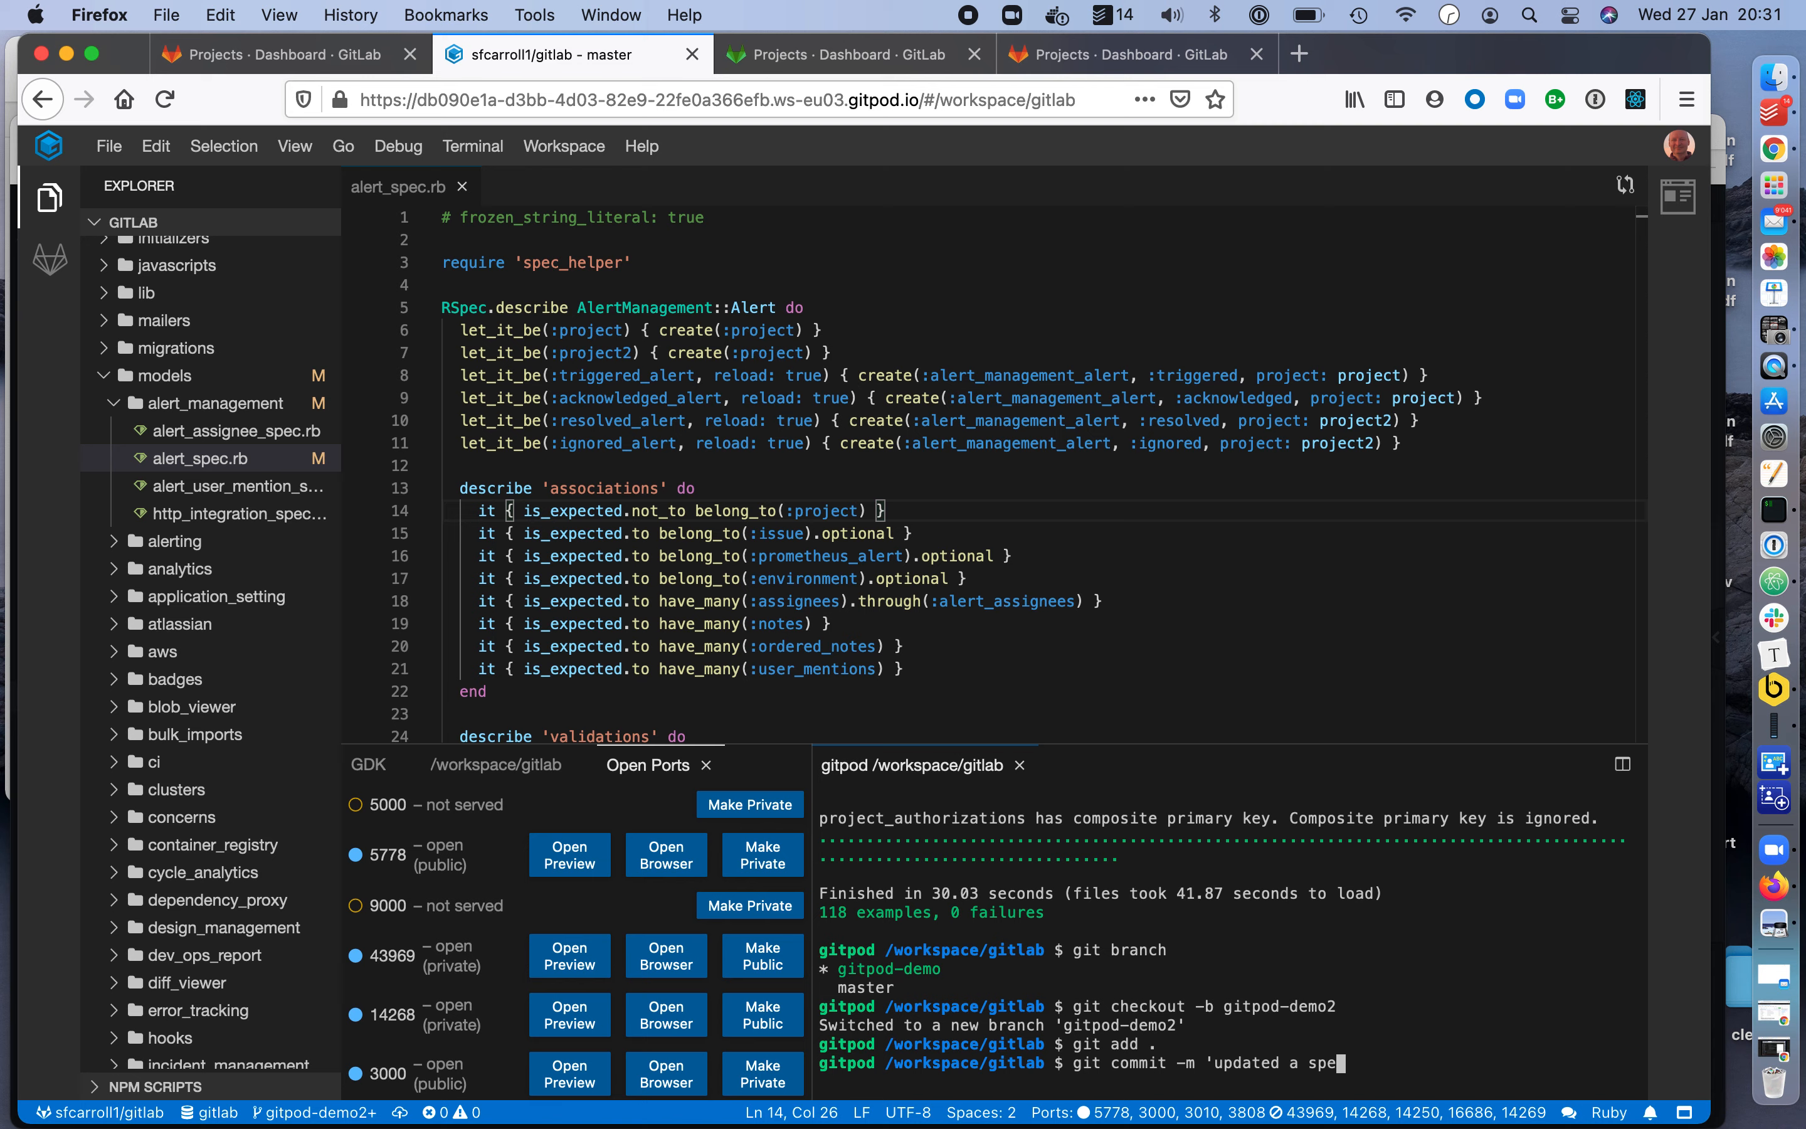
{"action": "key", "text": "Return"}
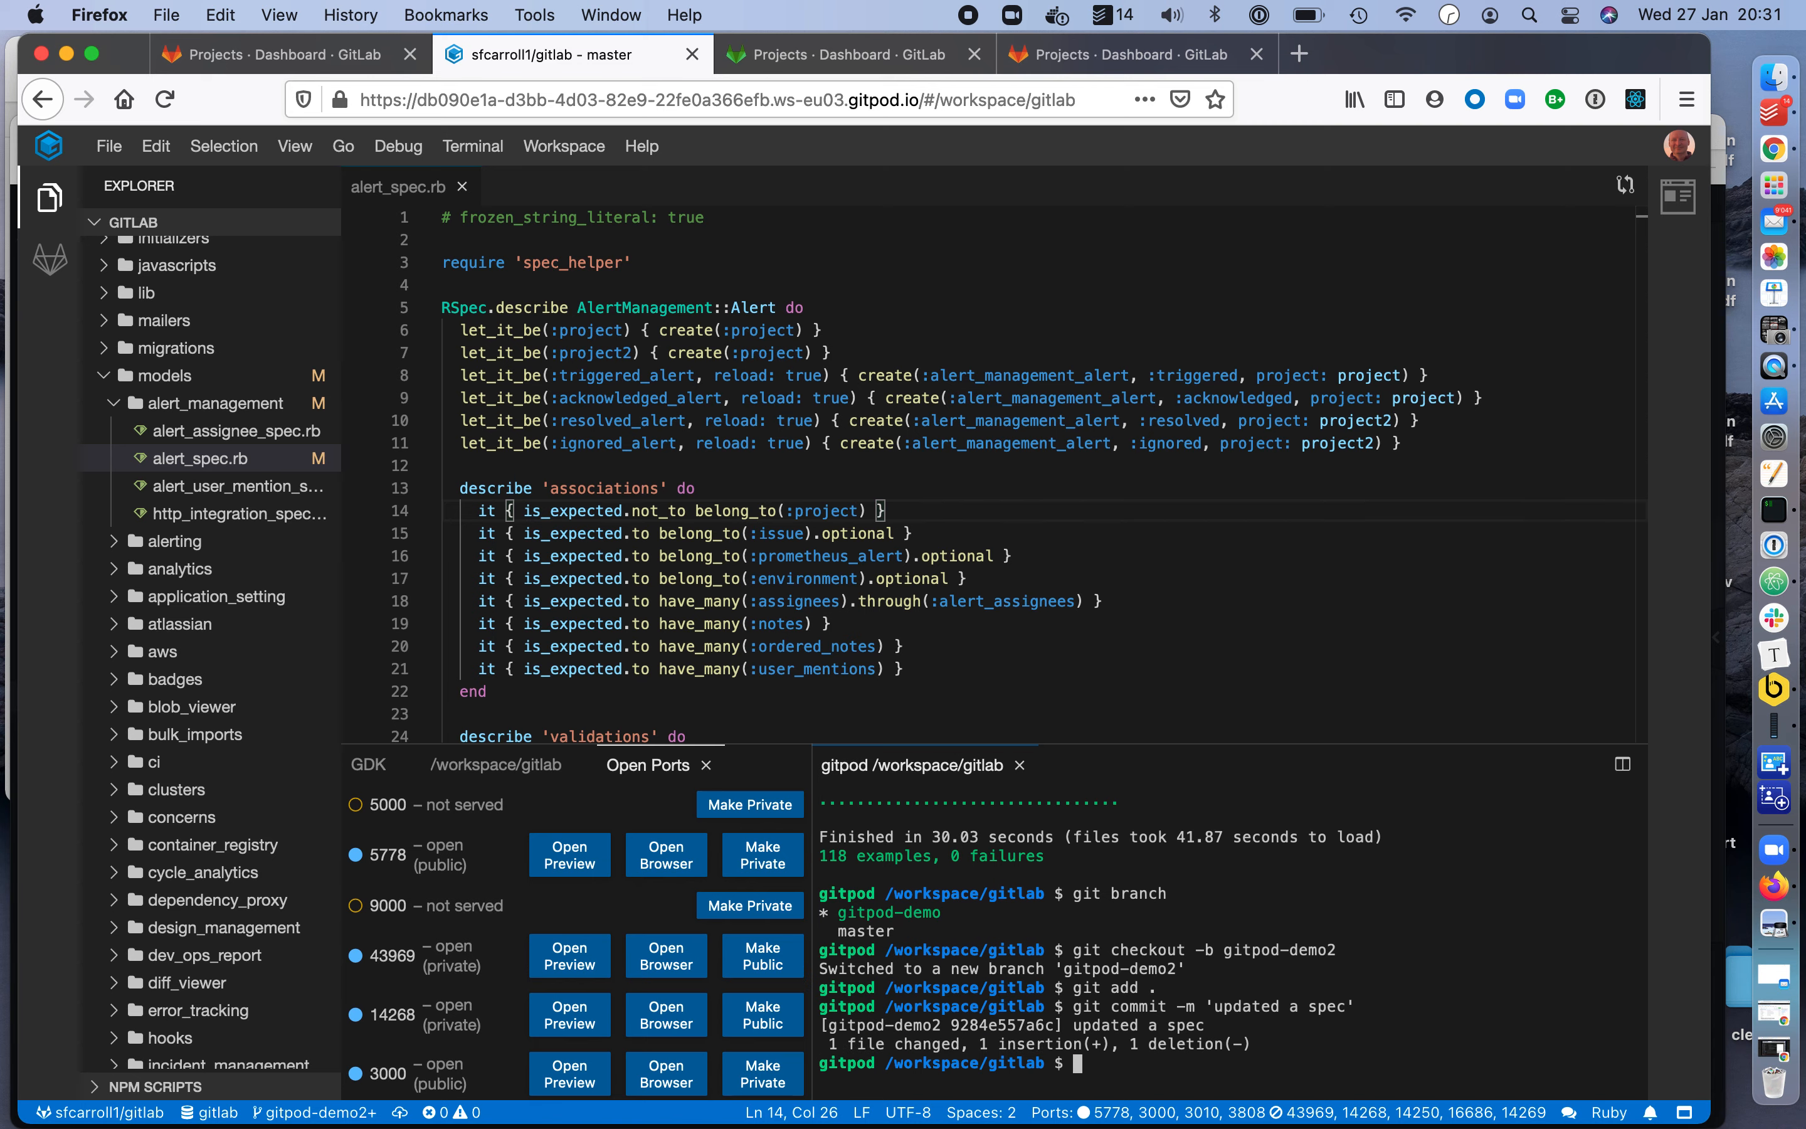
Push gitpod-demo2 to origin with --set-upstream and dismiss the push permissions notice.
{"action": "type", "text": "git push"}
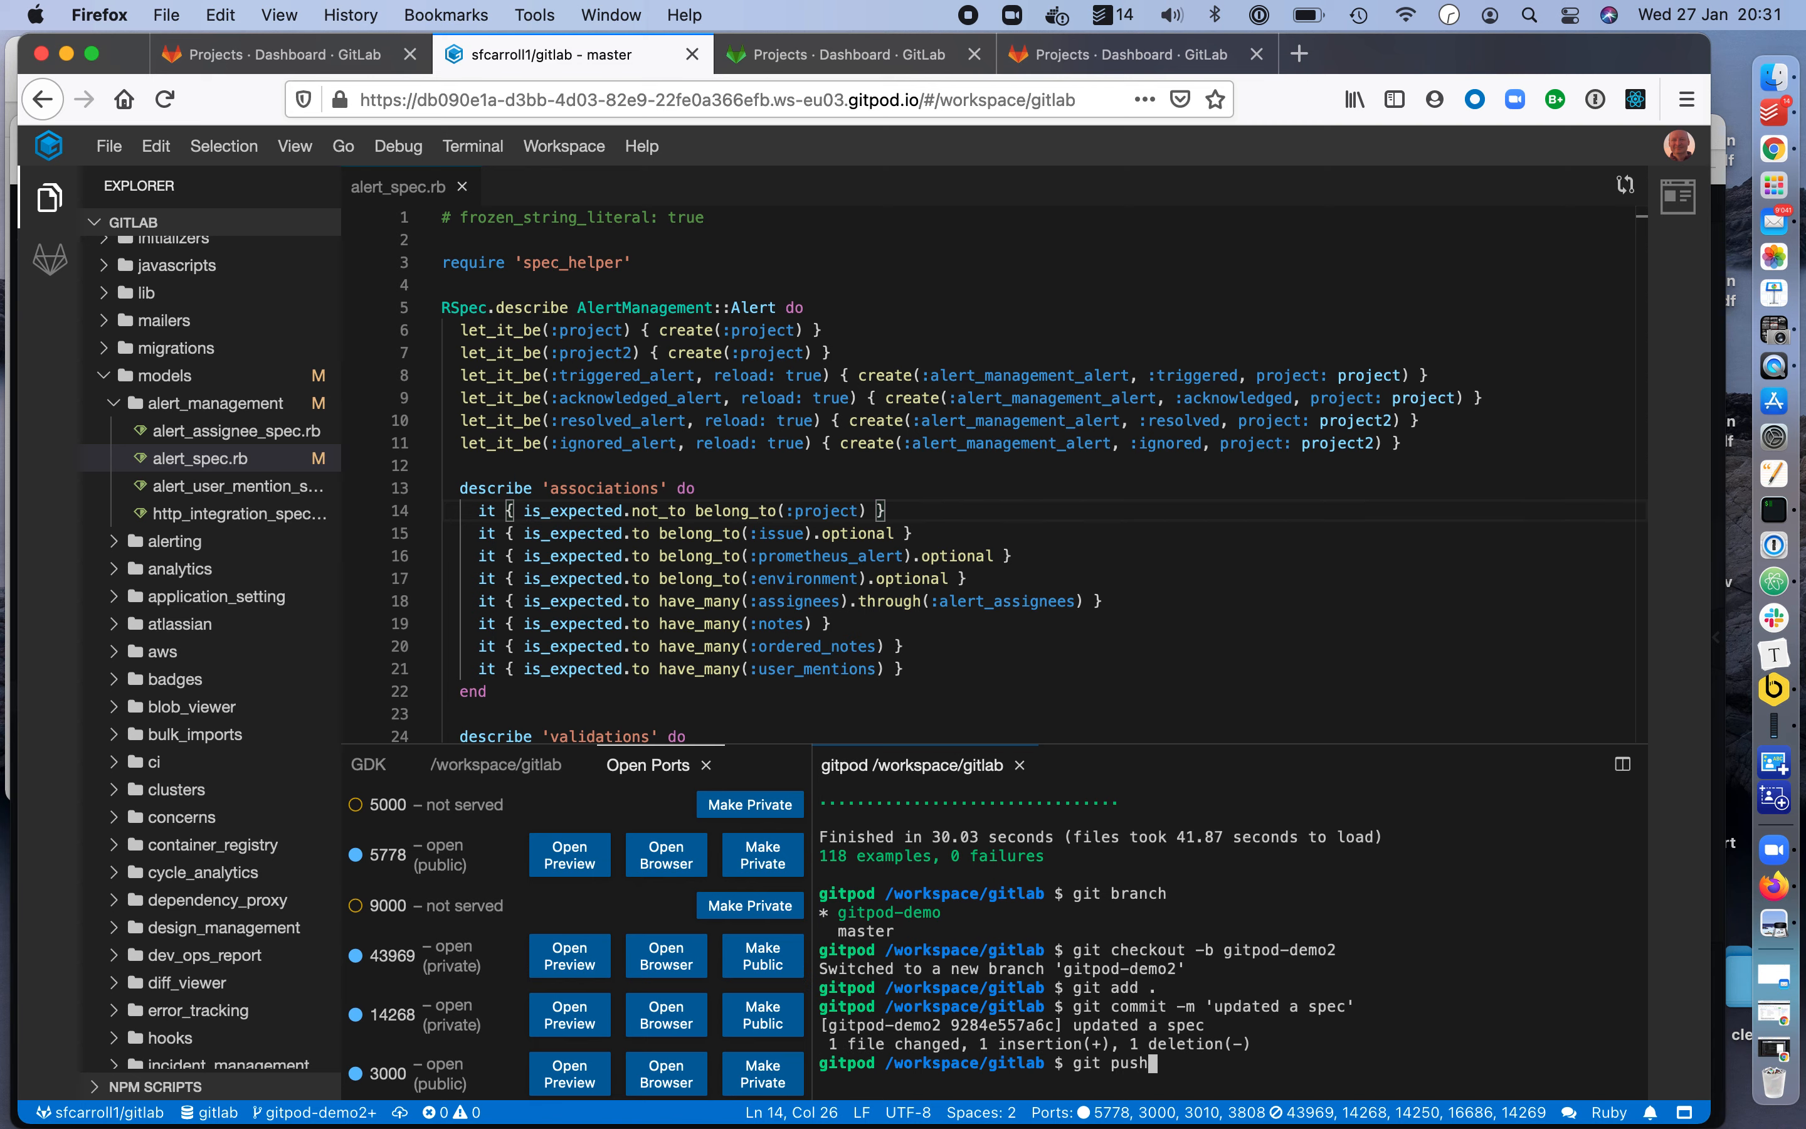
{"action": "key", "text": "Return"}
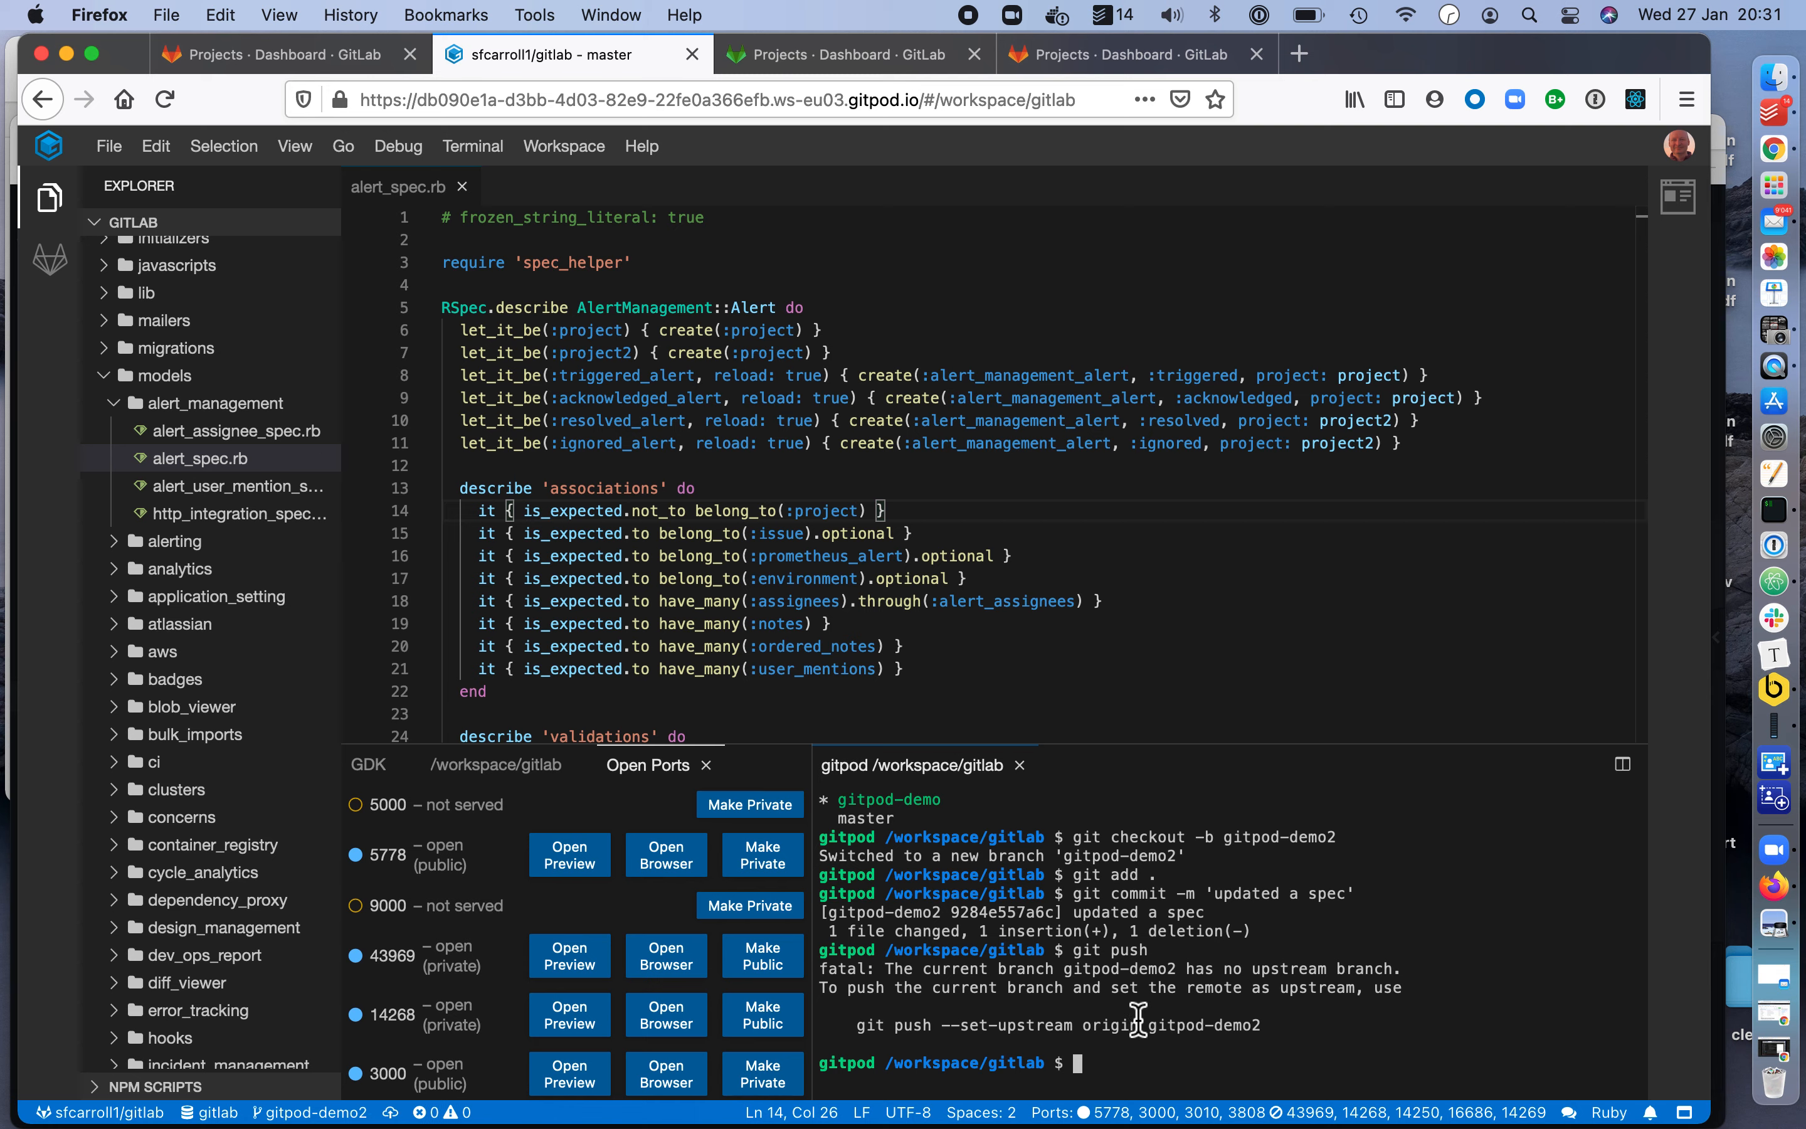
{"action": "type", "text": "git push --set-upstream origin gitpod-demo2"}
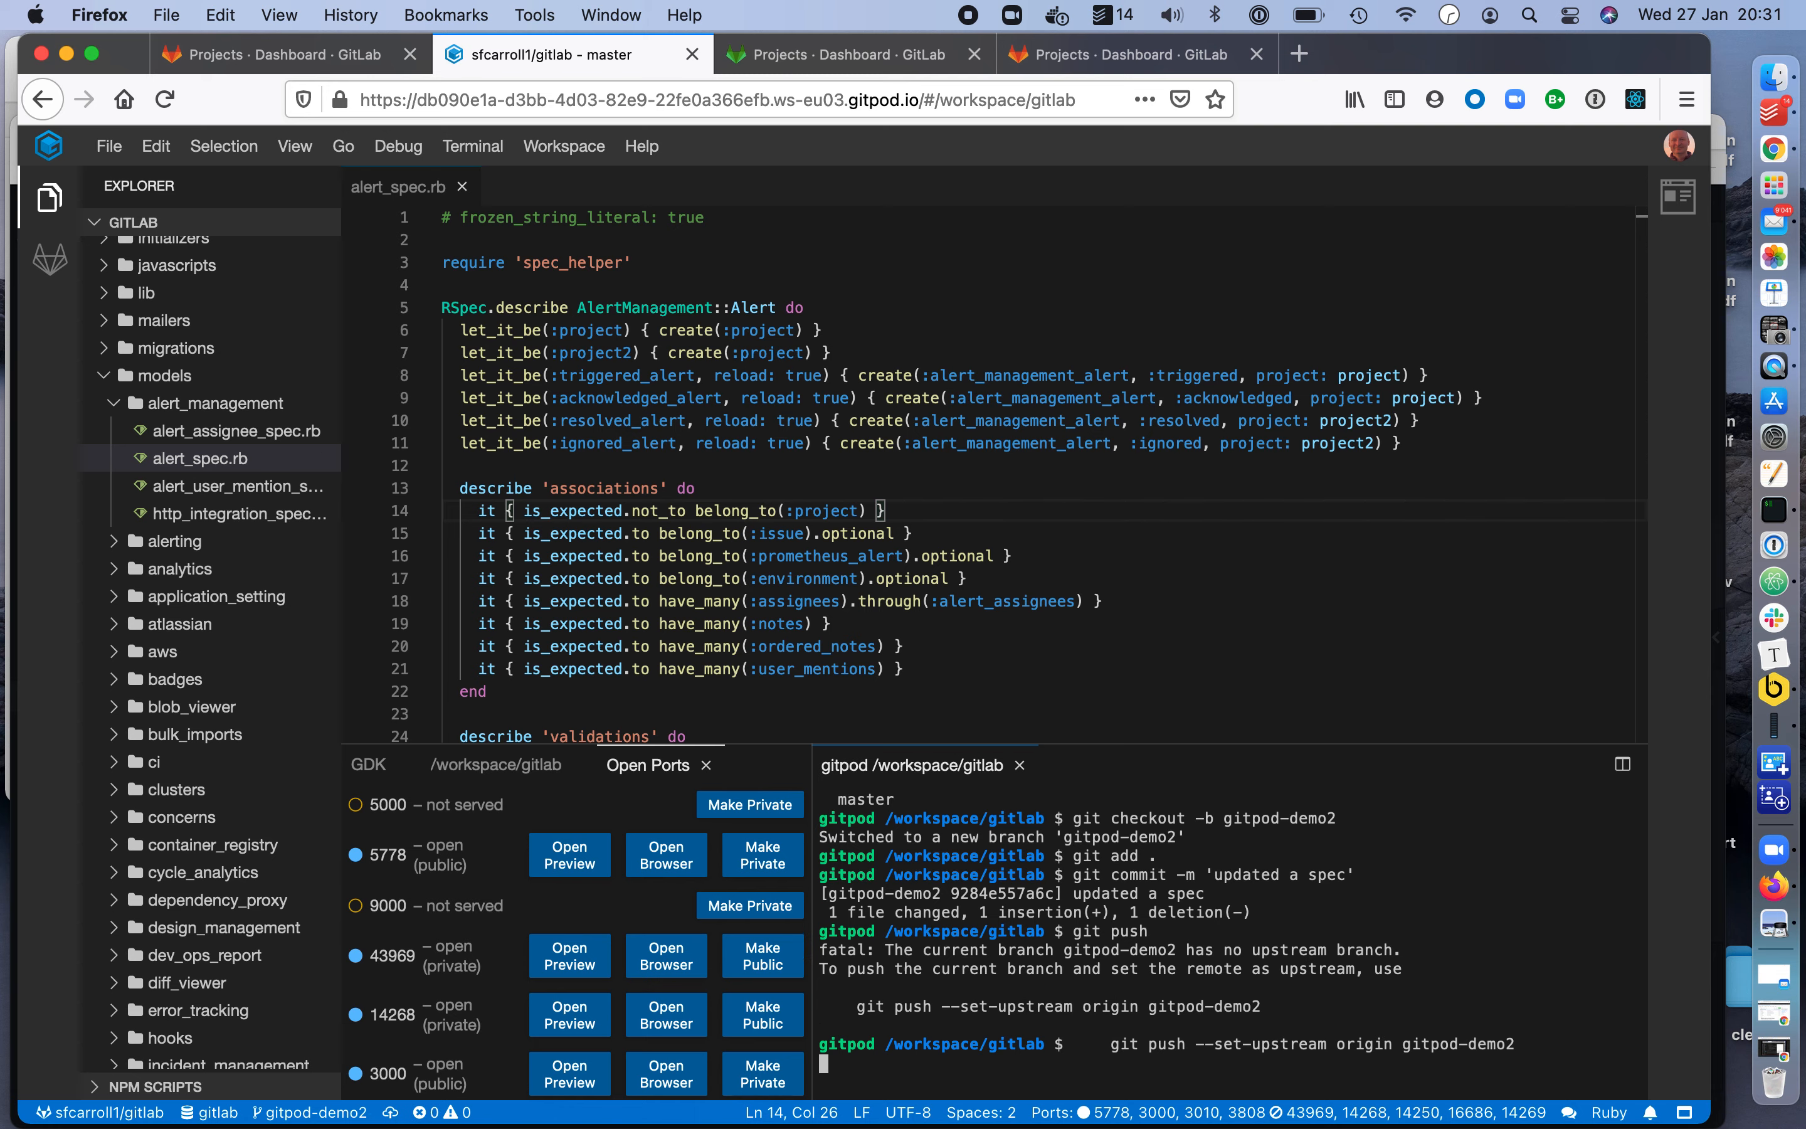
{"action": "key", "text": "Return"}
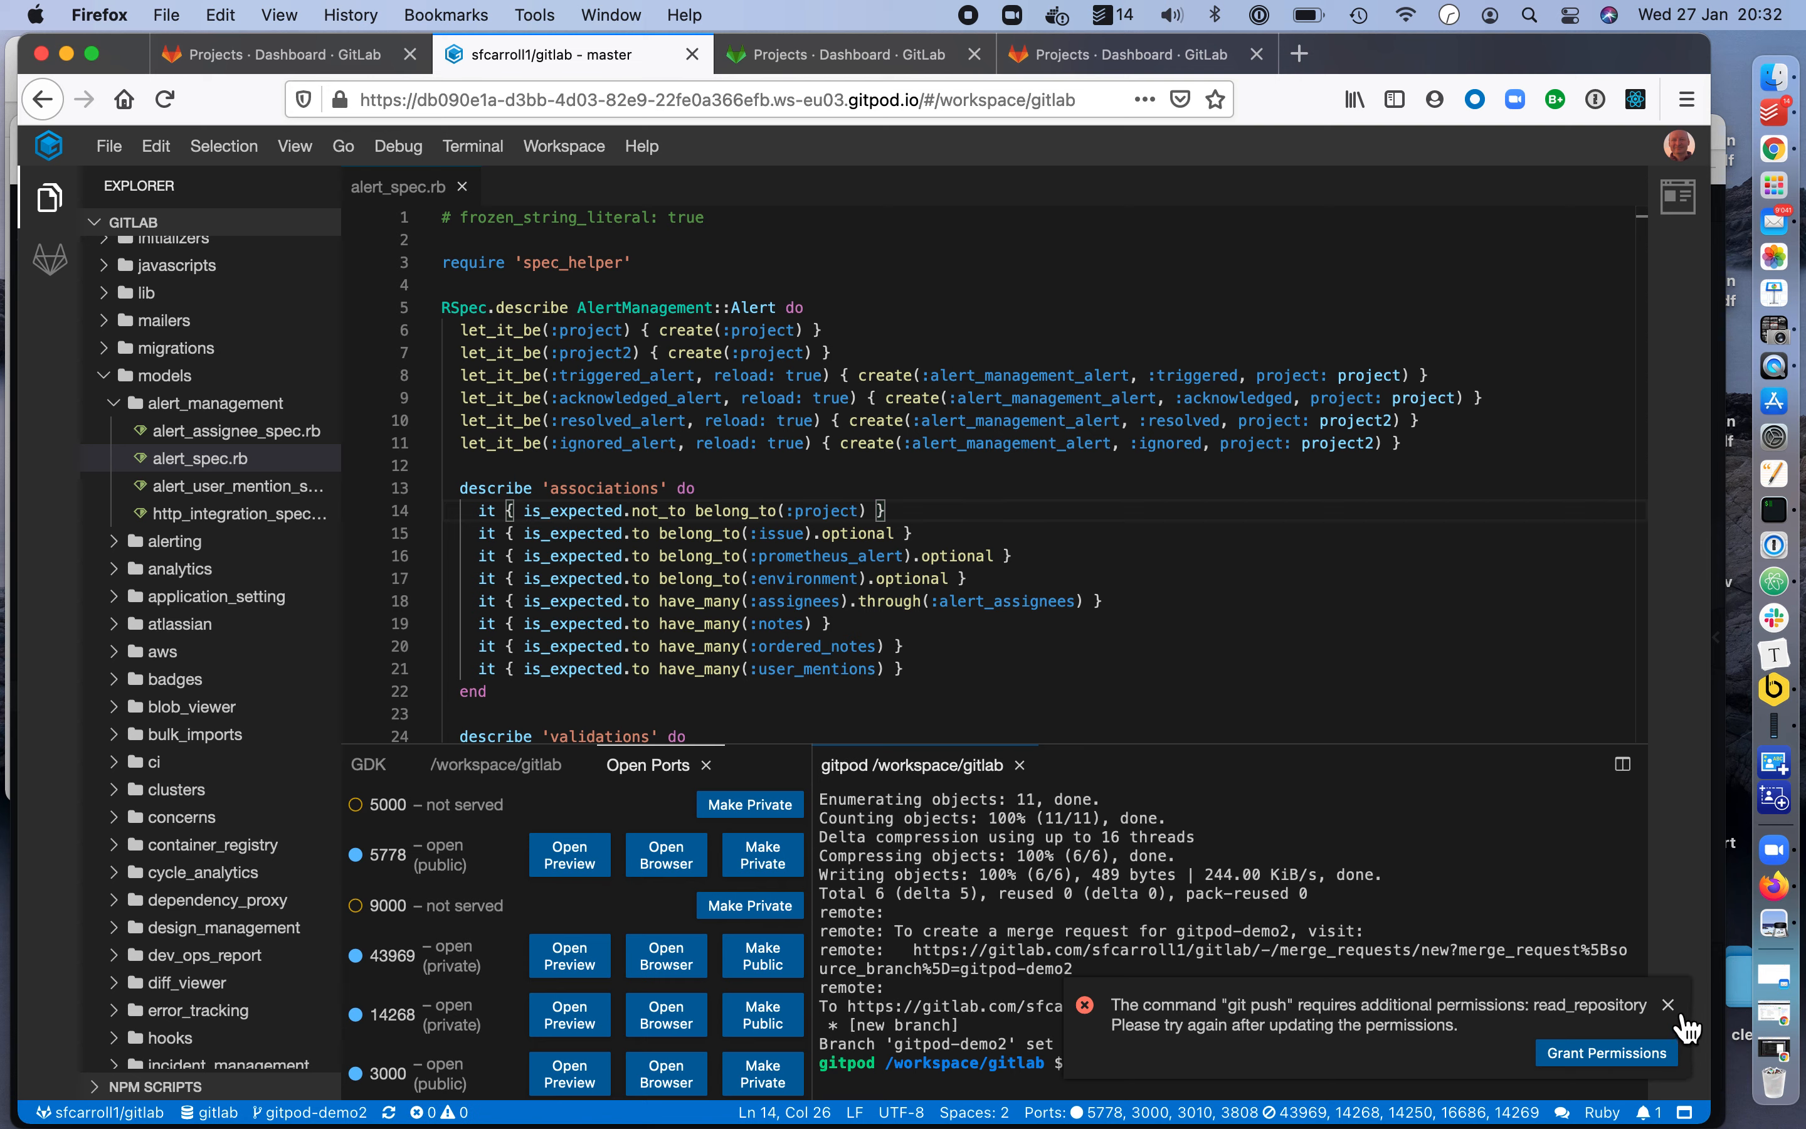
{"action": "left_click", "coordinate": [1667, 1005]}
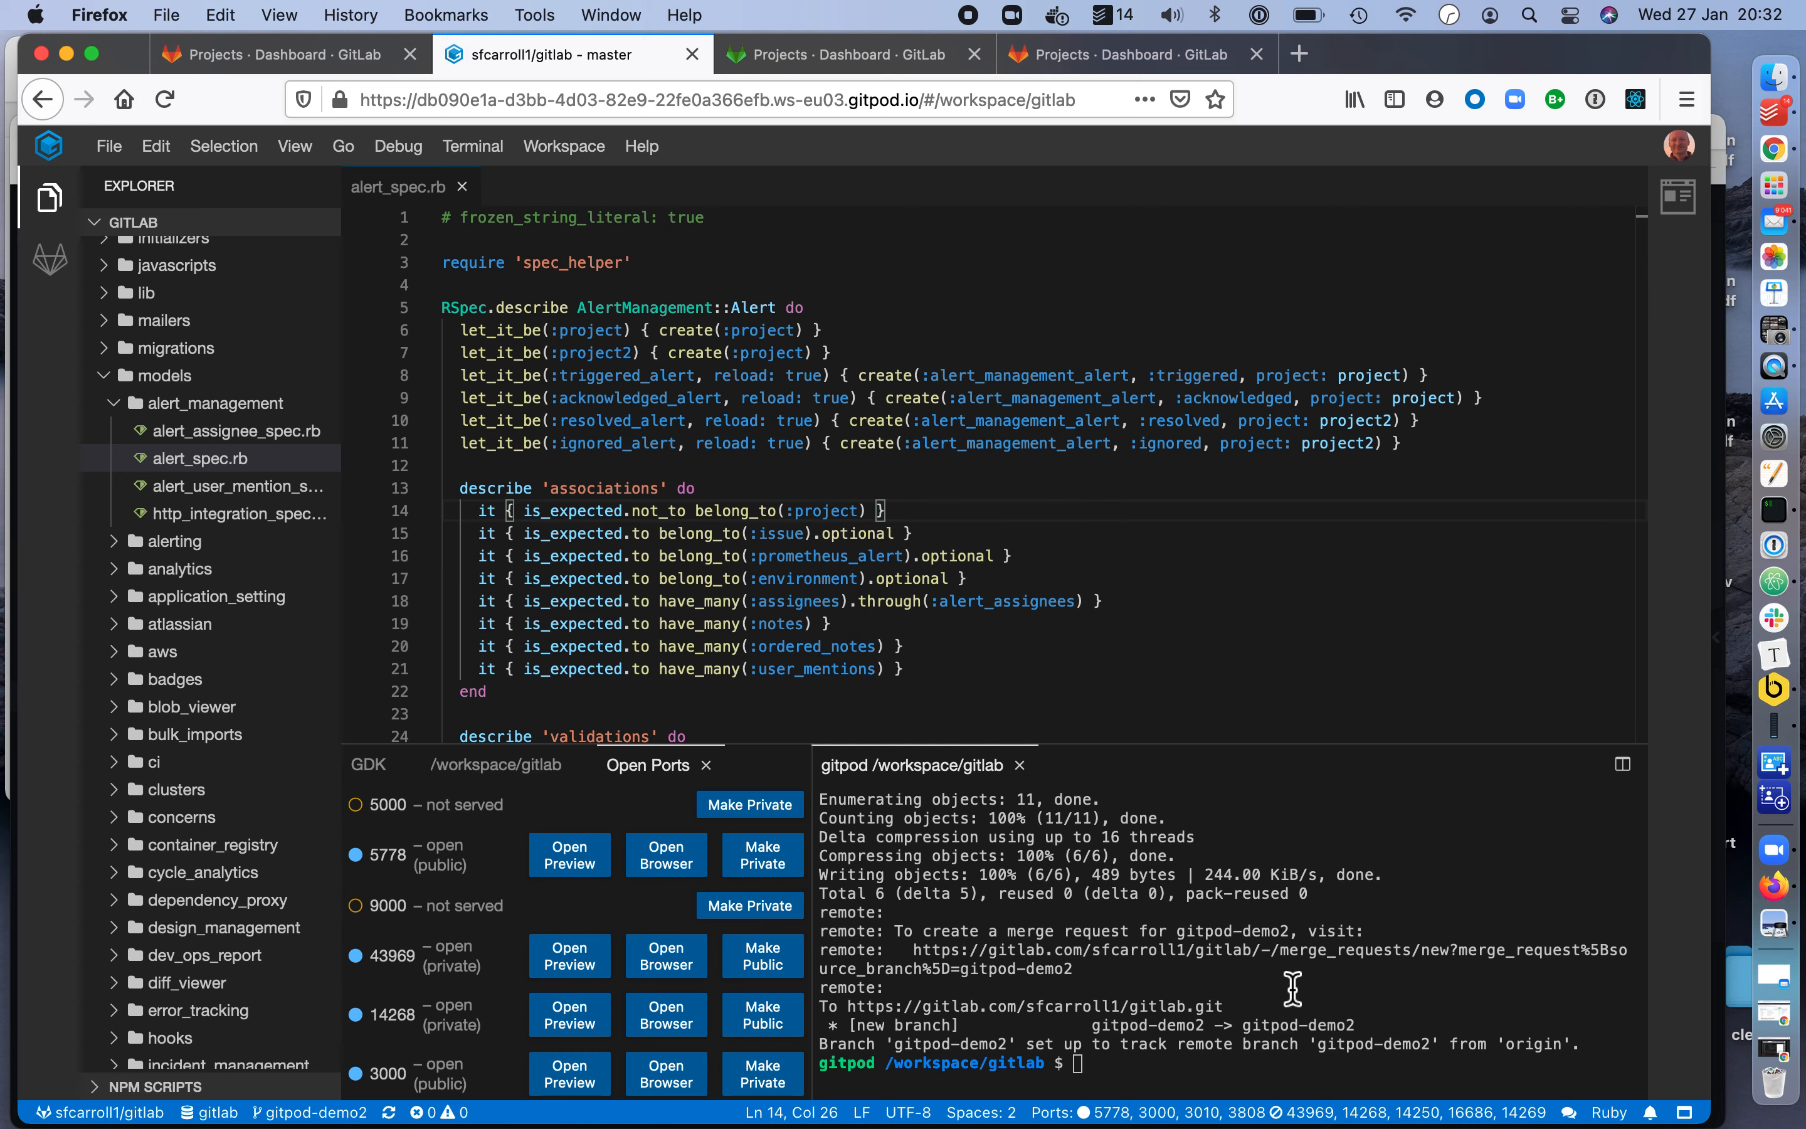
{"action": "mouse_move", "coordinate": [342, 147]}
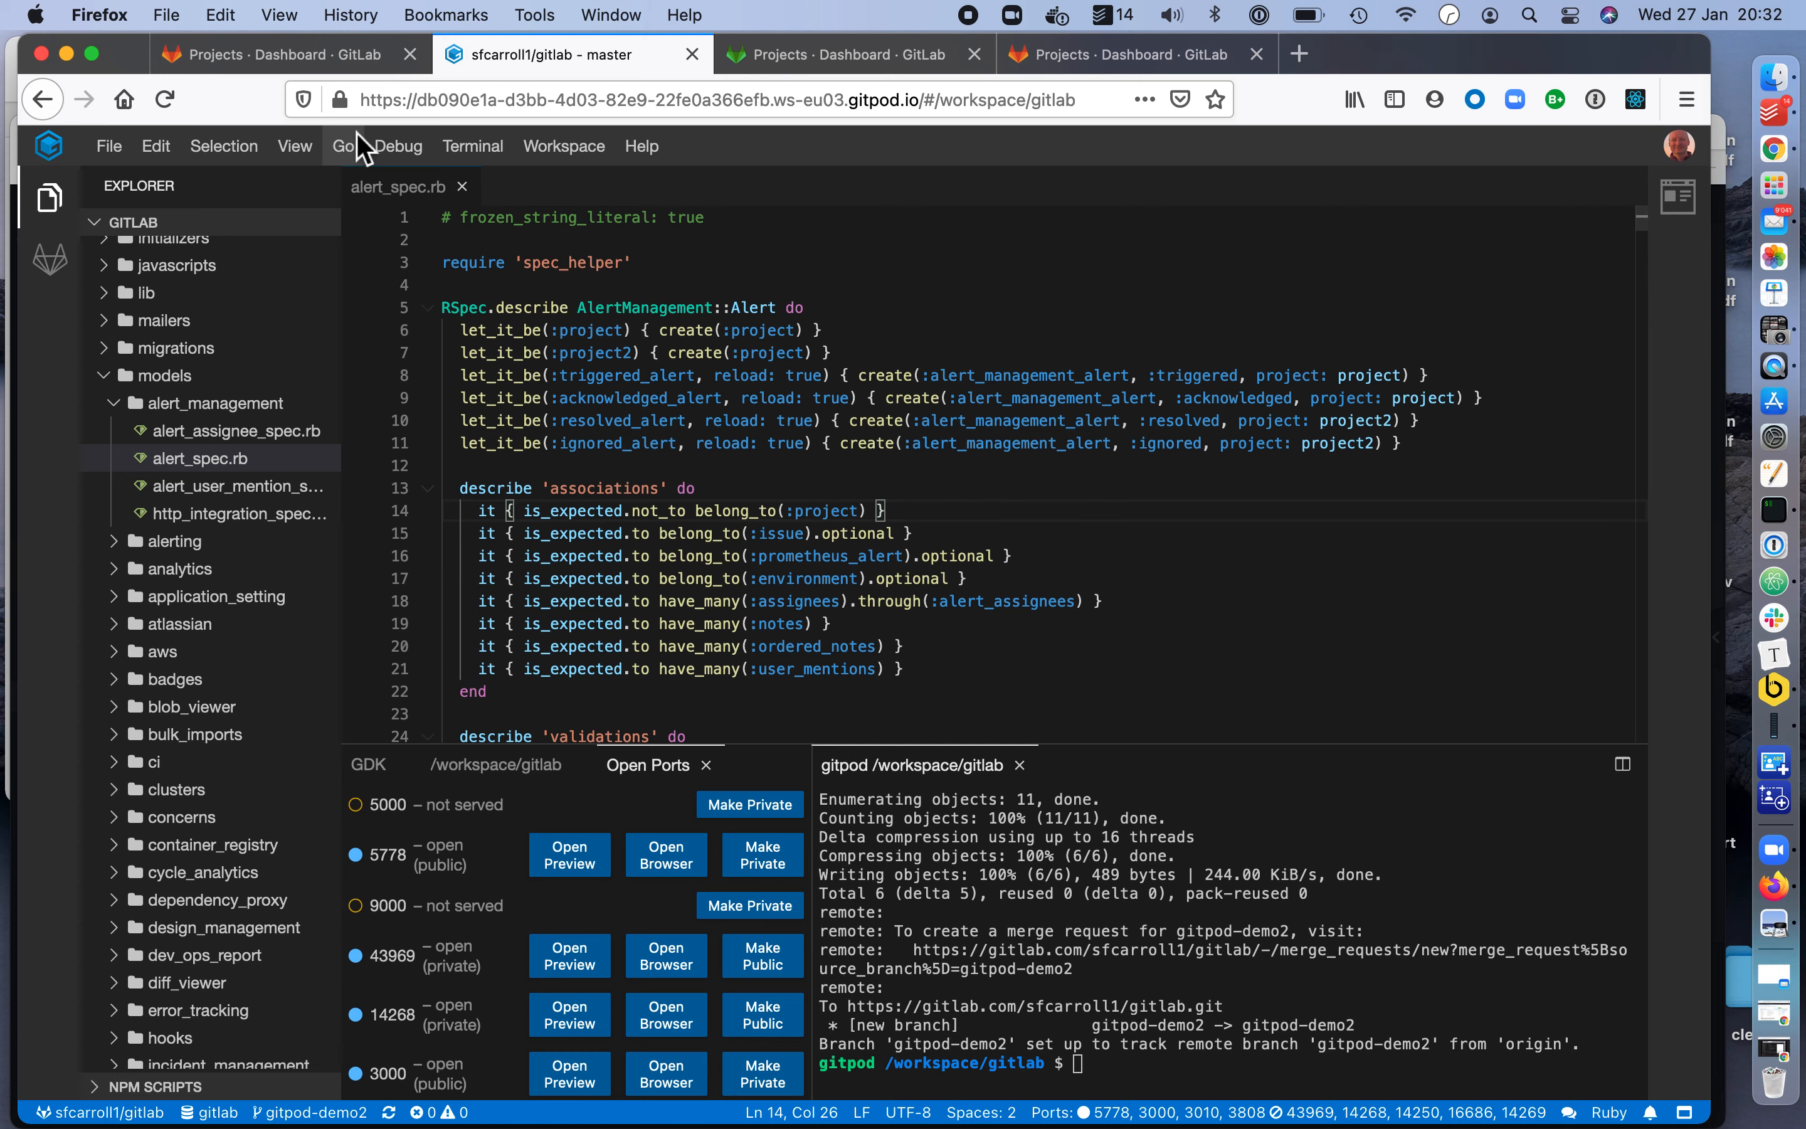
Open the forked GitLab project from the dashboard and view its Repository > Branches page.
{"action": "left_click", "coordinate": [276, 54]}
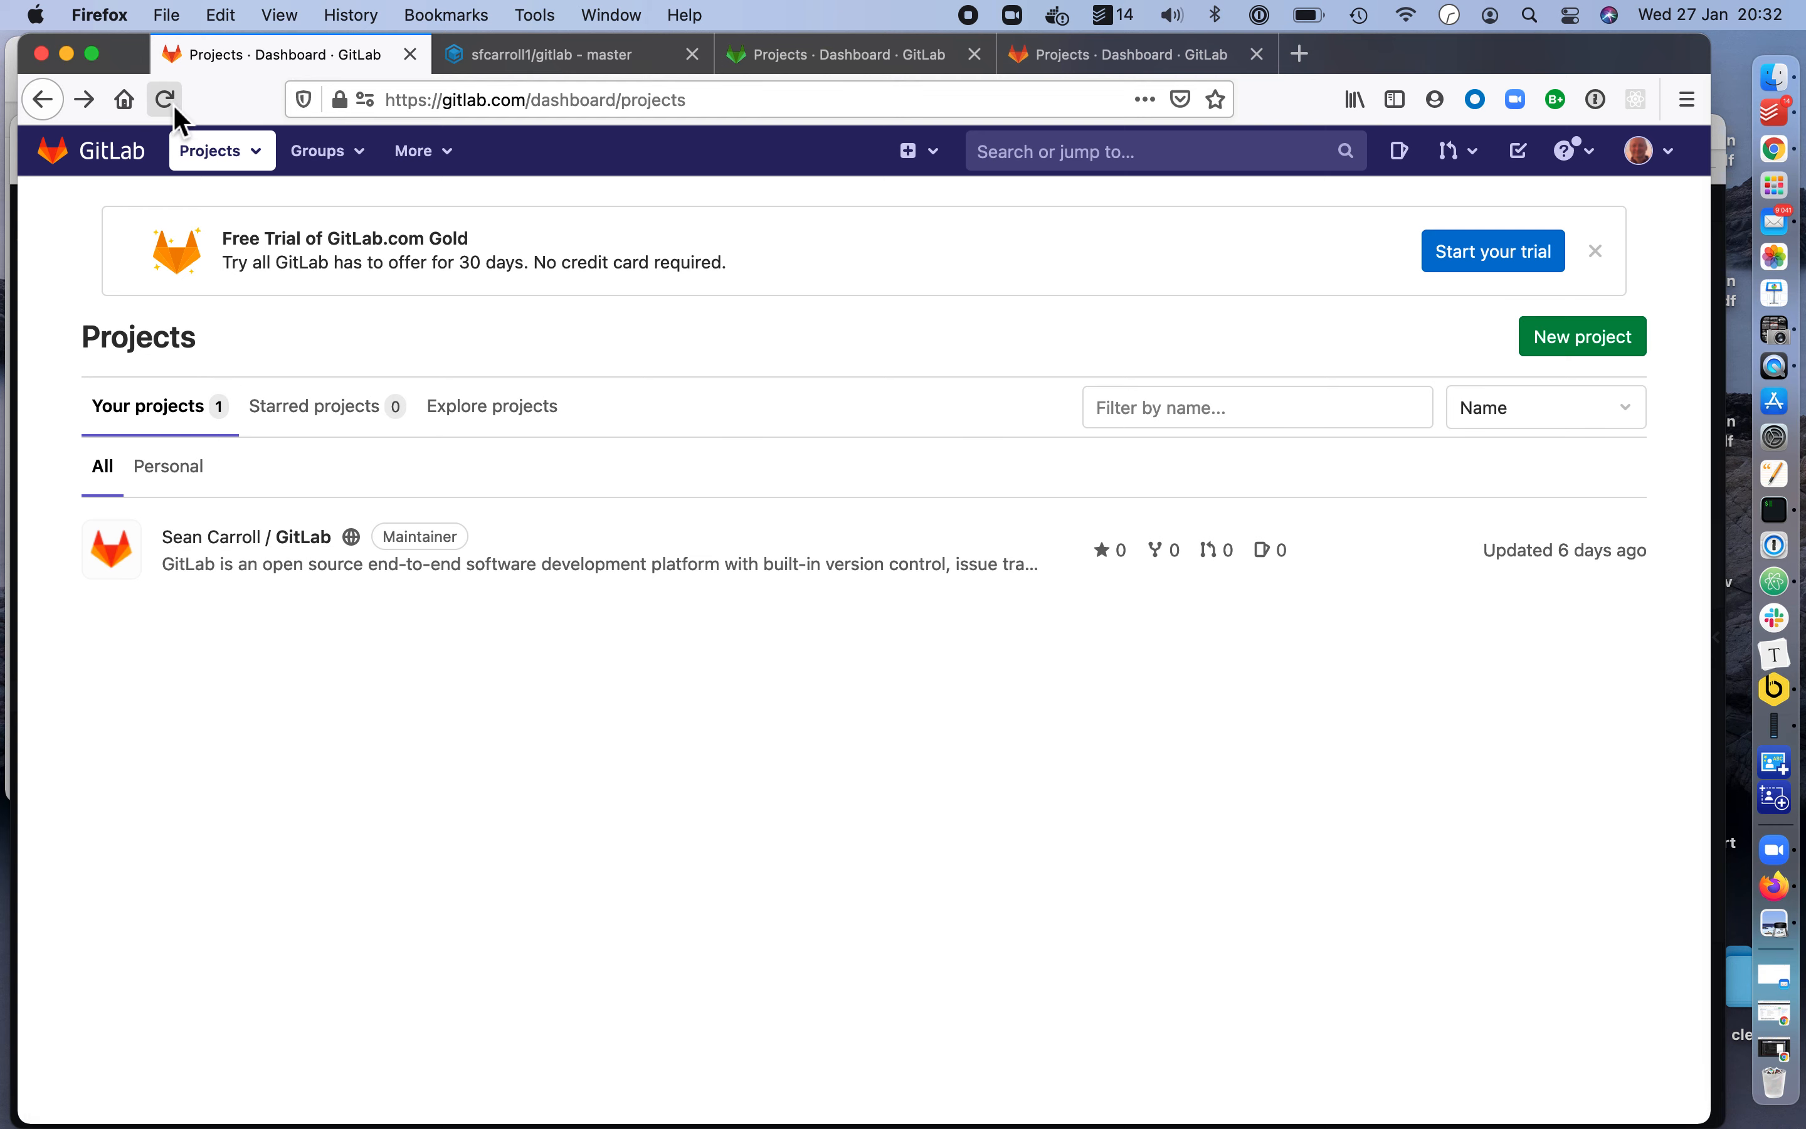
{"action": "left_click", "coordinate": [163, 99]}
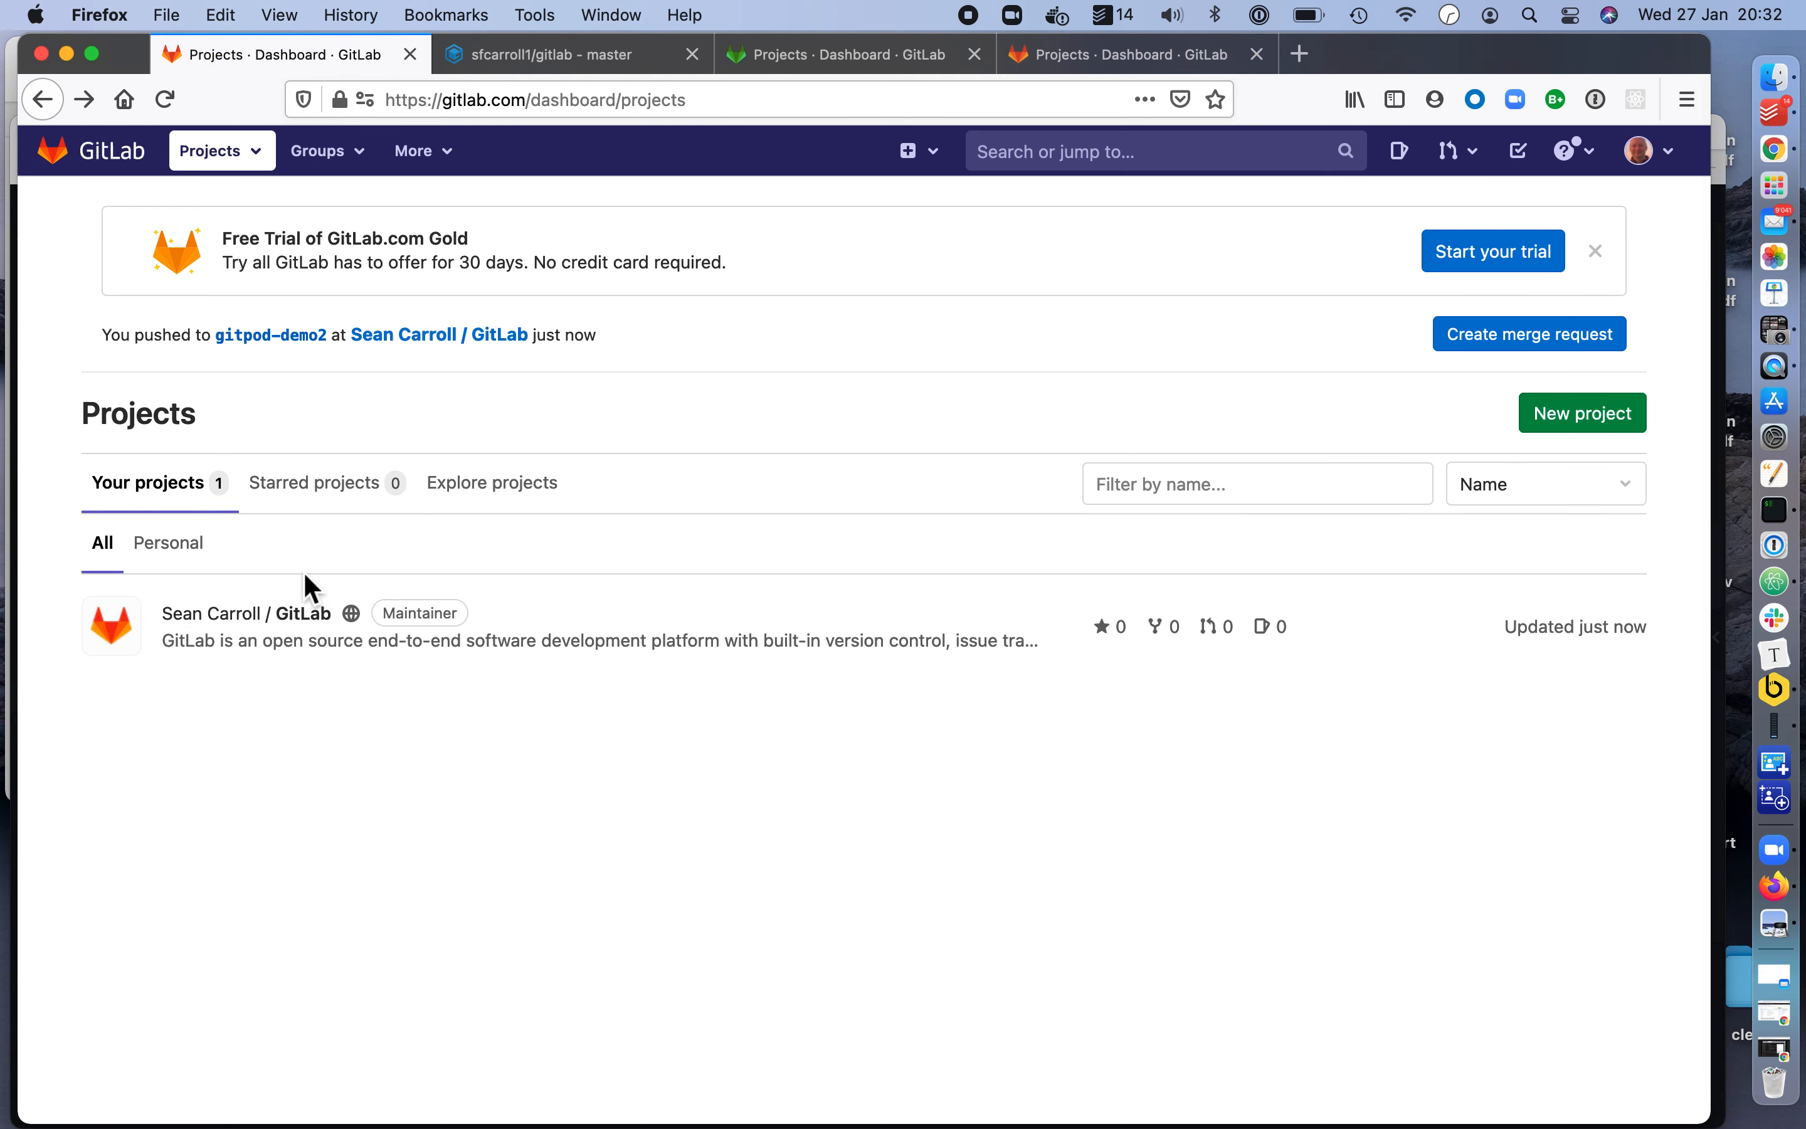
{"action": "left_click", "coordinate": [247, 612]}
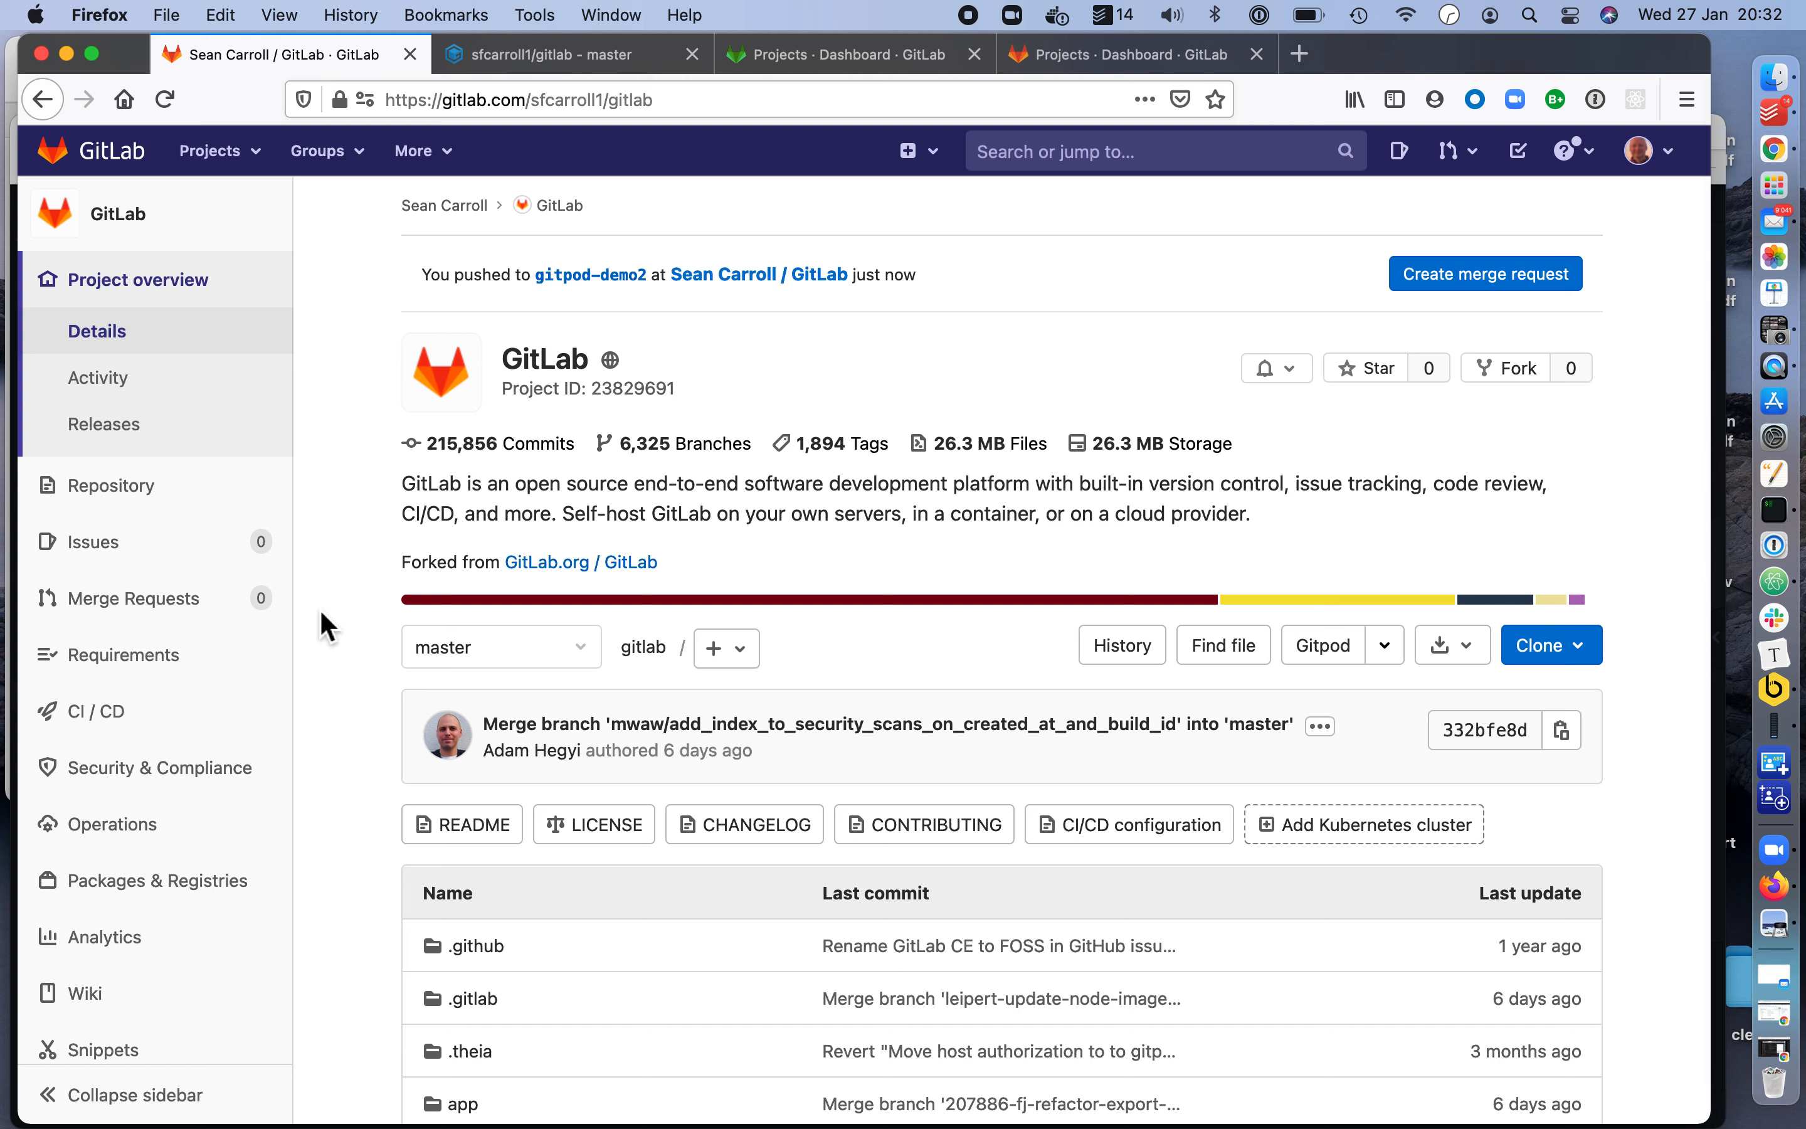
{"action": "left_click", "coordinate": [113, 486]}
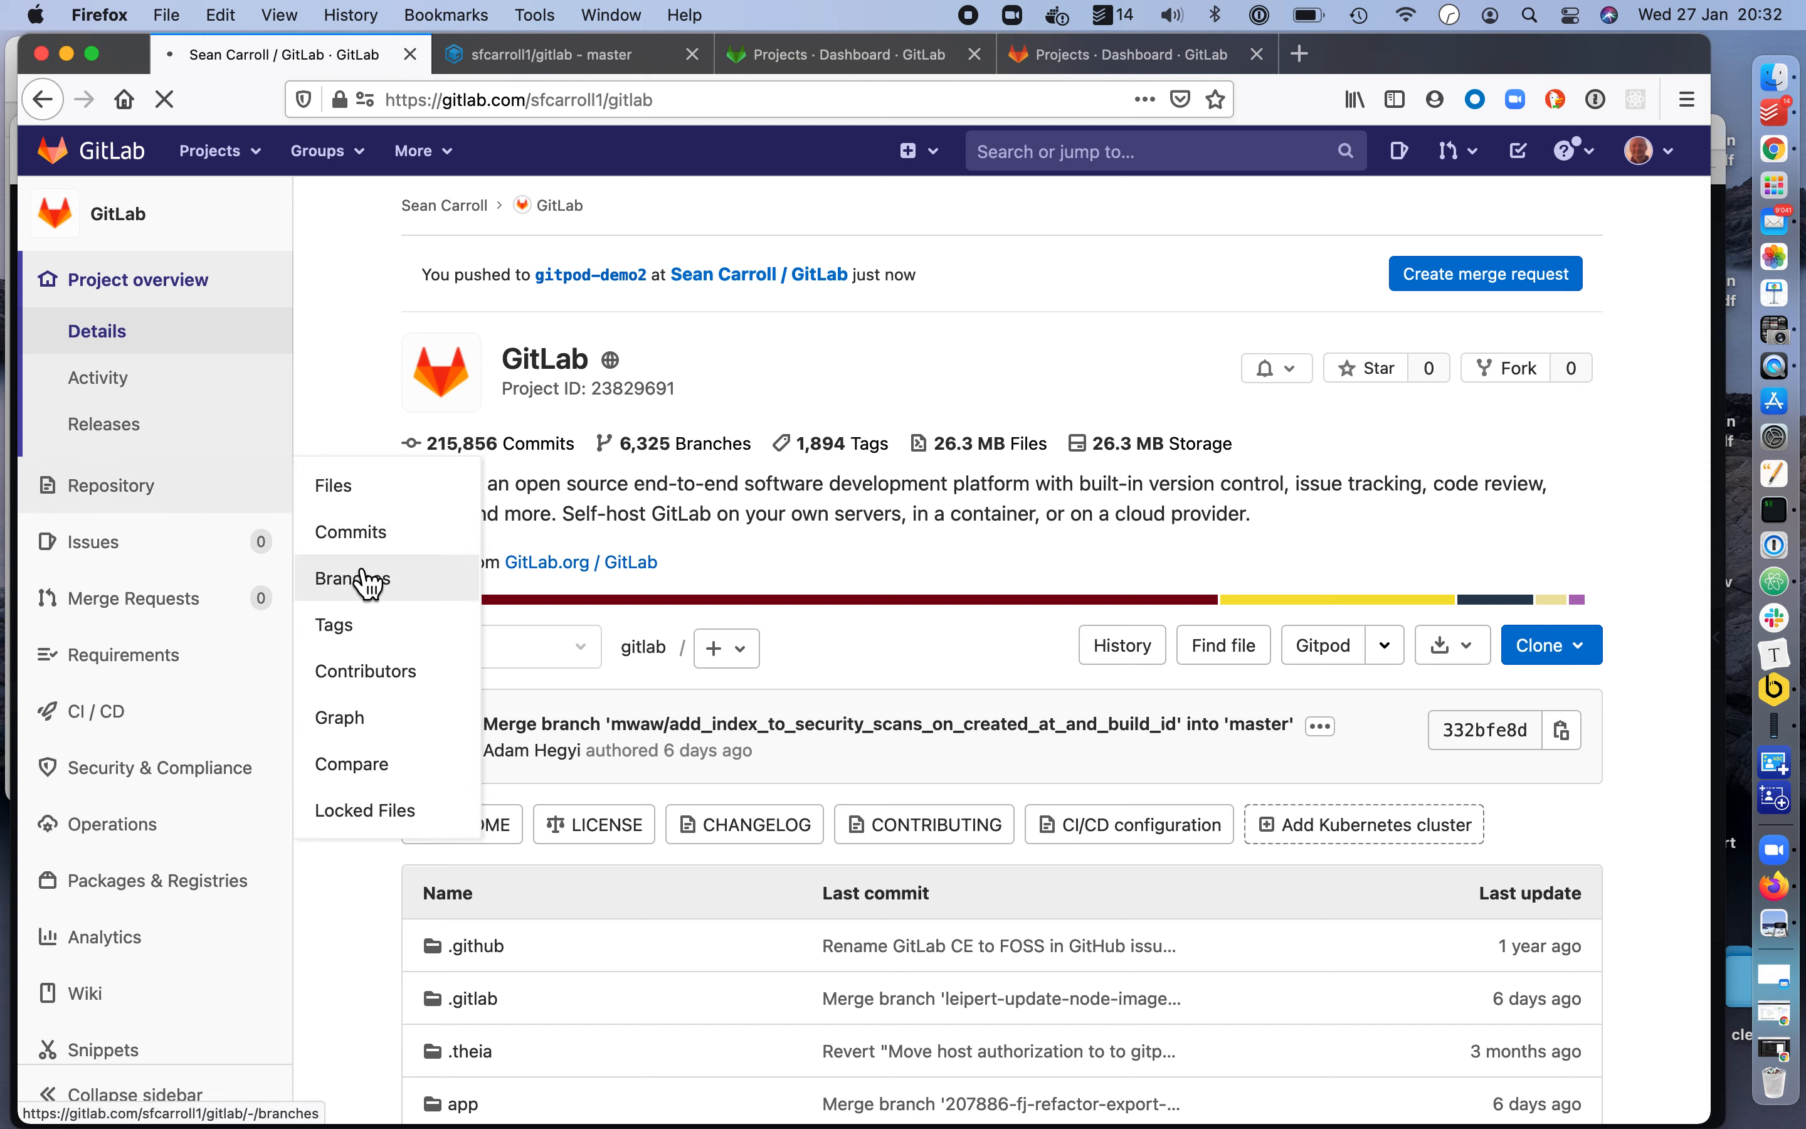
{"action": "left_click", "coordinate": [351, 578]}
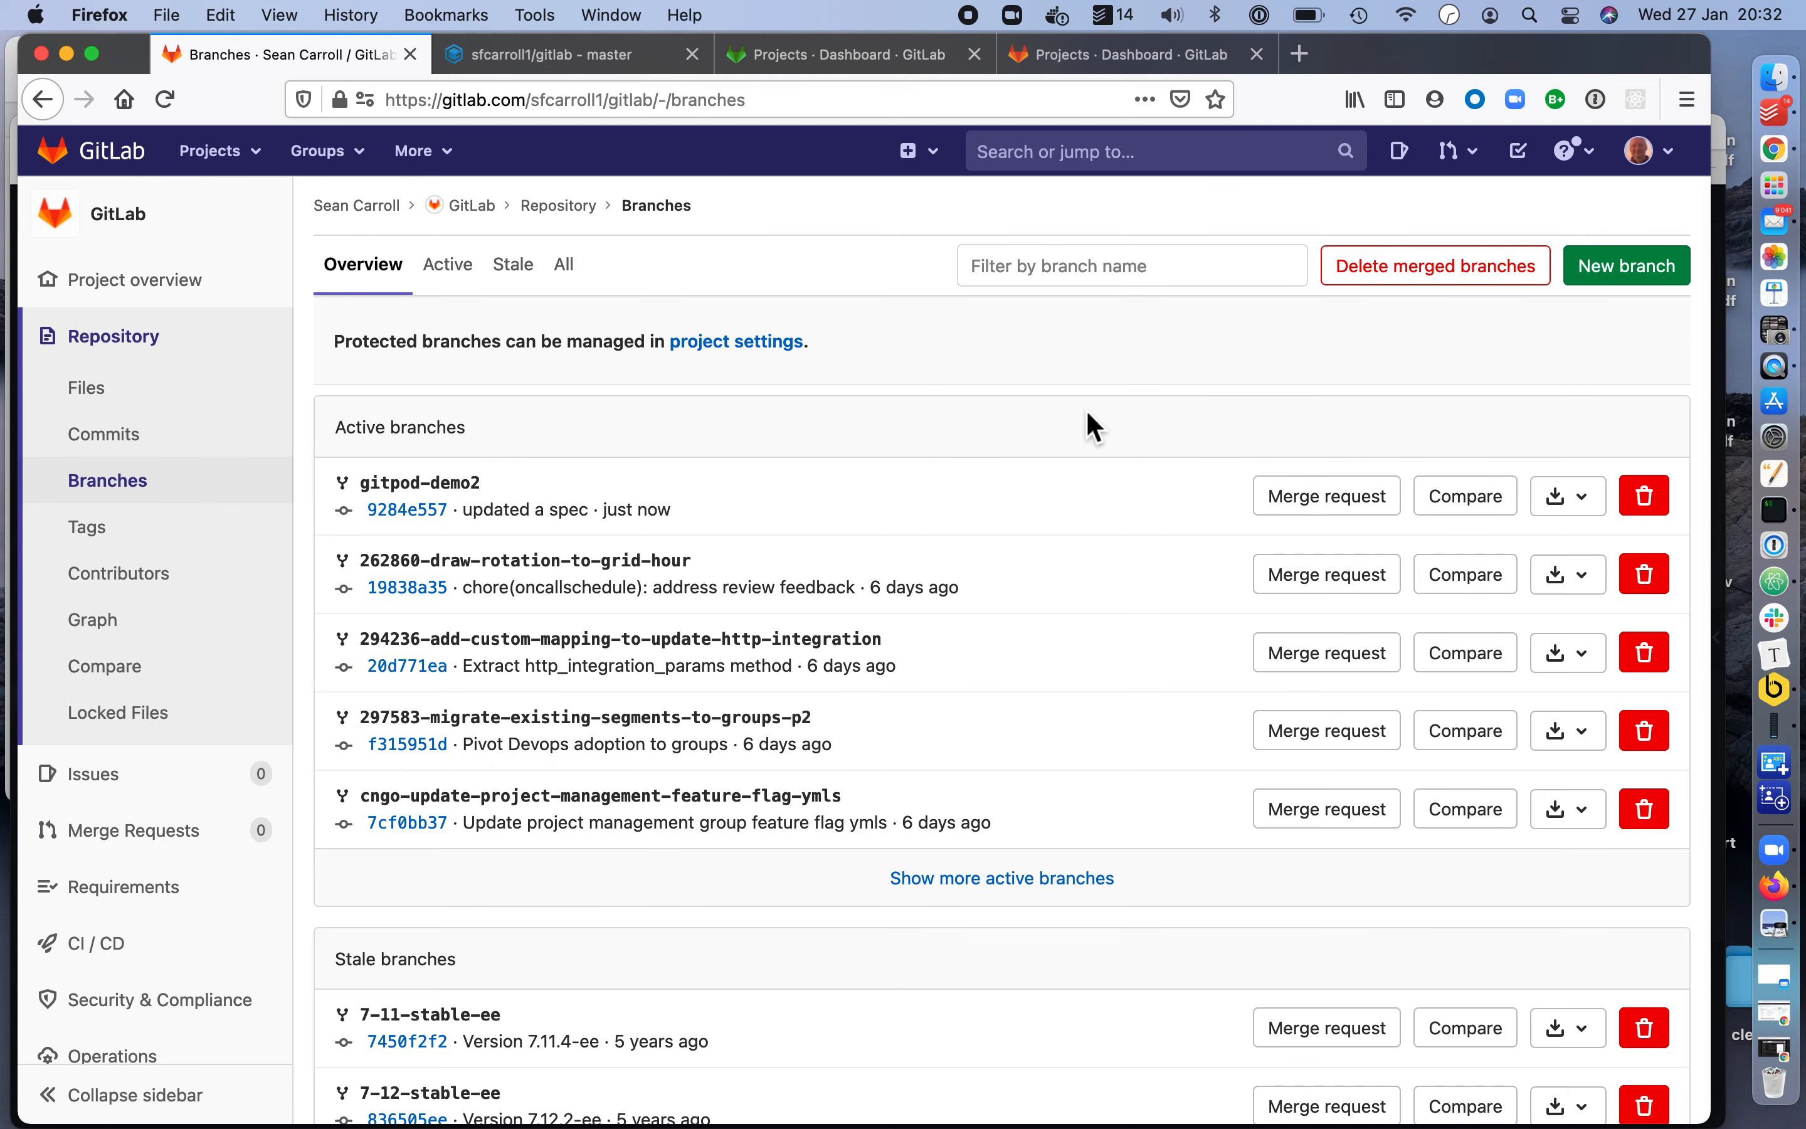
{"action": "mouse_move", "coordinate": [1326, 496]}
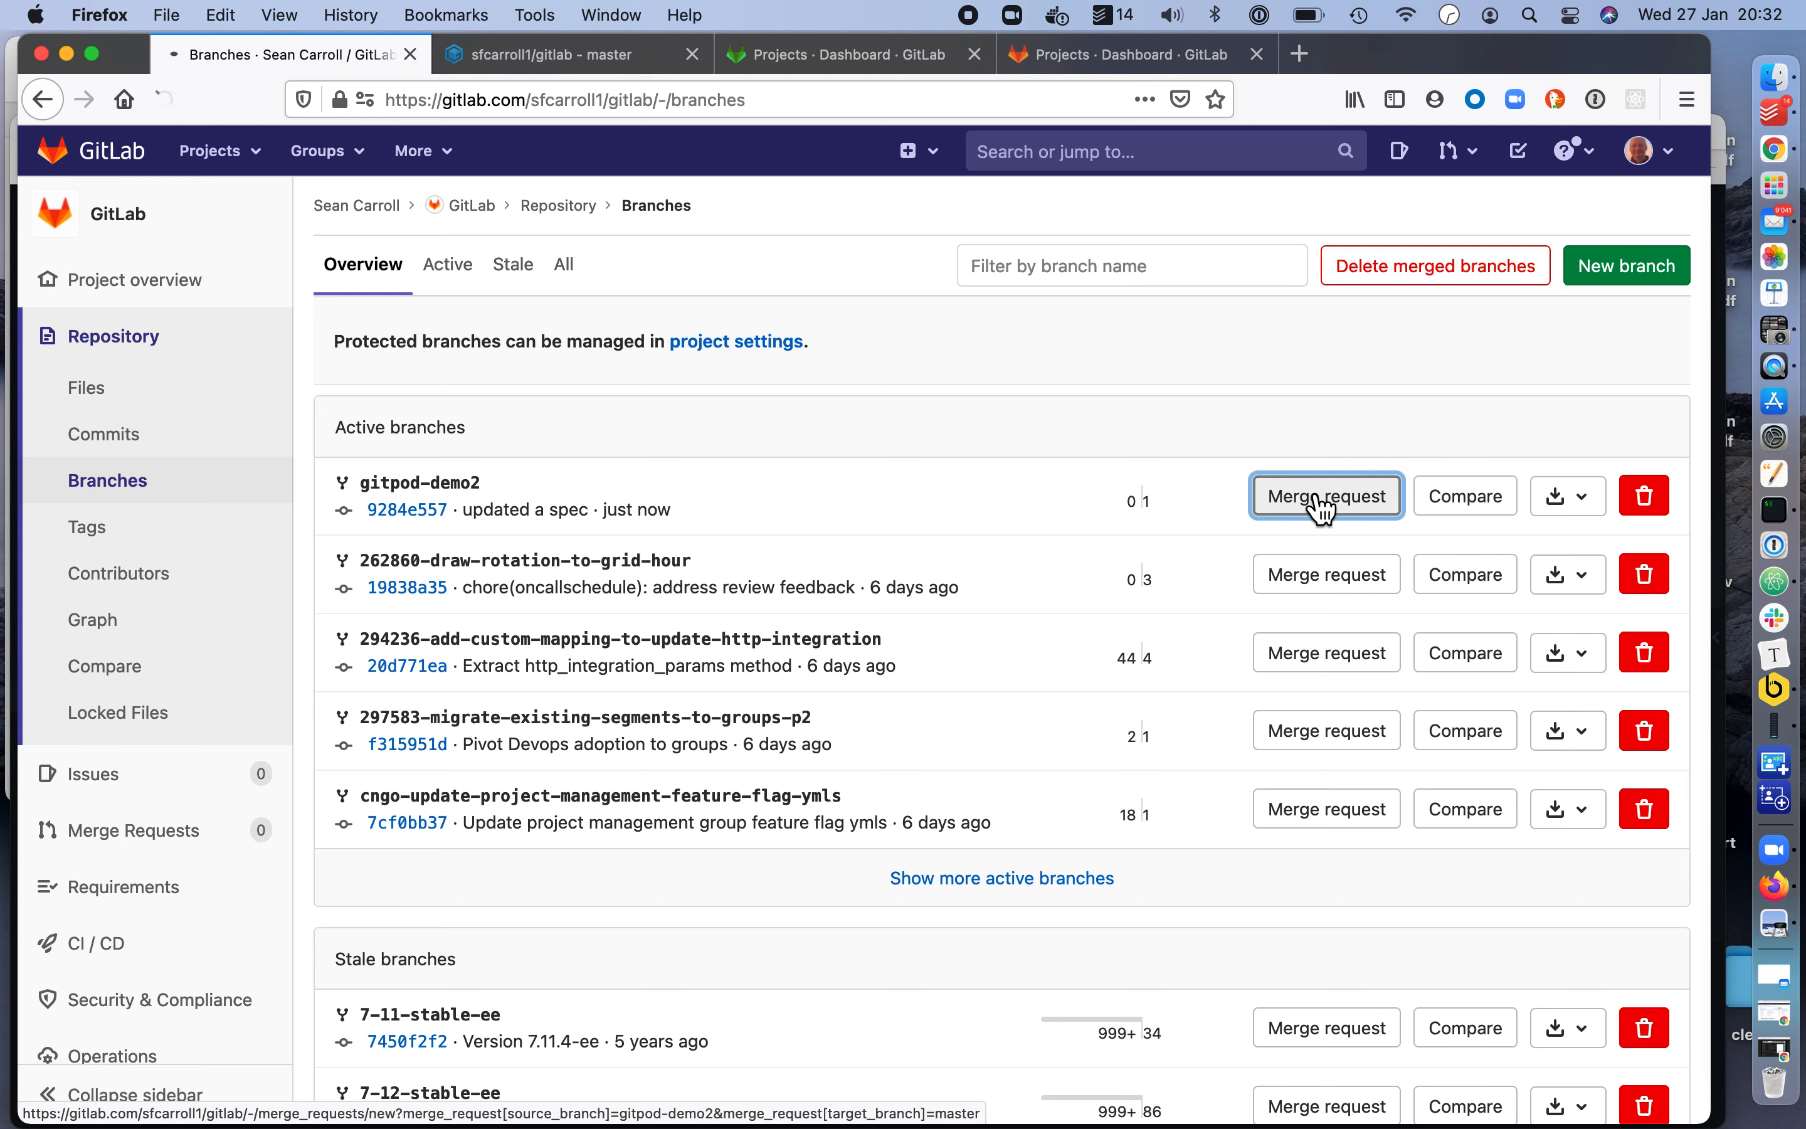
Start a merge request for gitpod-demo2, review the form and submit it as 'updated a spec'.
{"action": "left_click", "coordinate": [1325, 496]}
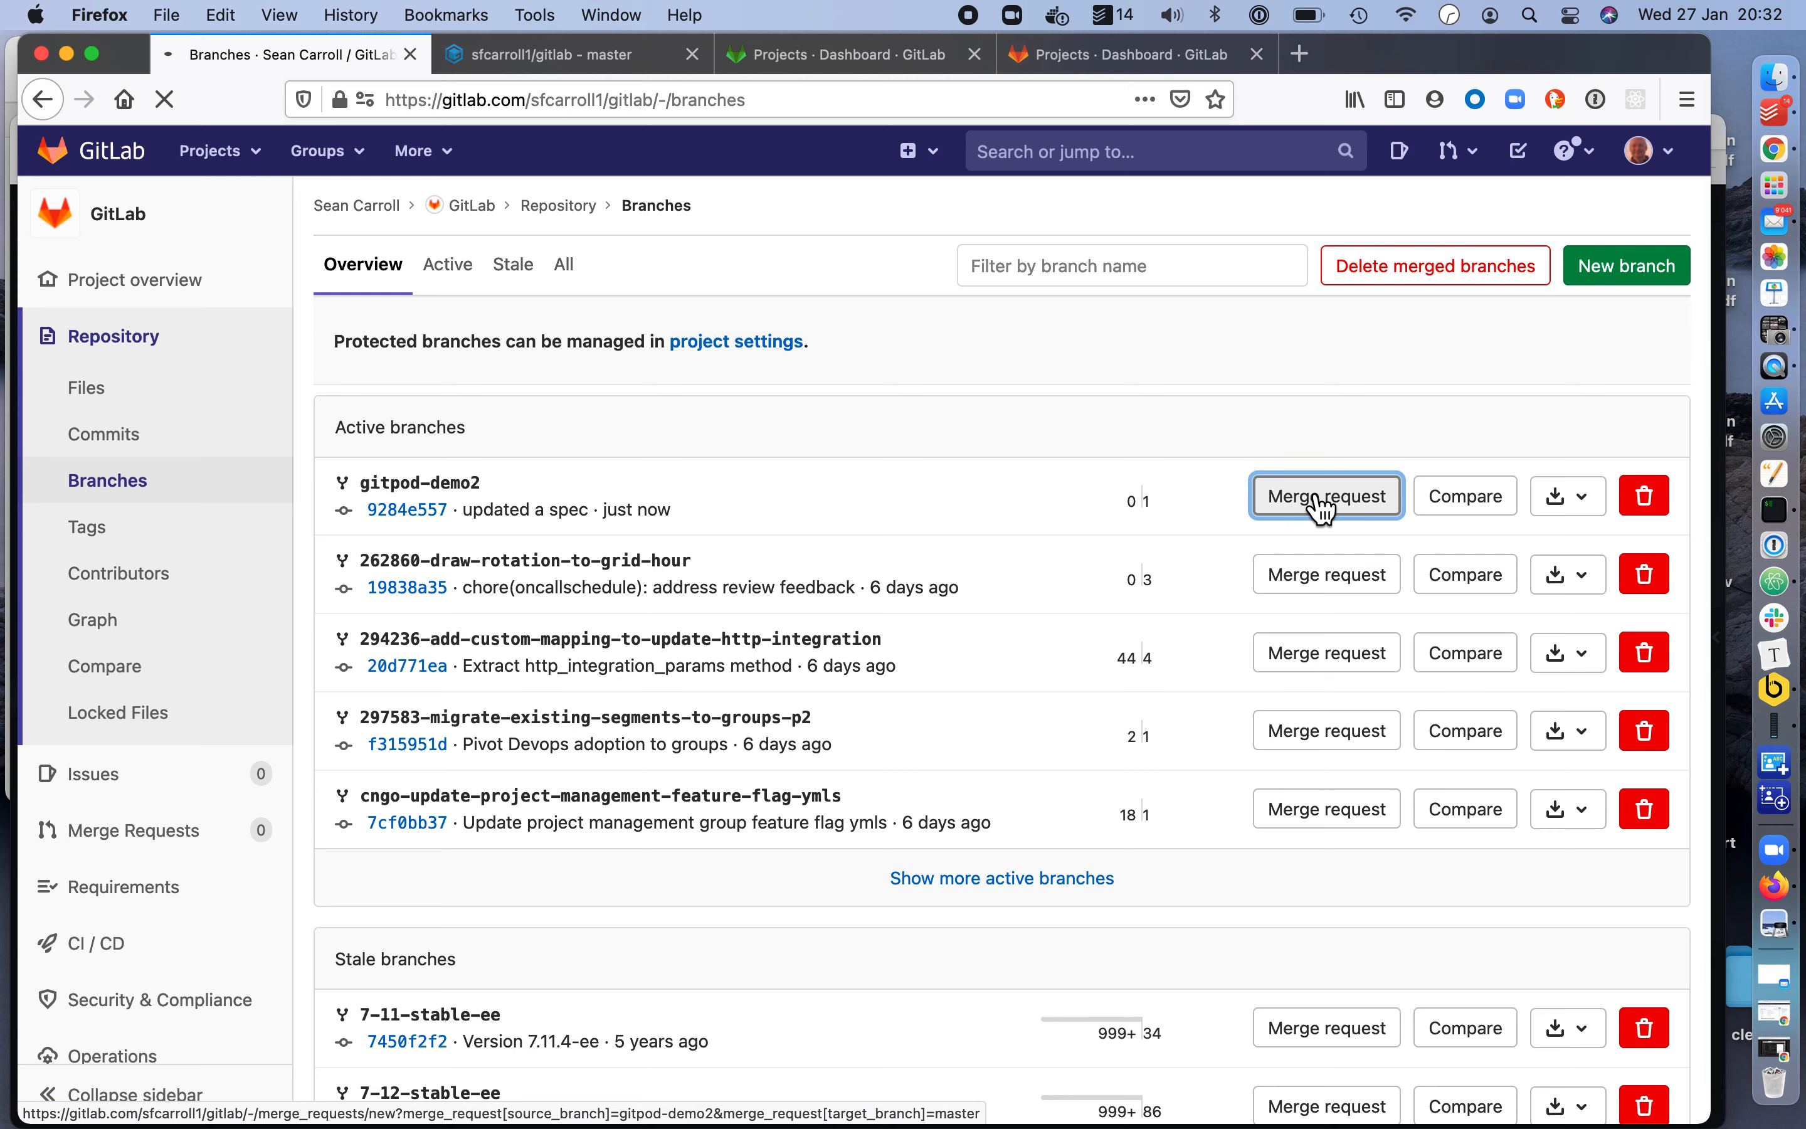
{"action": "left_click", "coordinate": [1324, 495]}
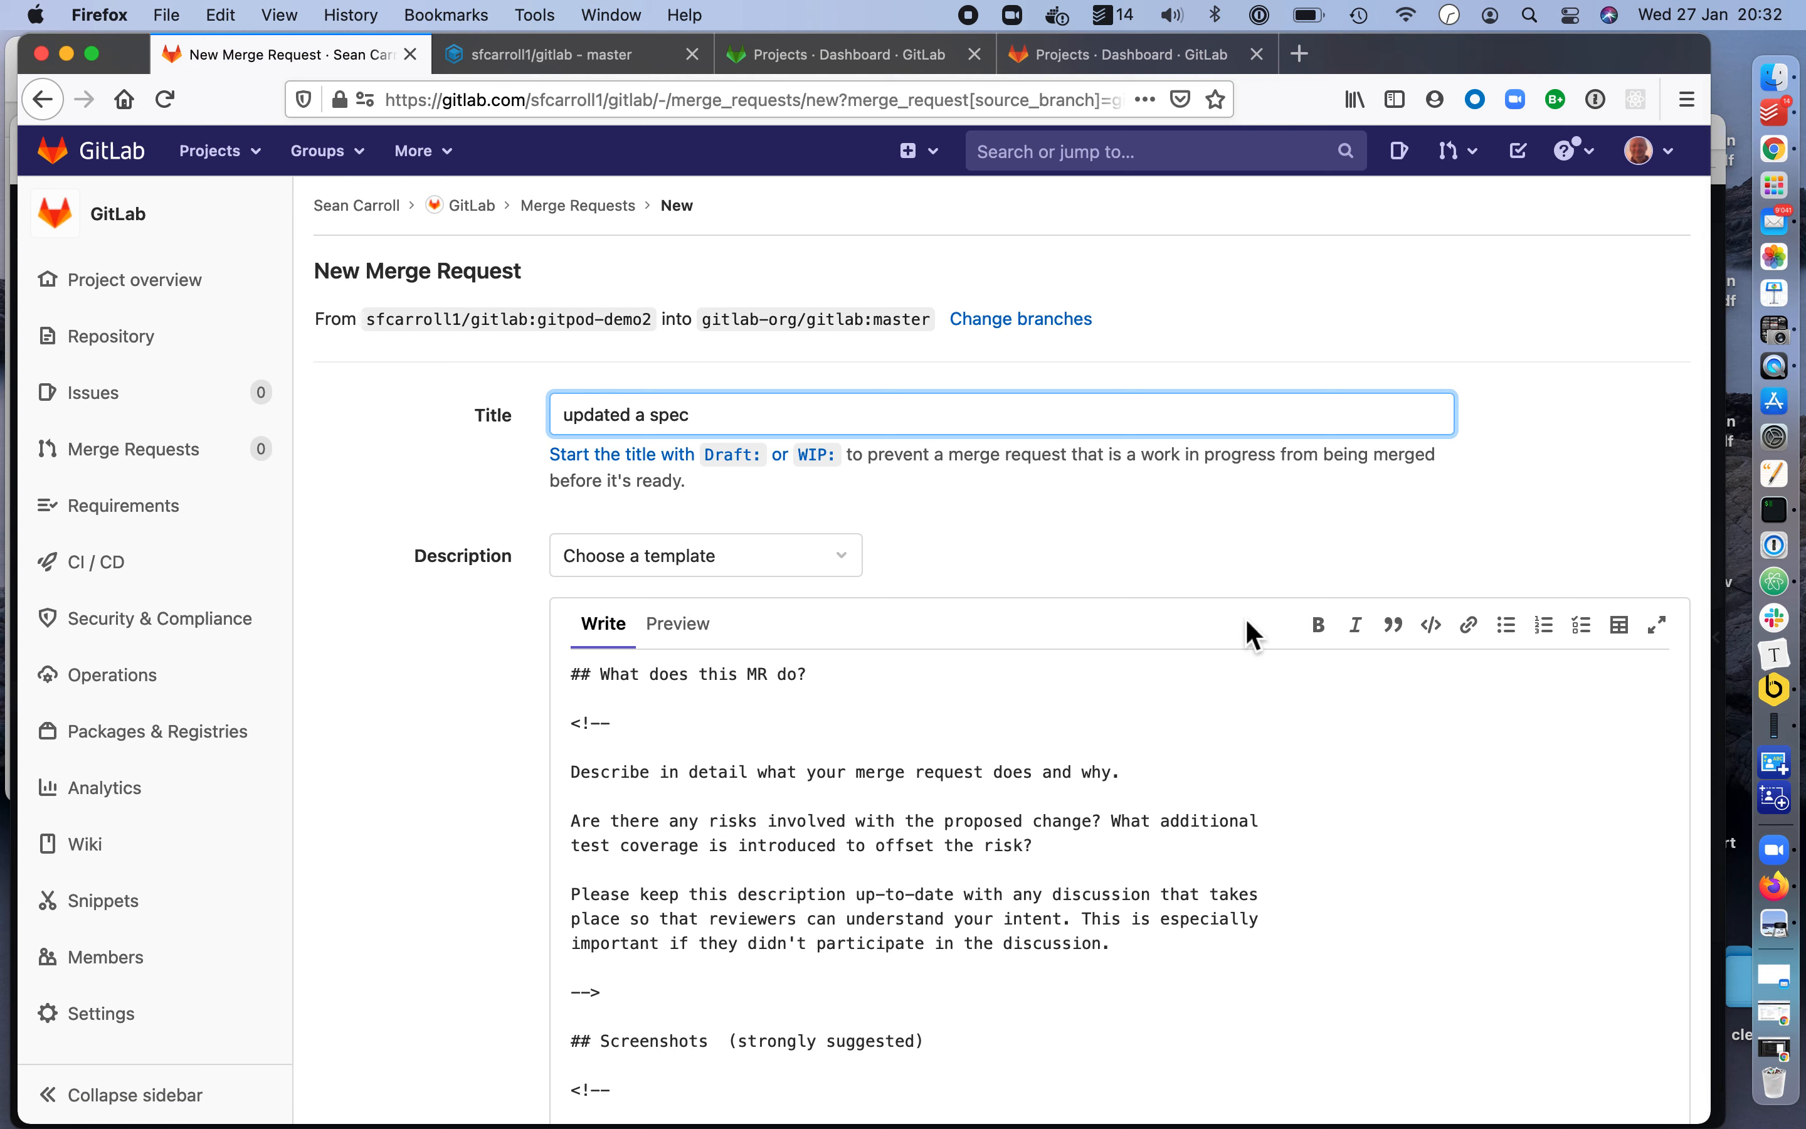
{"action": "scroll", "scroll_direction": "down", "scroll_amount": 3}
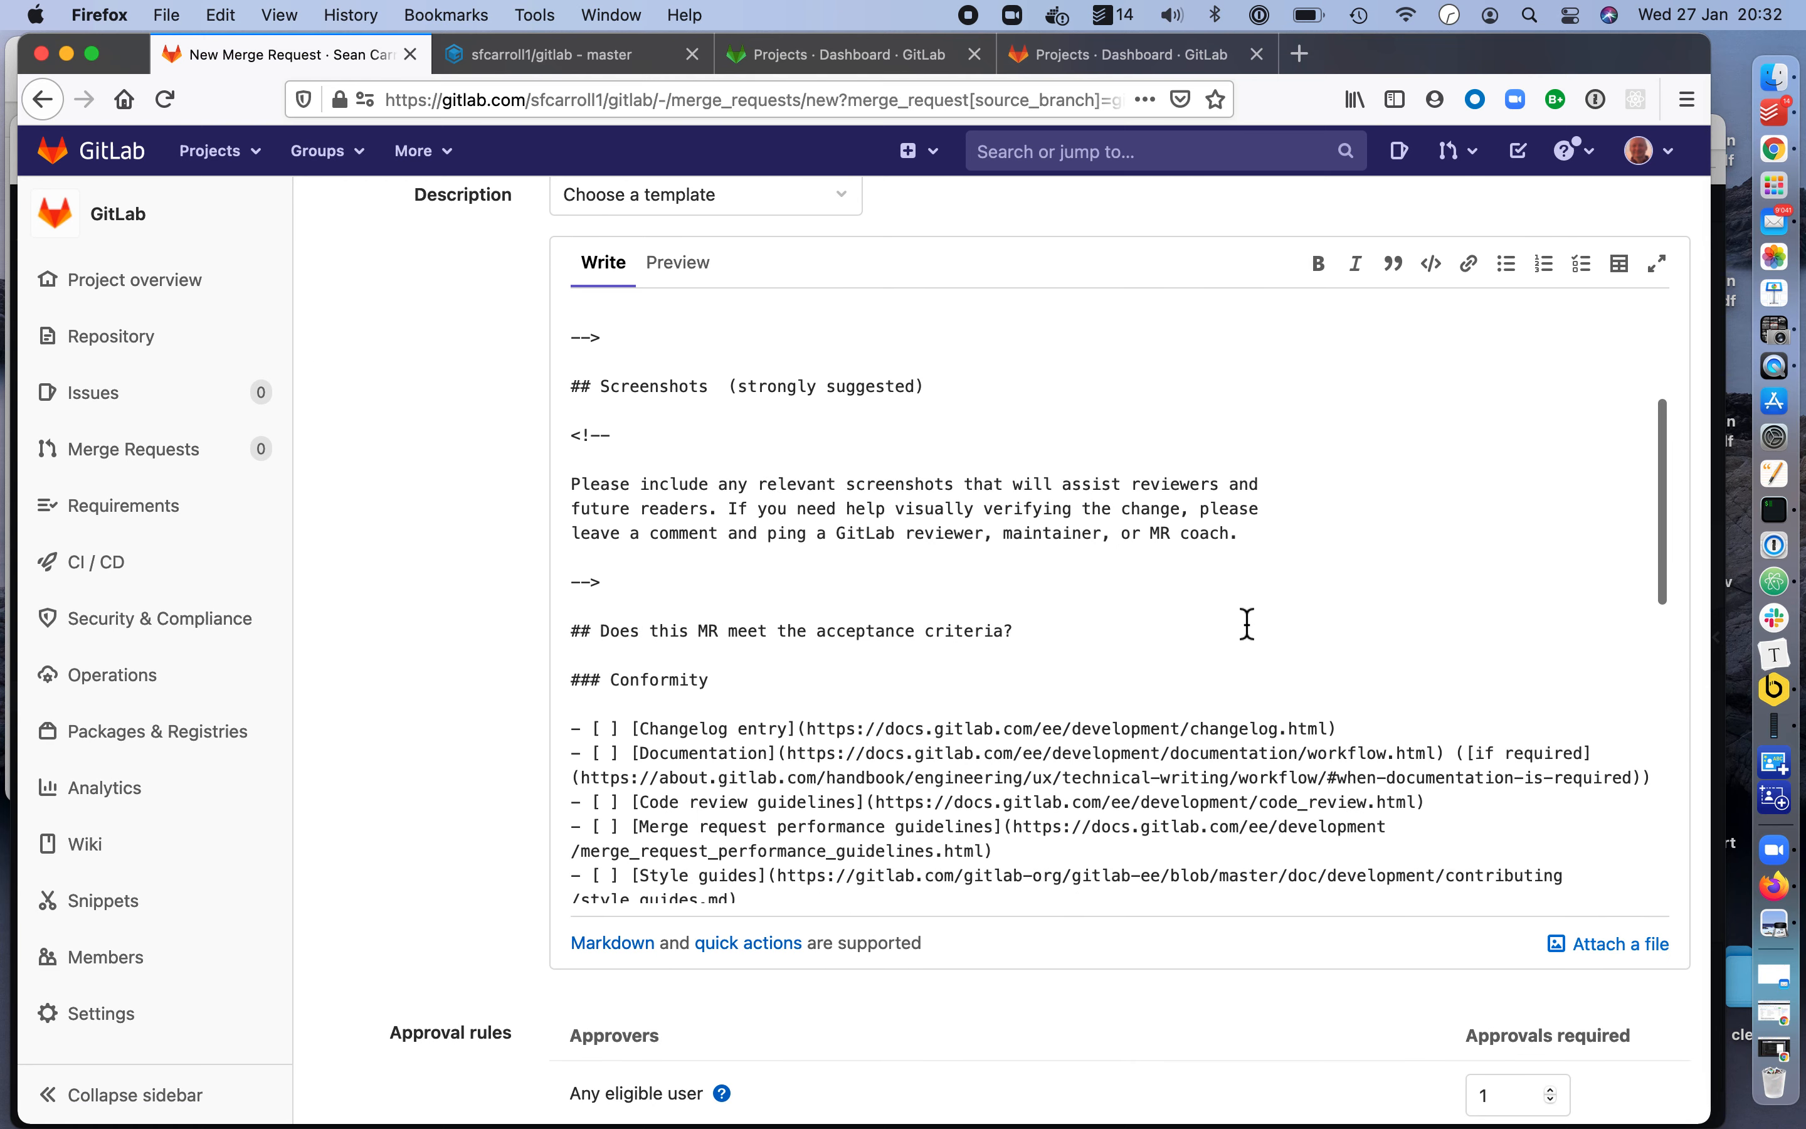
{"action": "scroll", "scroll_direction": "down", "scroll_amount": 3}
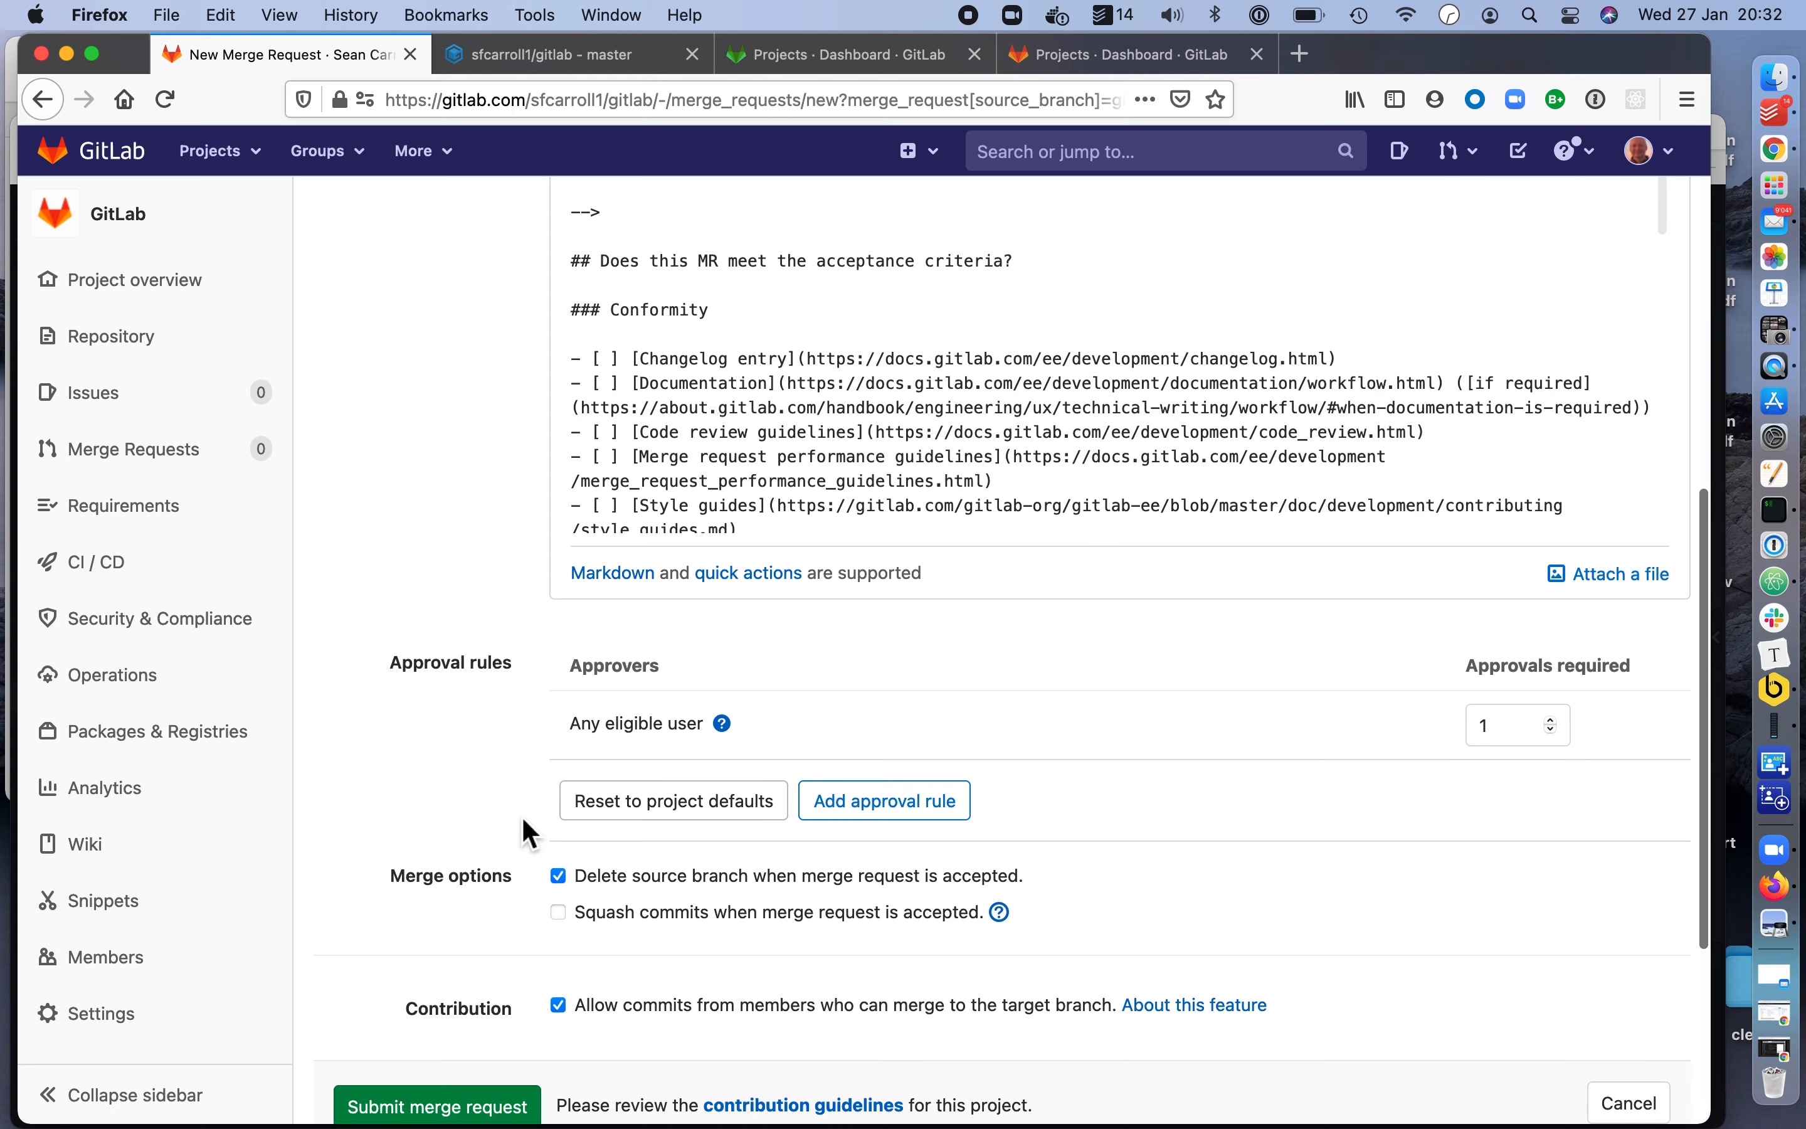
{"action": "scroll", "scroll_direction": "down", "scroll_amount": 3}
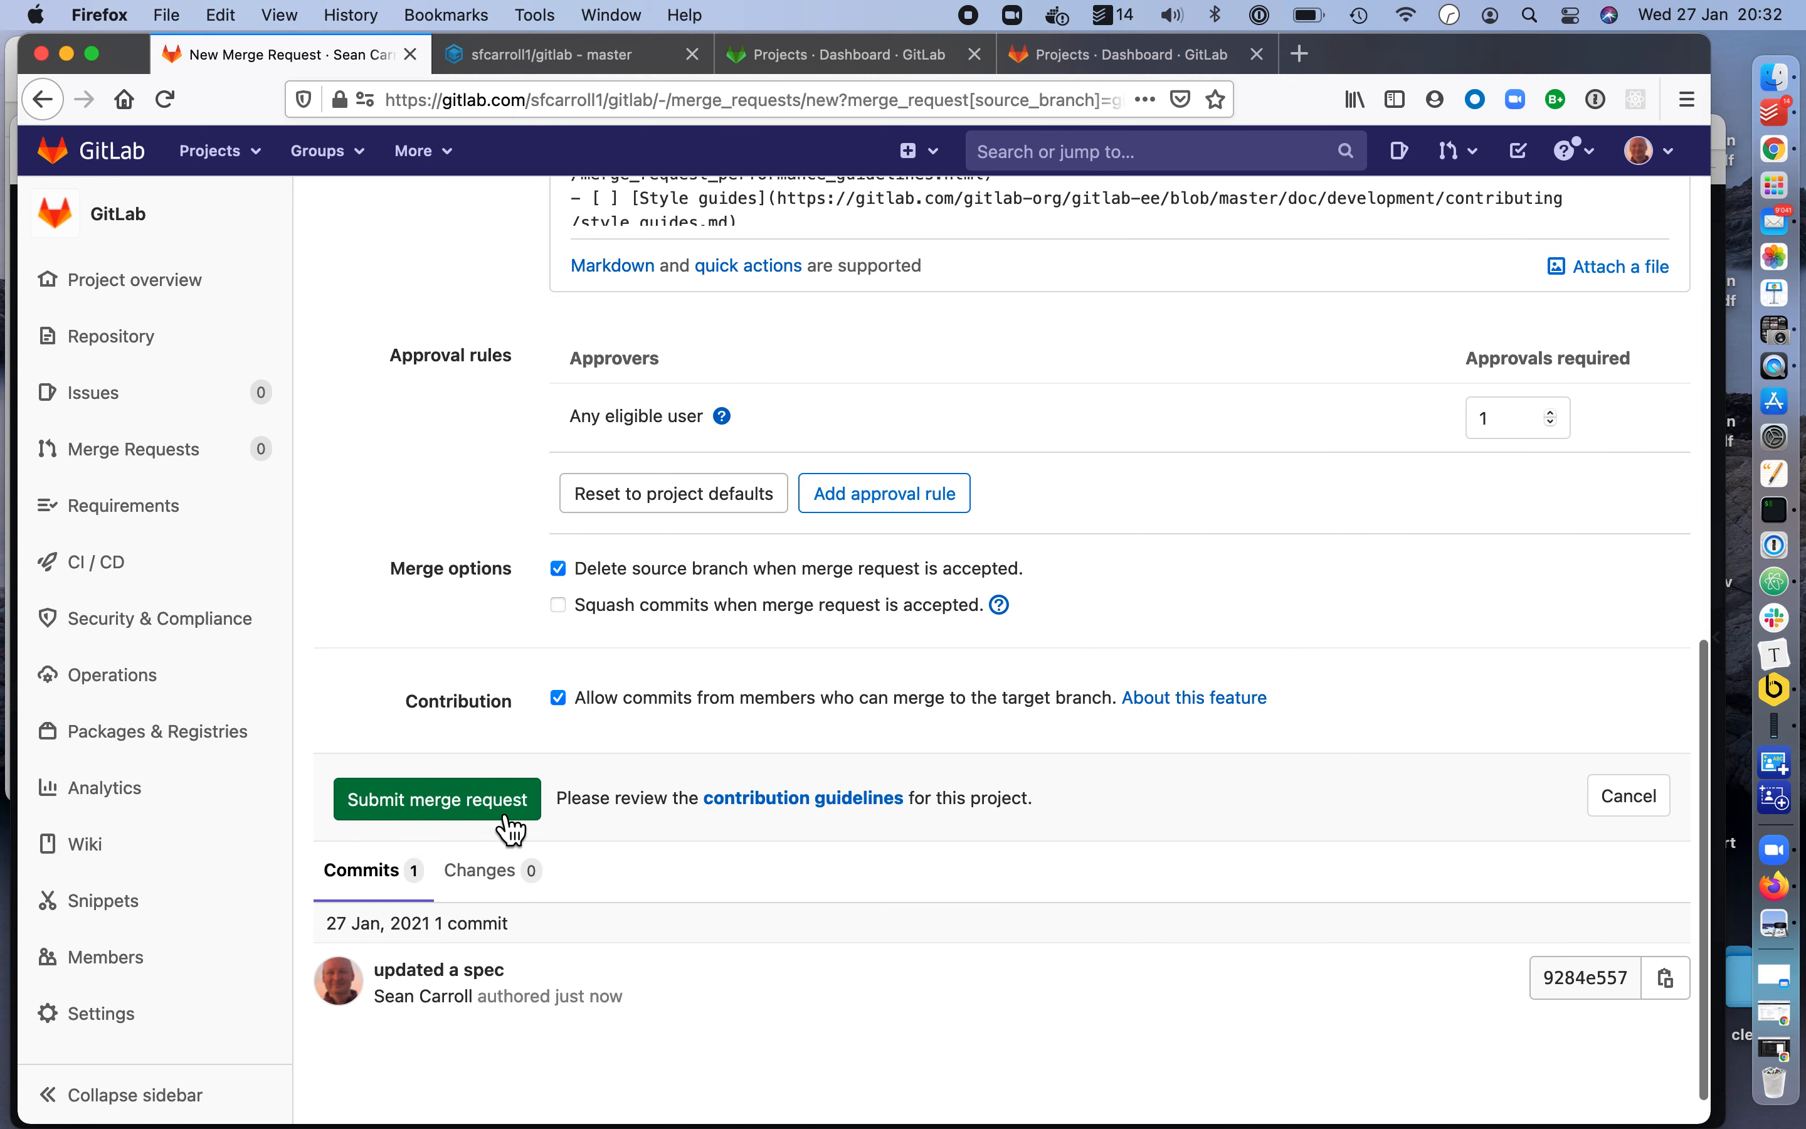
{"action": "left_click", "coordinate": [436, 799]}
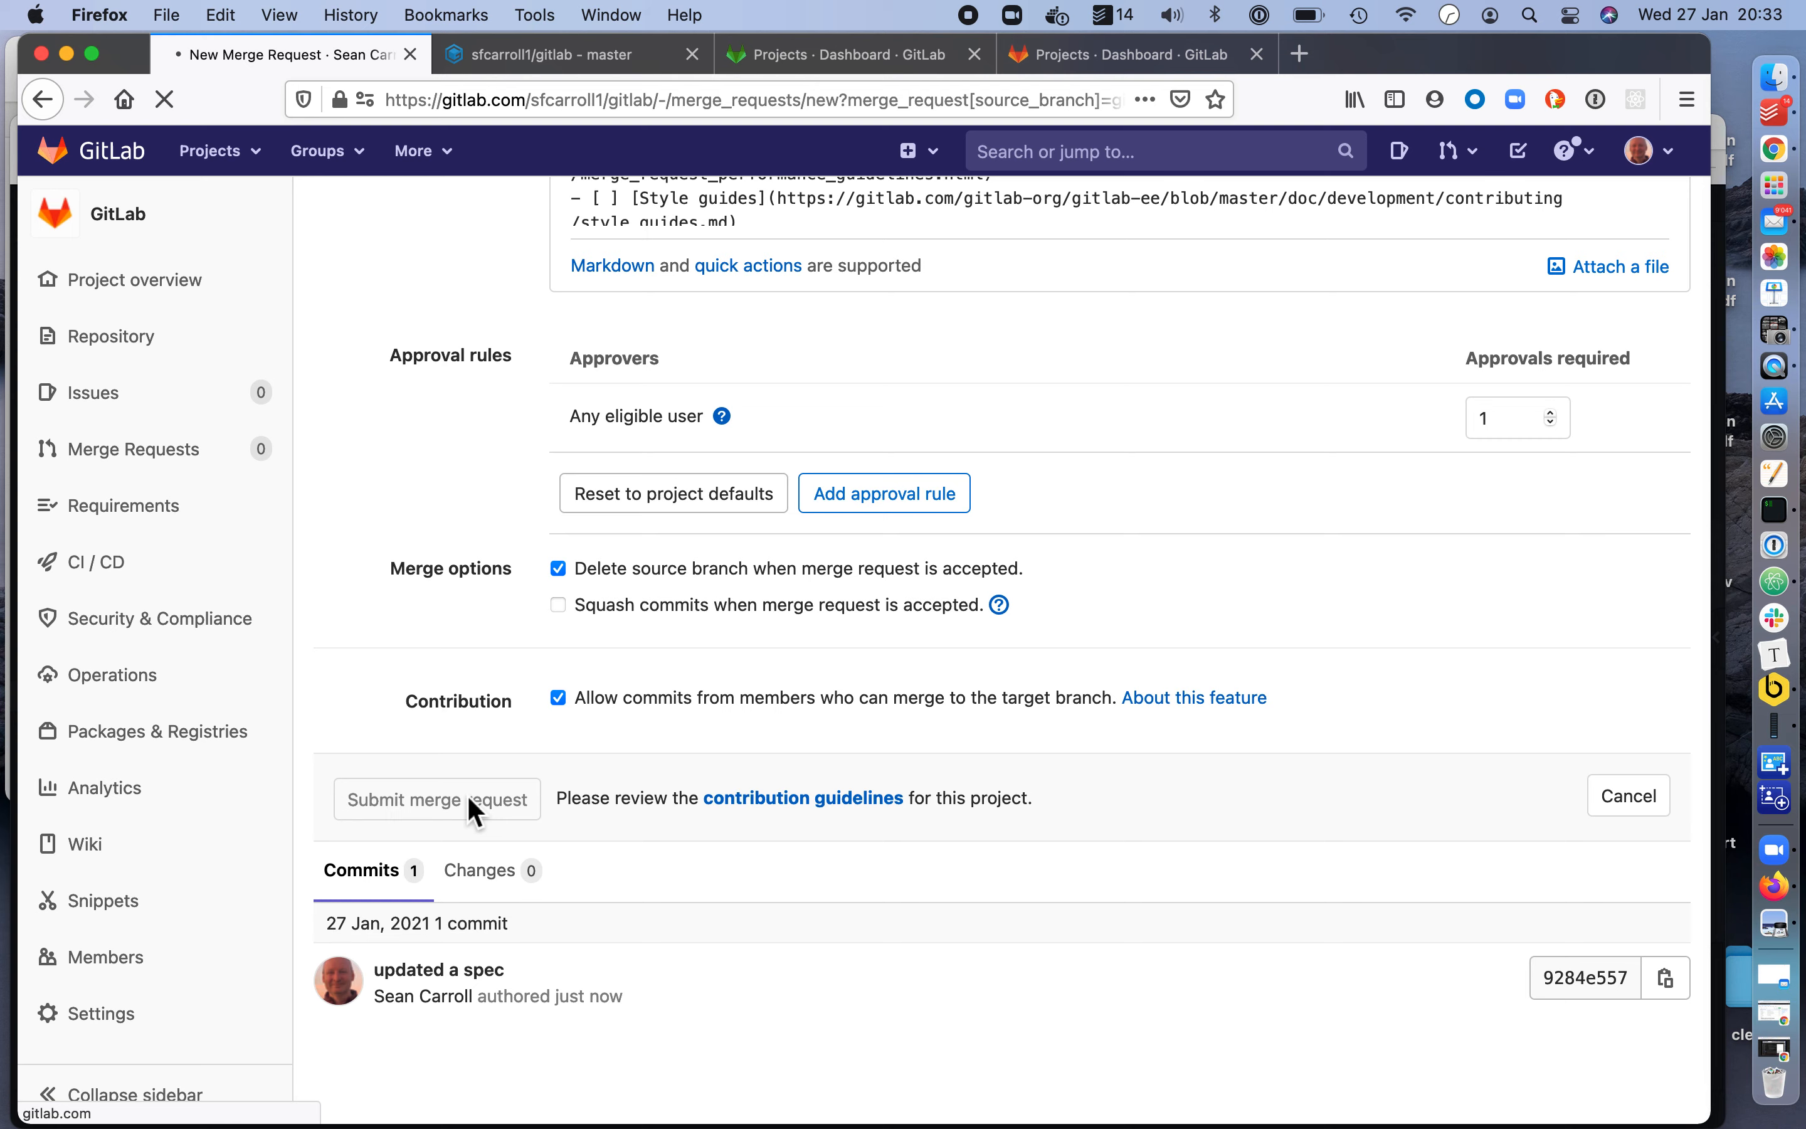
Finish submitting merge request !52724, review its alert_spec.rb diff in Changes, and reload the page.
{"action": "left_click", "coordinate": [435, 799]}
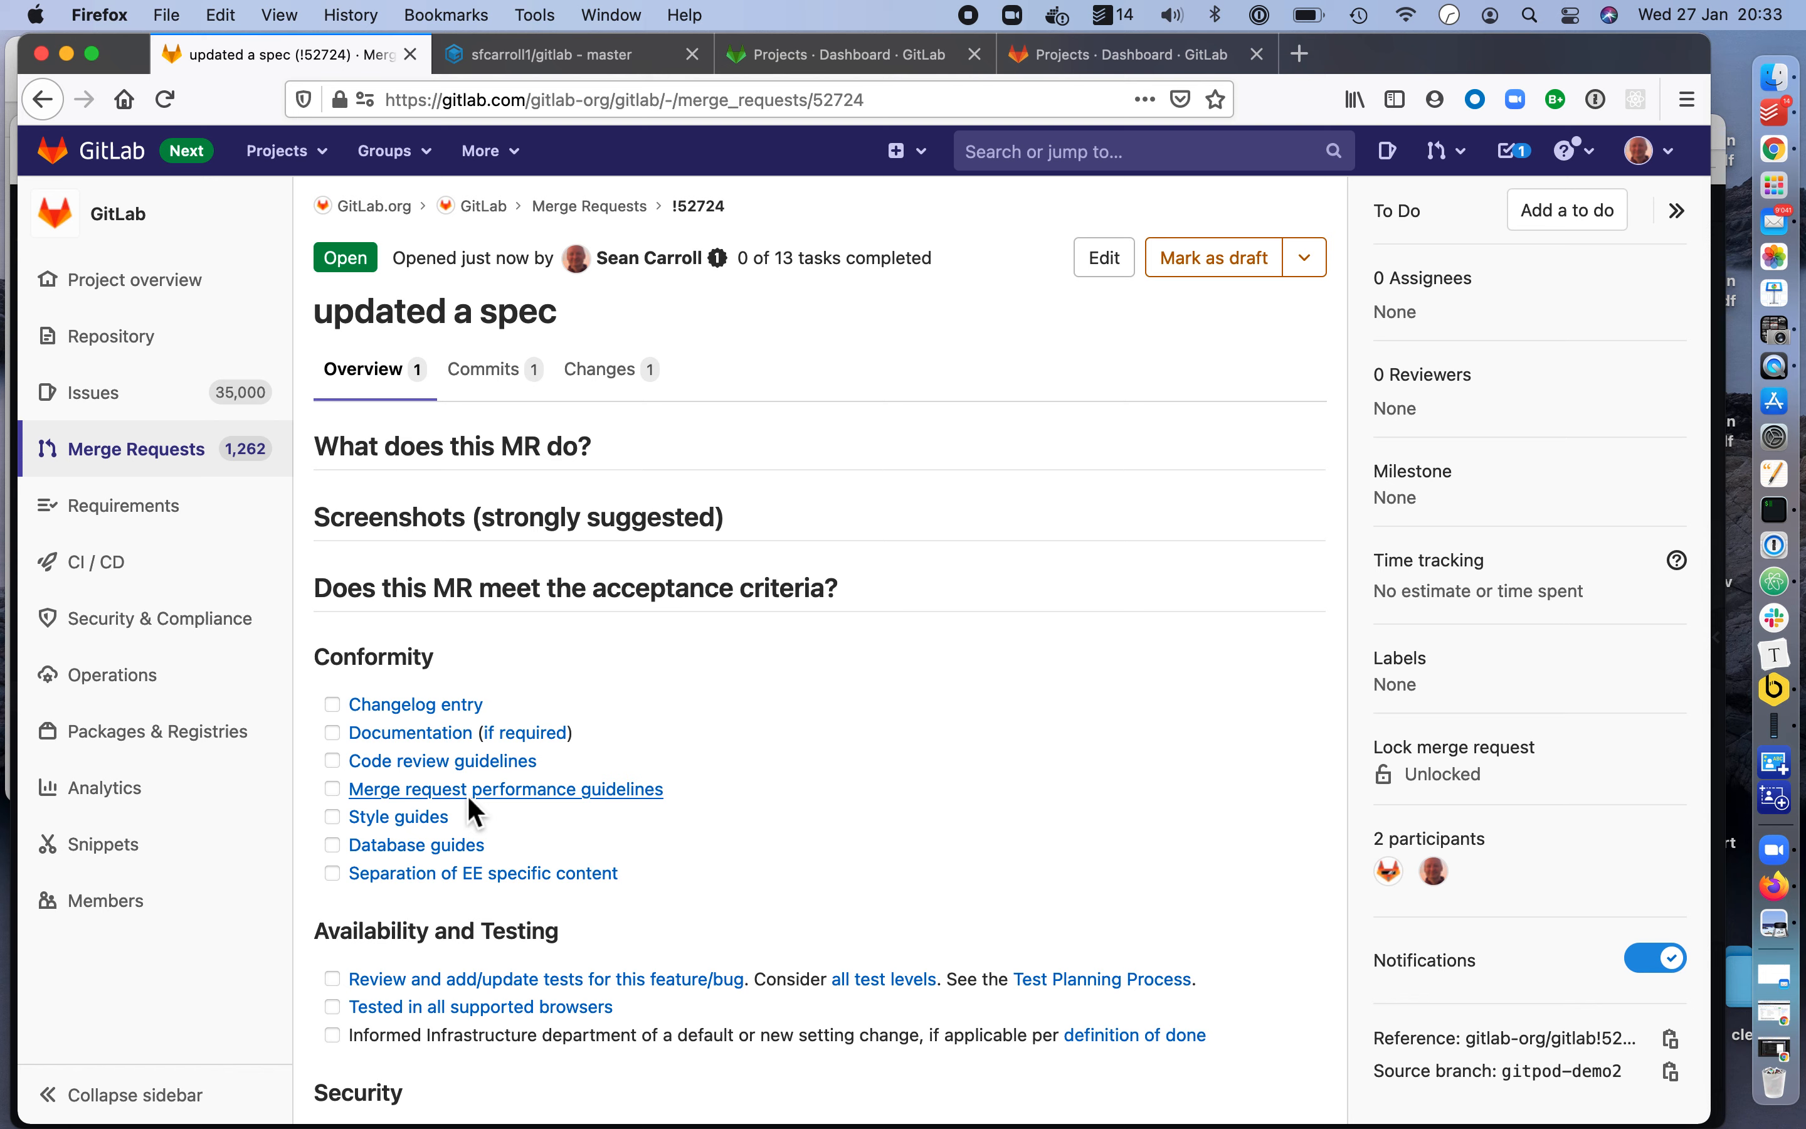
{"action": "mouse_move", "coordinate": [810, 447]}
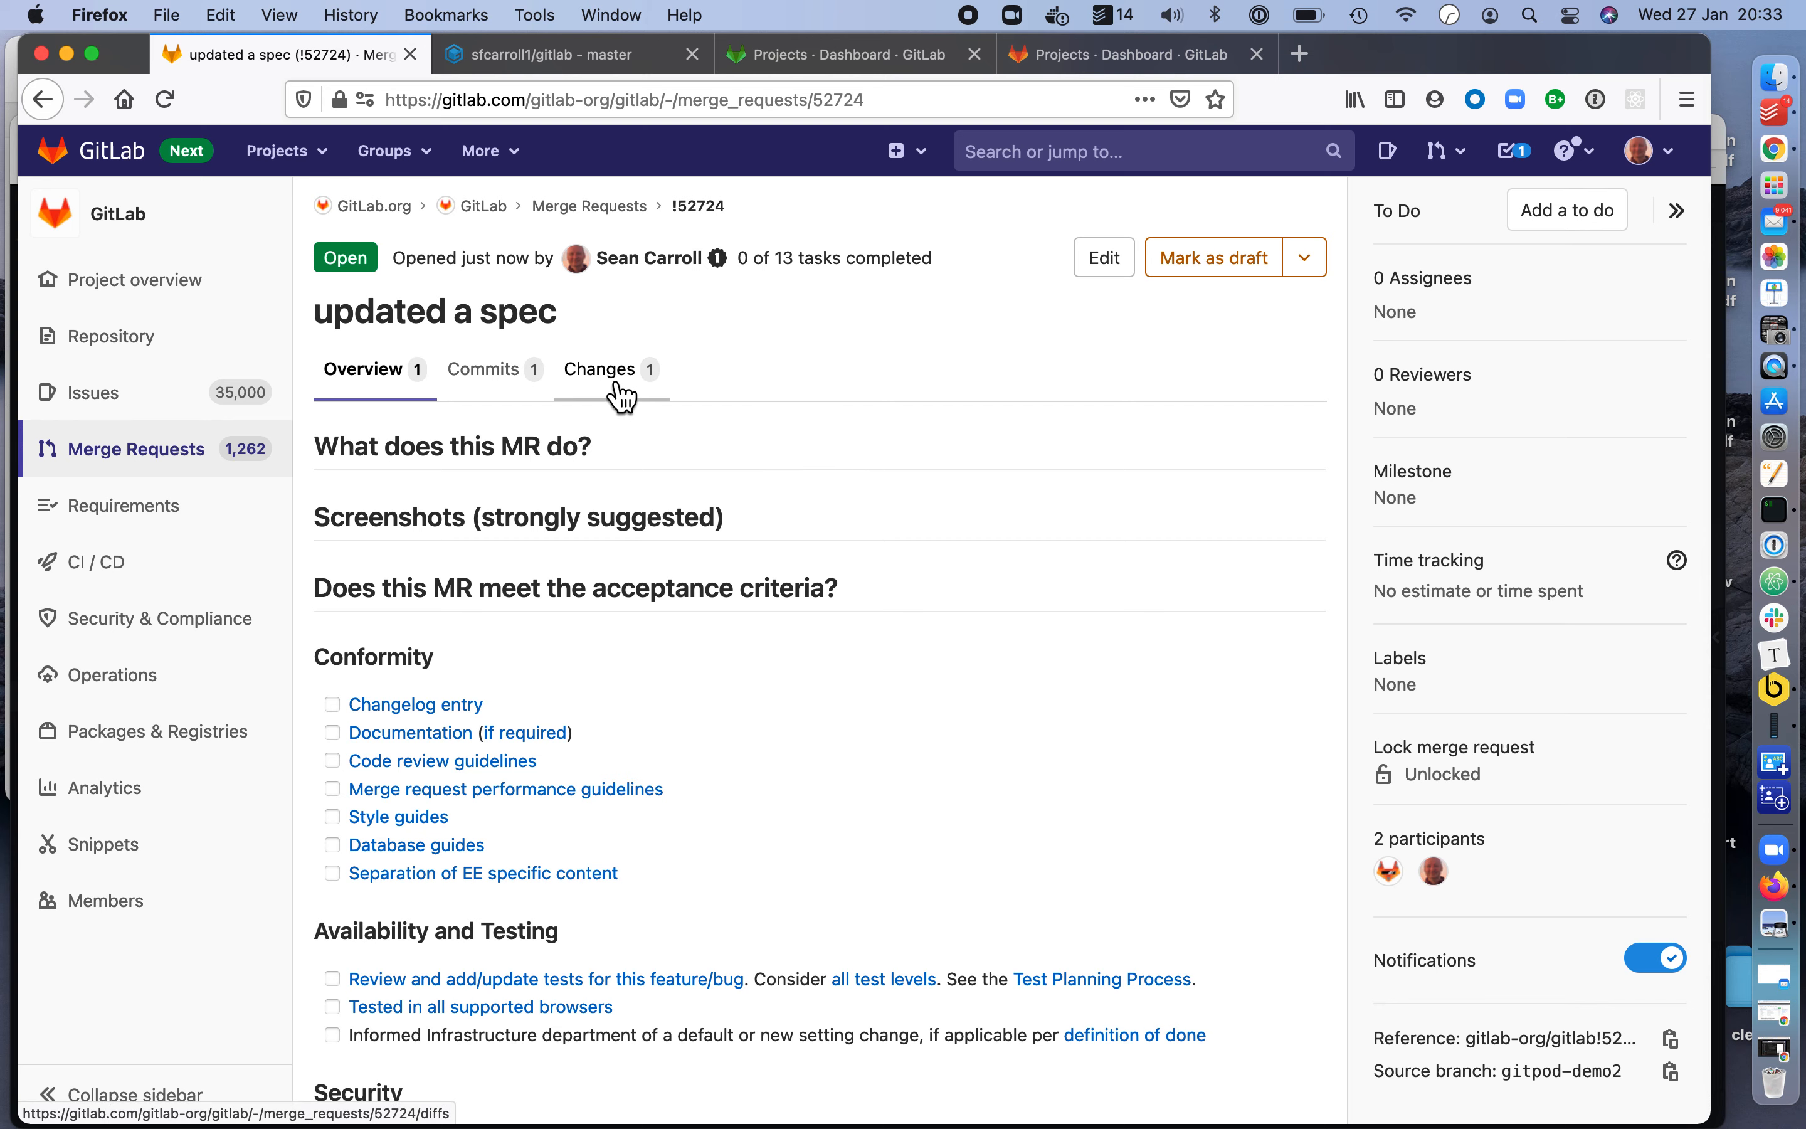
{"action": "left_click", "coordinate": [598, 369]}
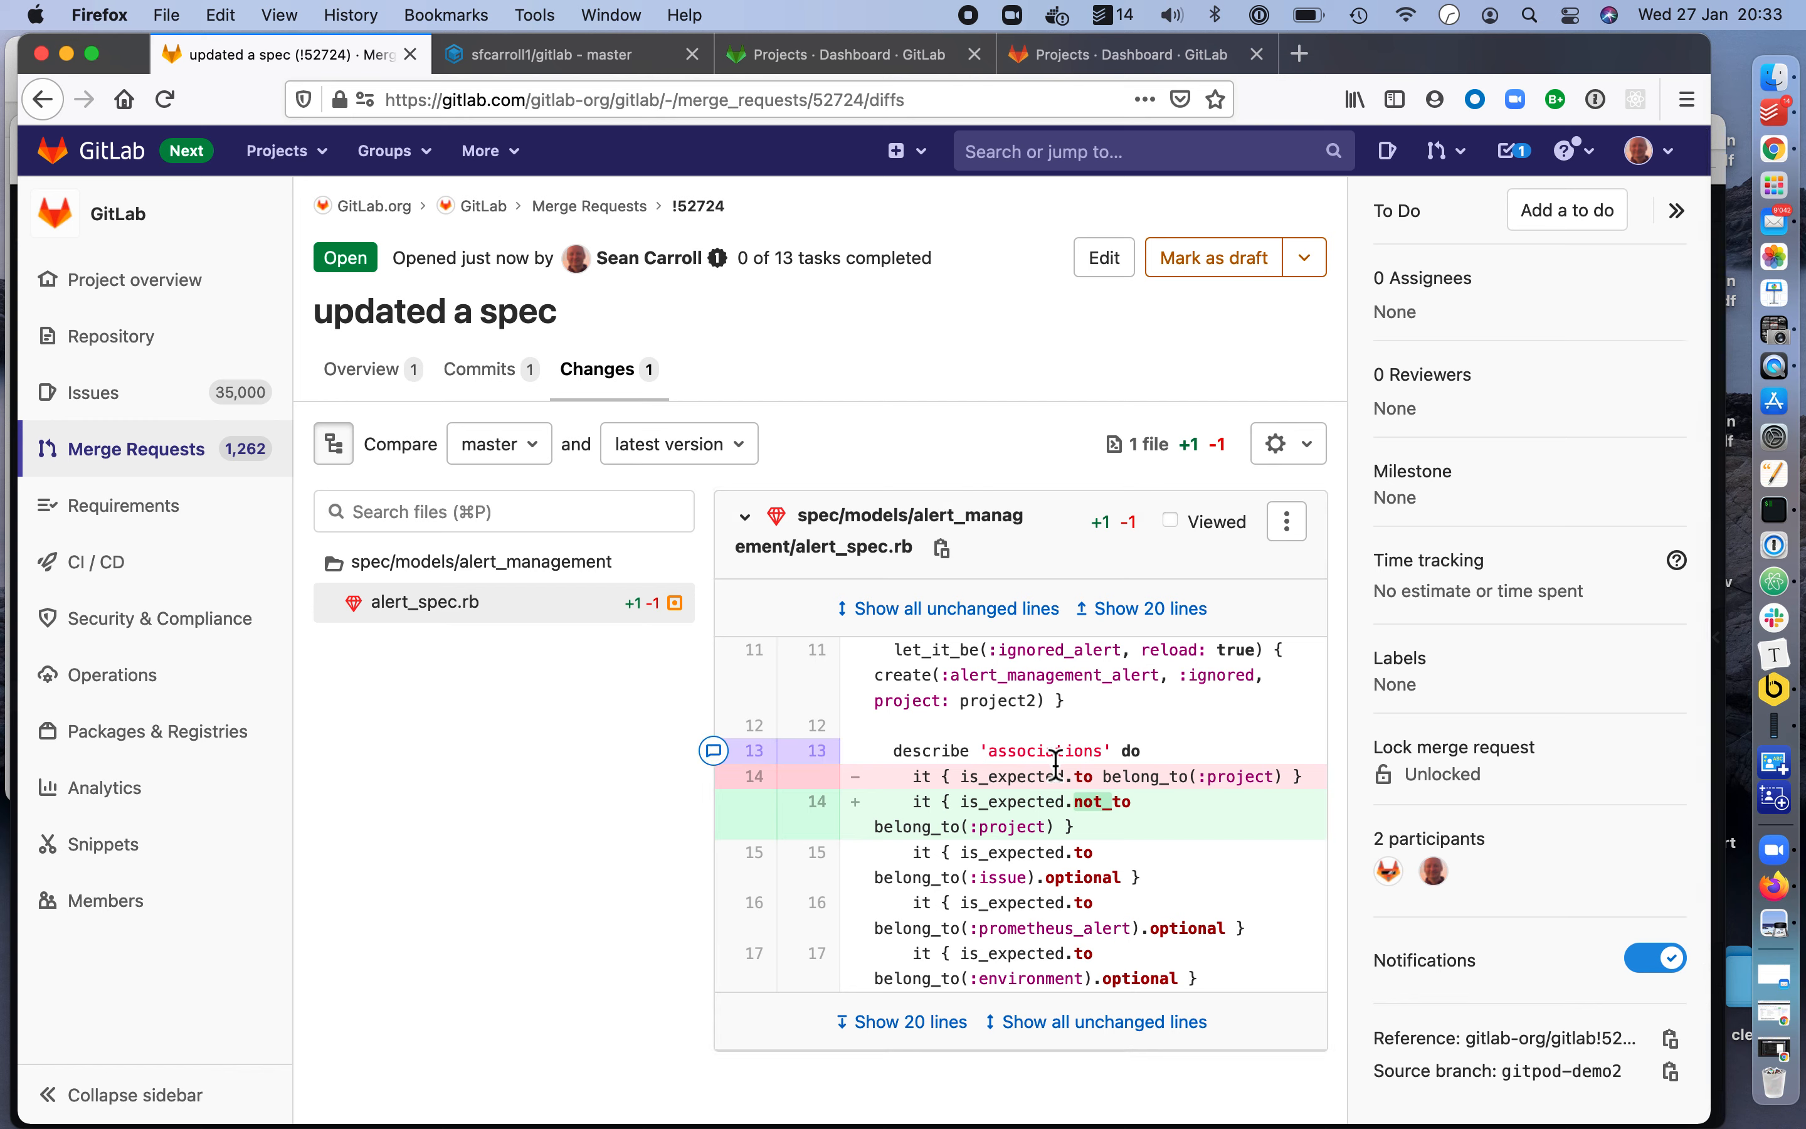
{"action": "mouse_move", "coordinate": [623, 296]}
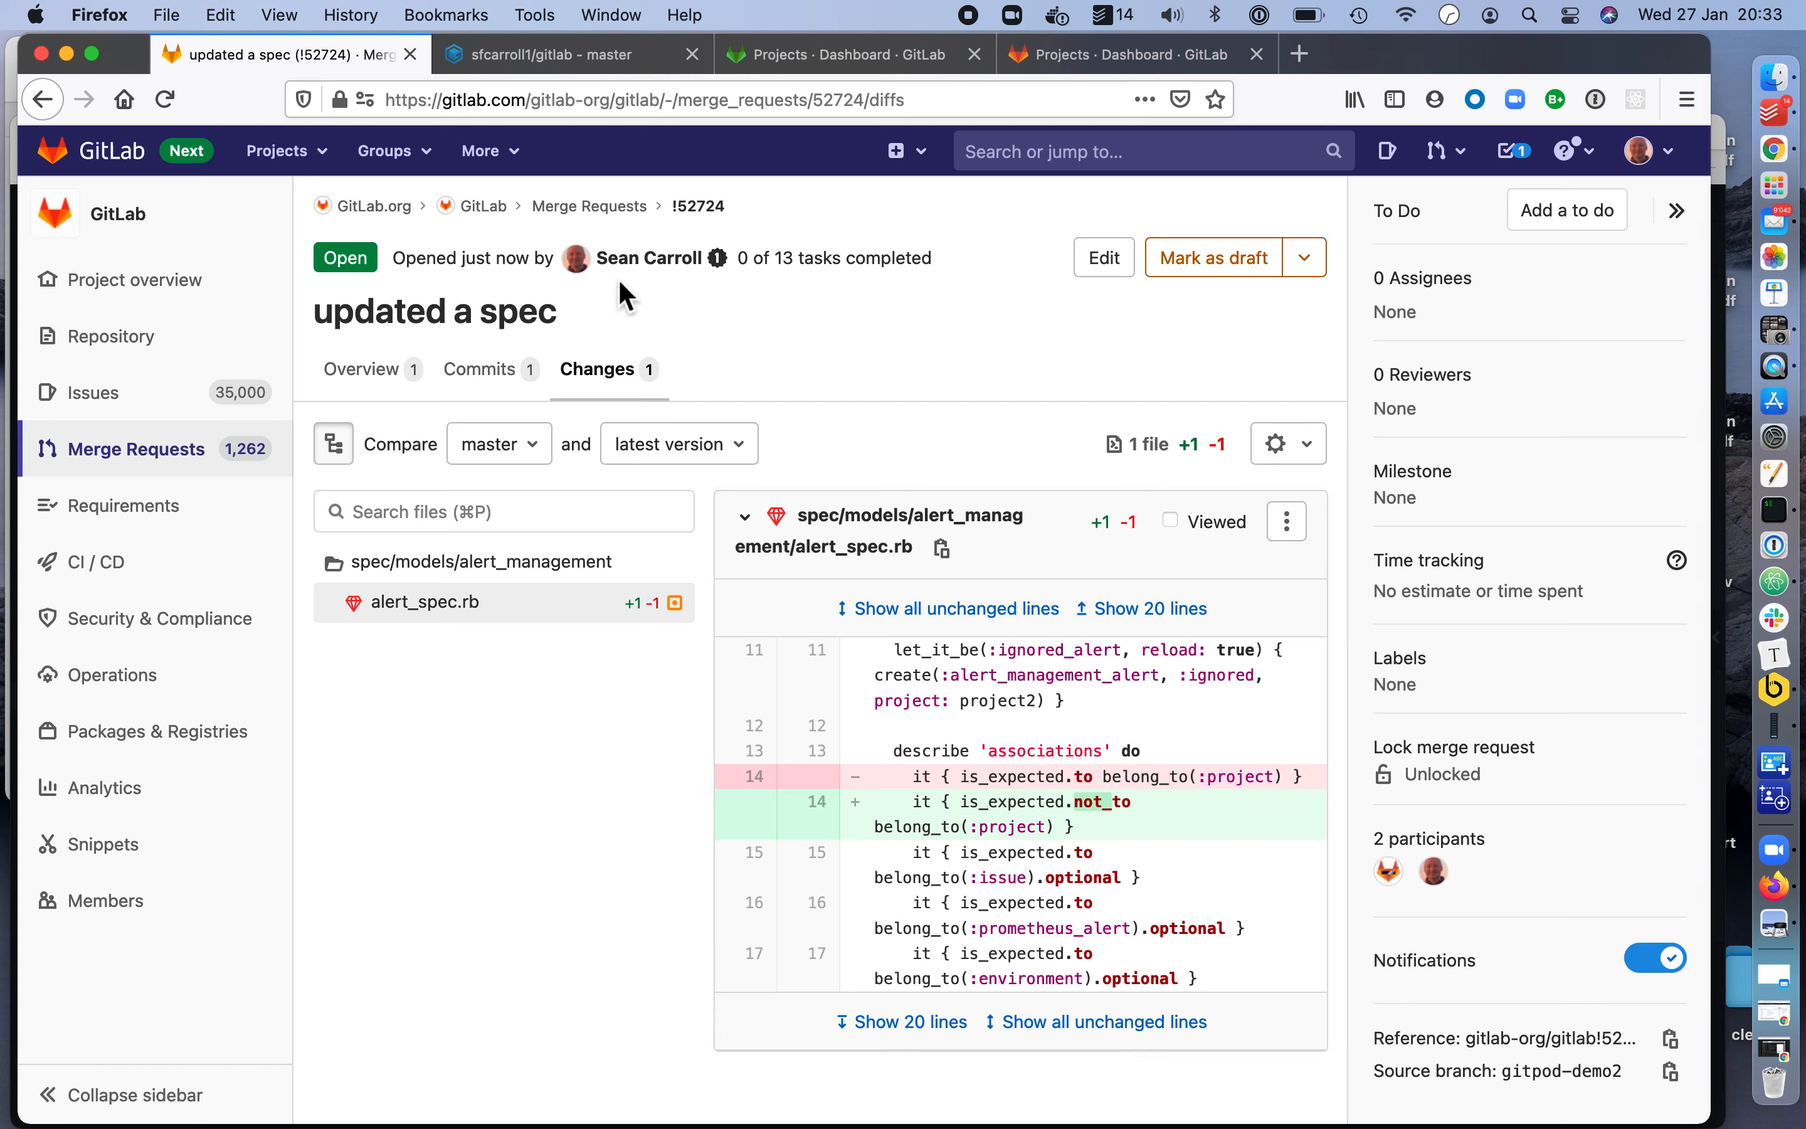
{"action": "mouse_move", "coordinate": [572, 236]}
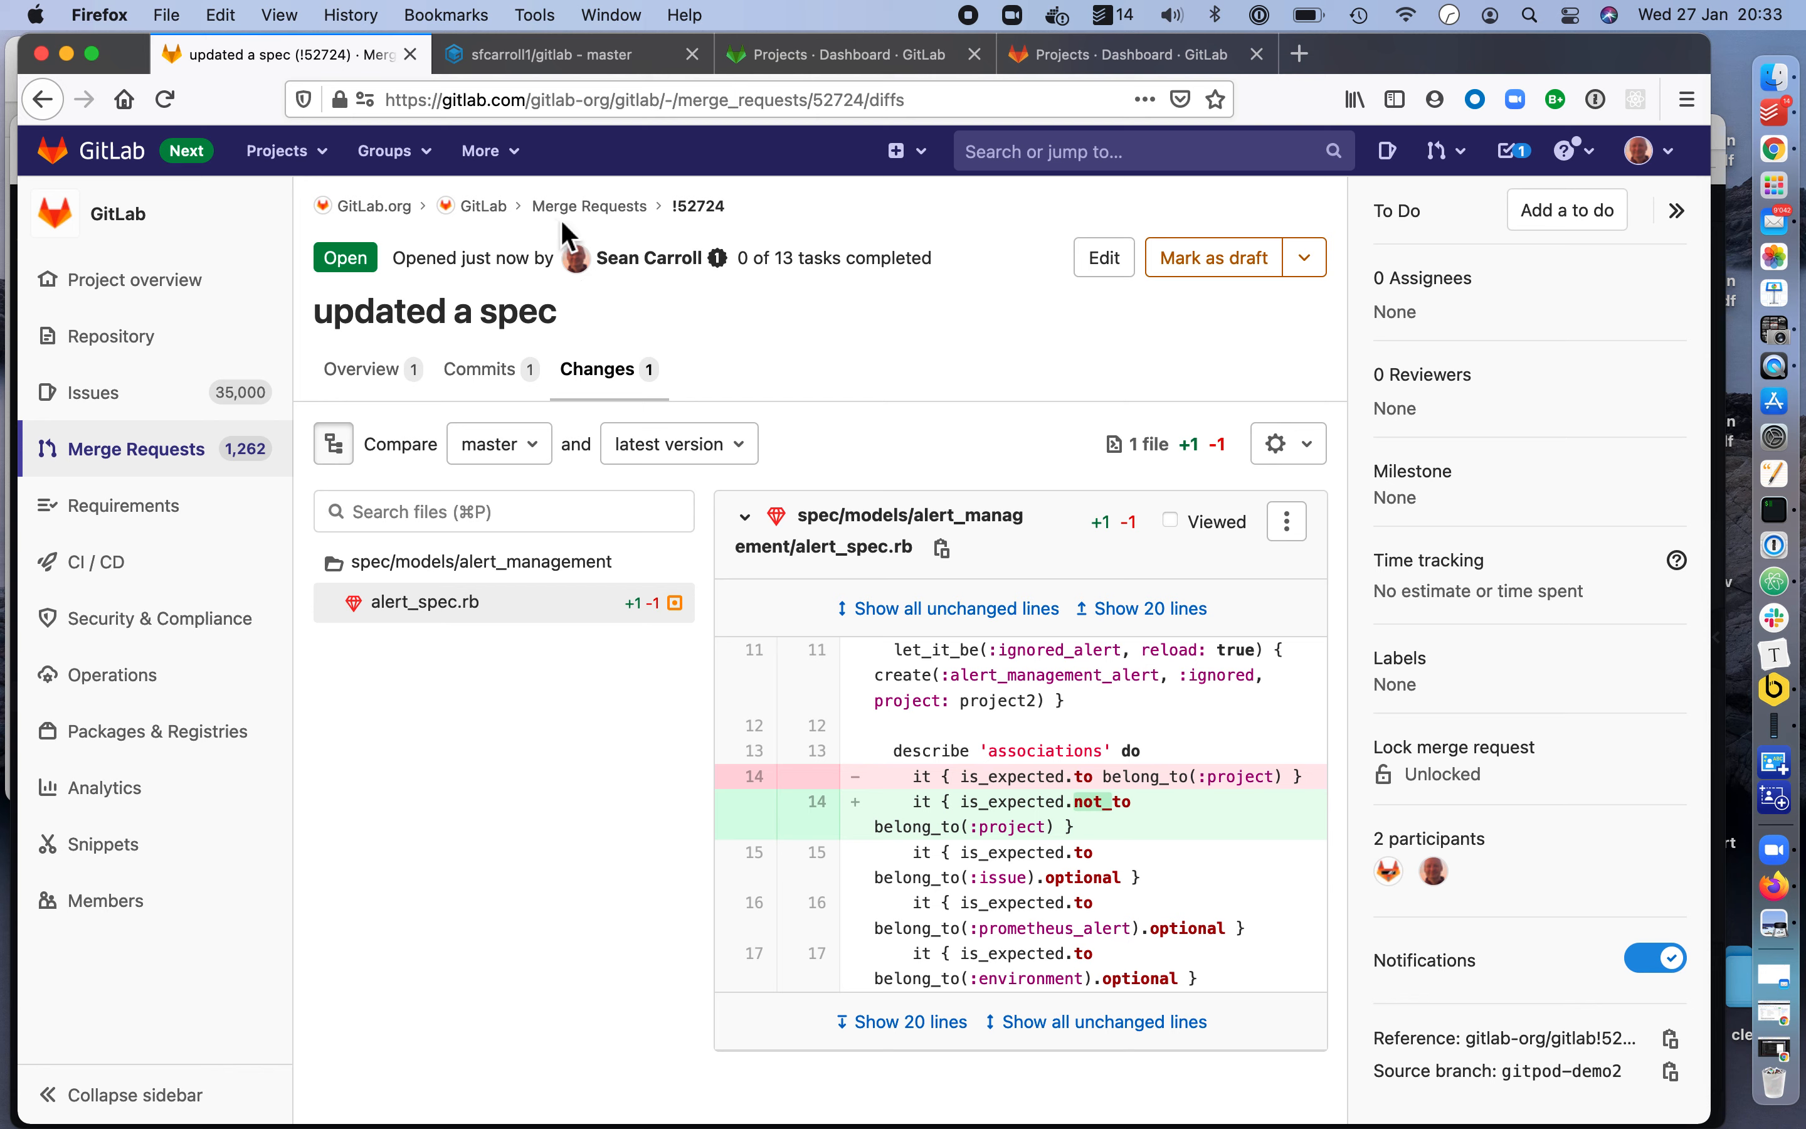
{"action": "mouse_move", "coordinate": [648, 257]}
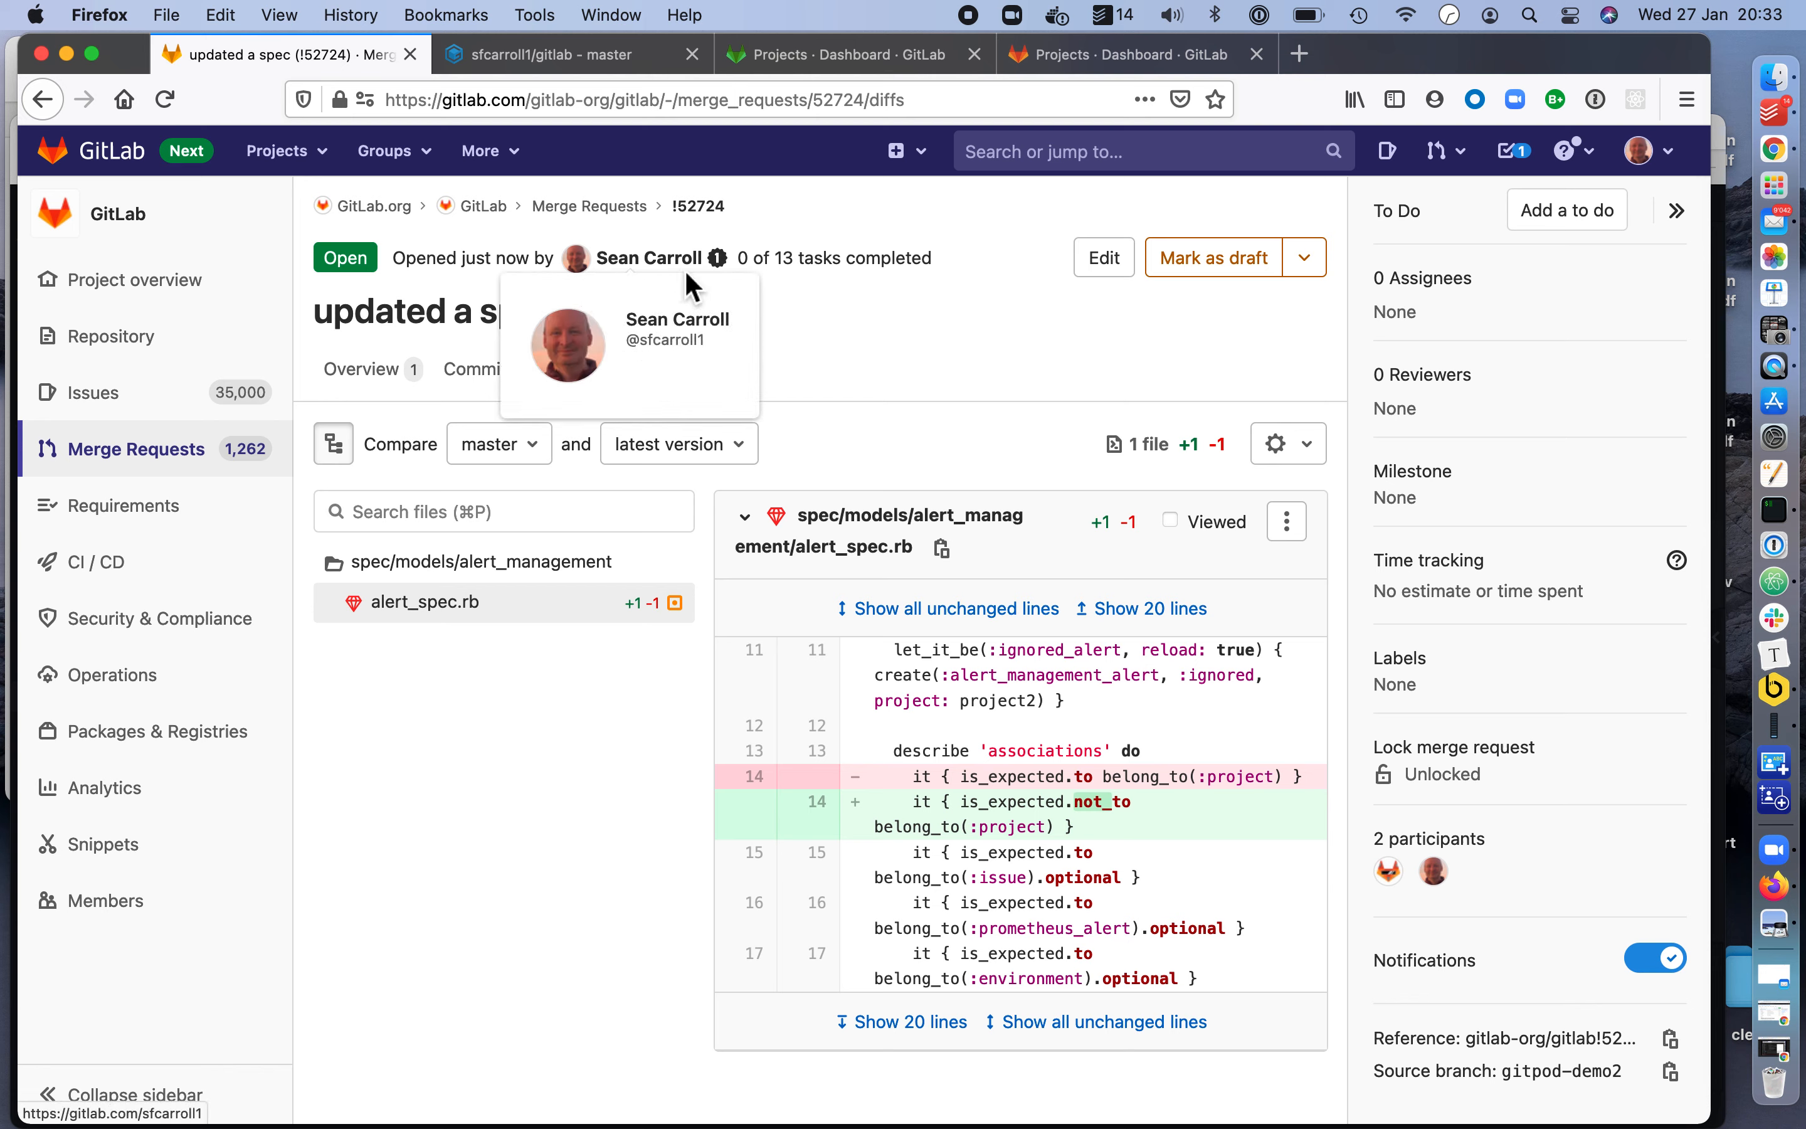
{"action": "mouse_move", "coordinate": [691, 286]}
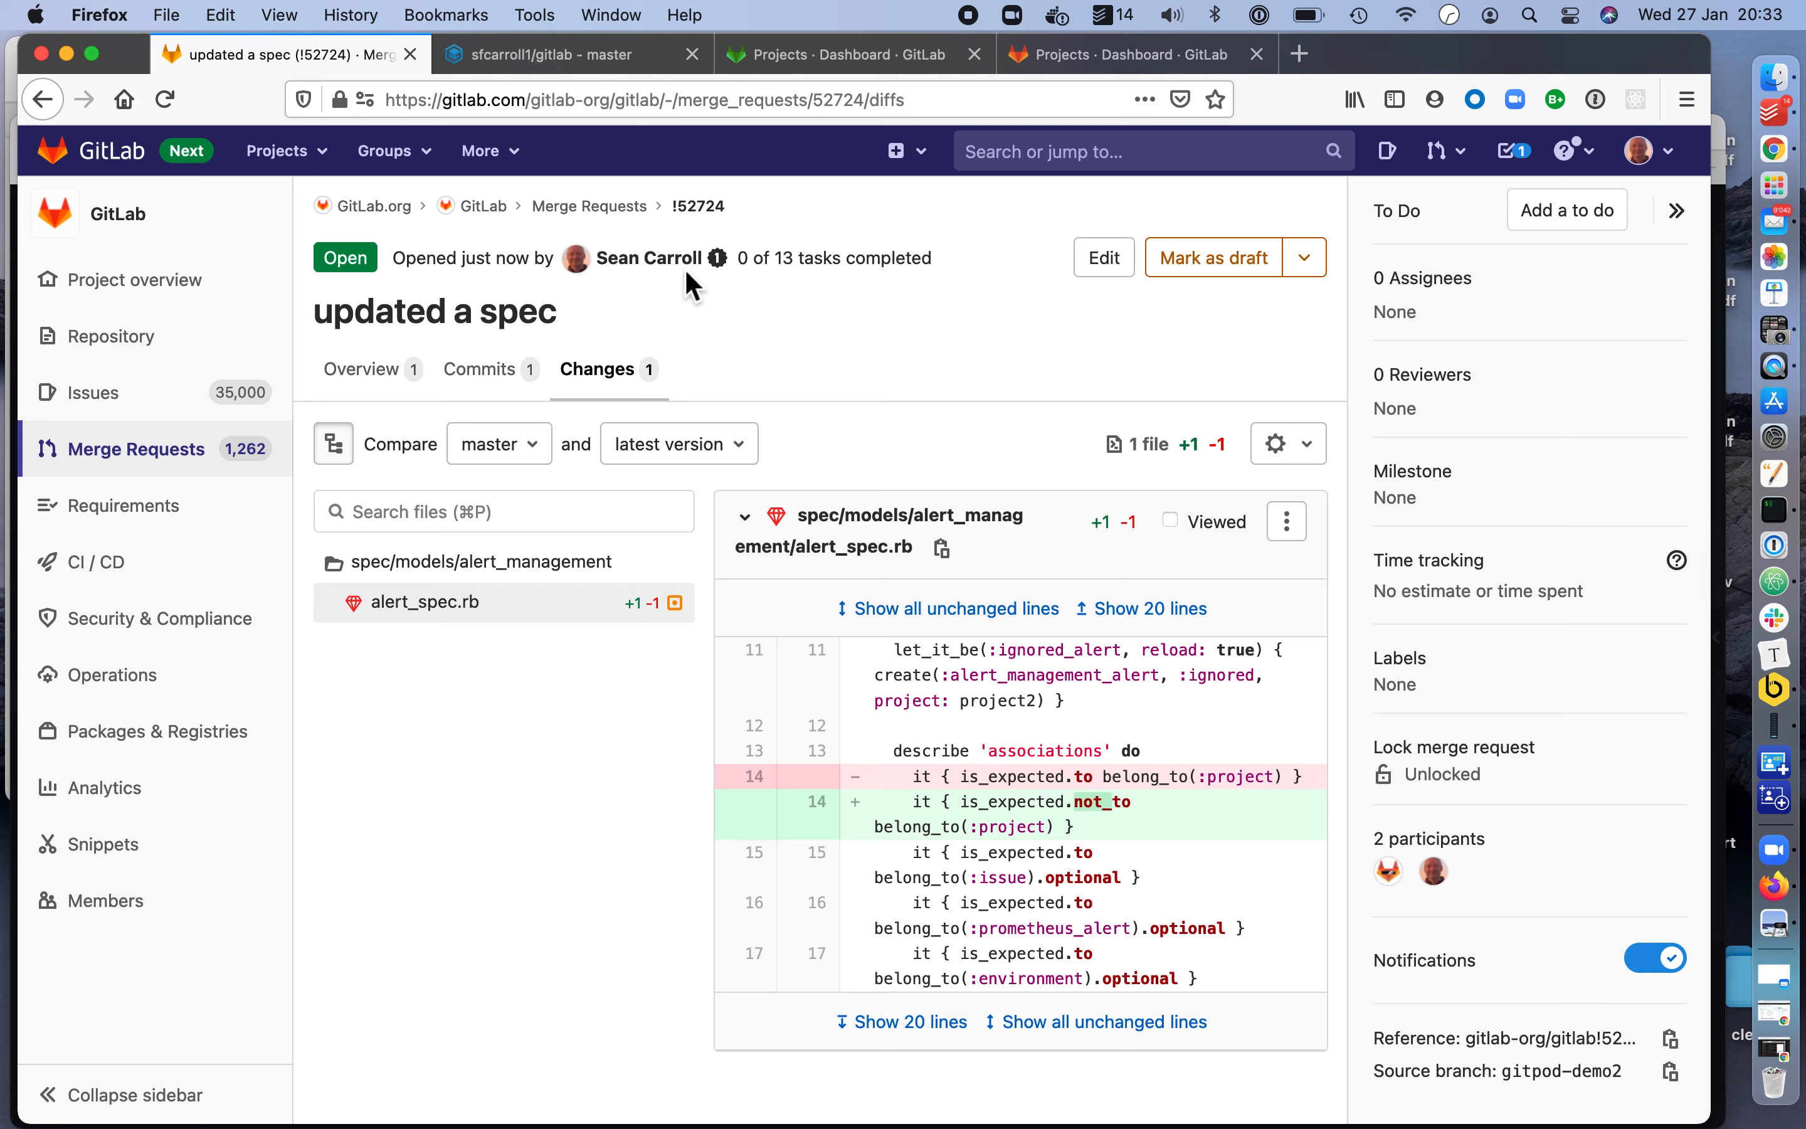
{"action": "mouse_move", "coordinate": [723, 276]}
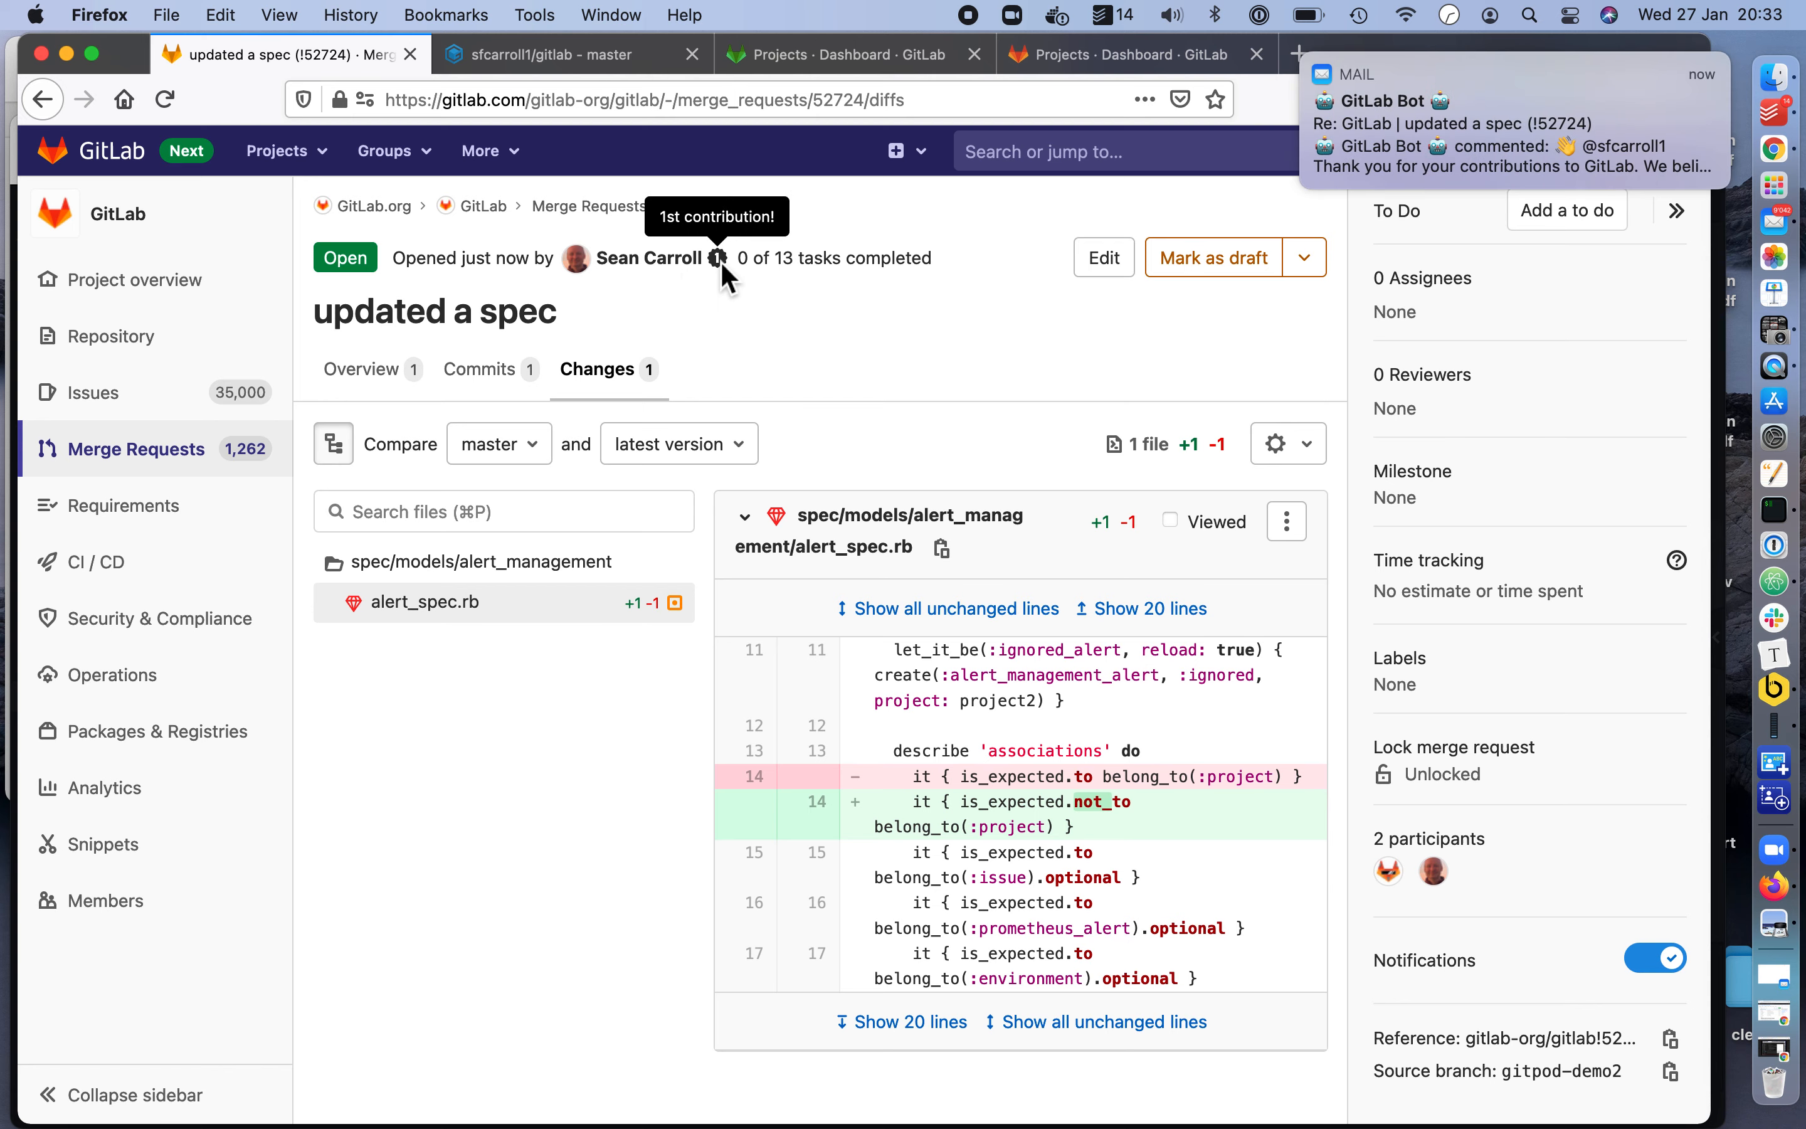
{"action": "mouse_move", "coordinate": [911, 324]}
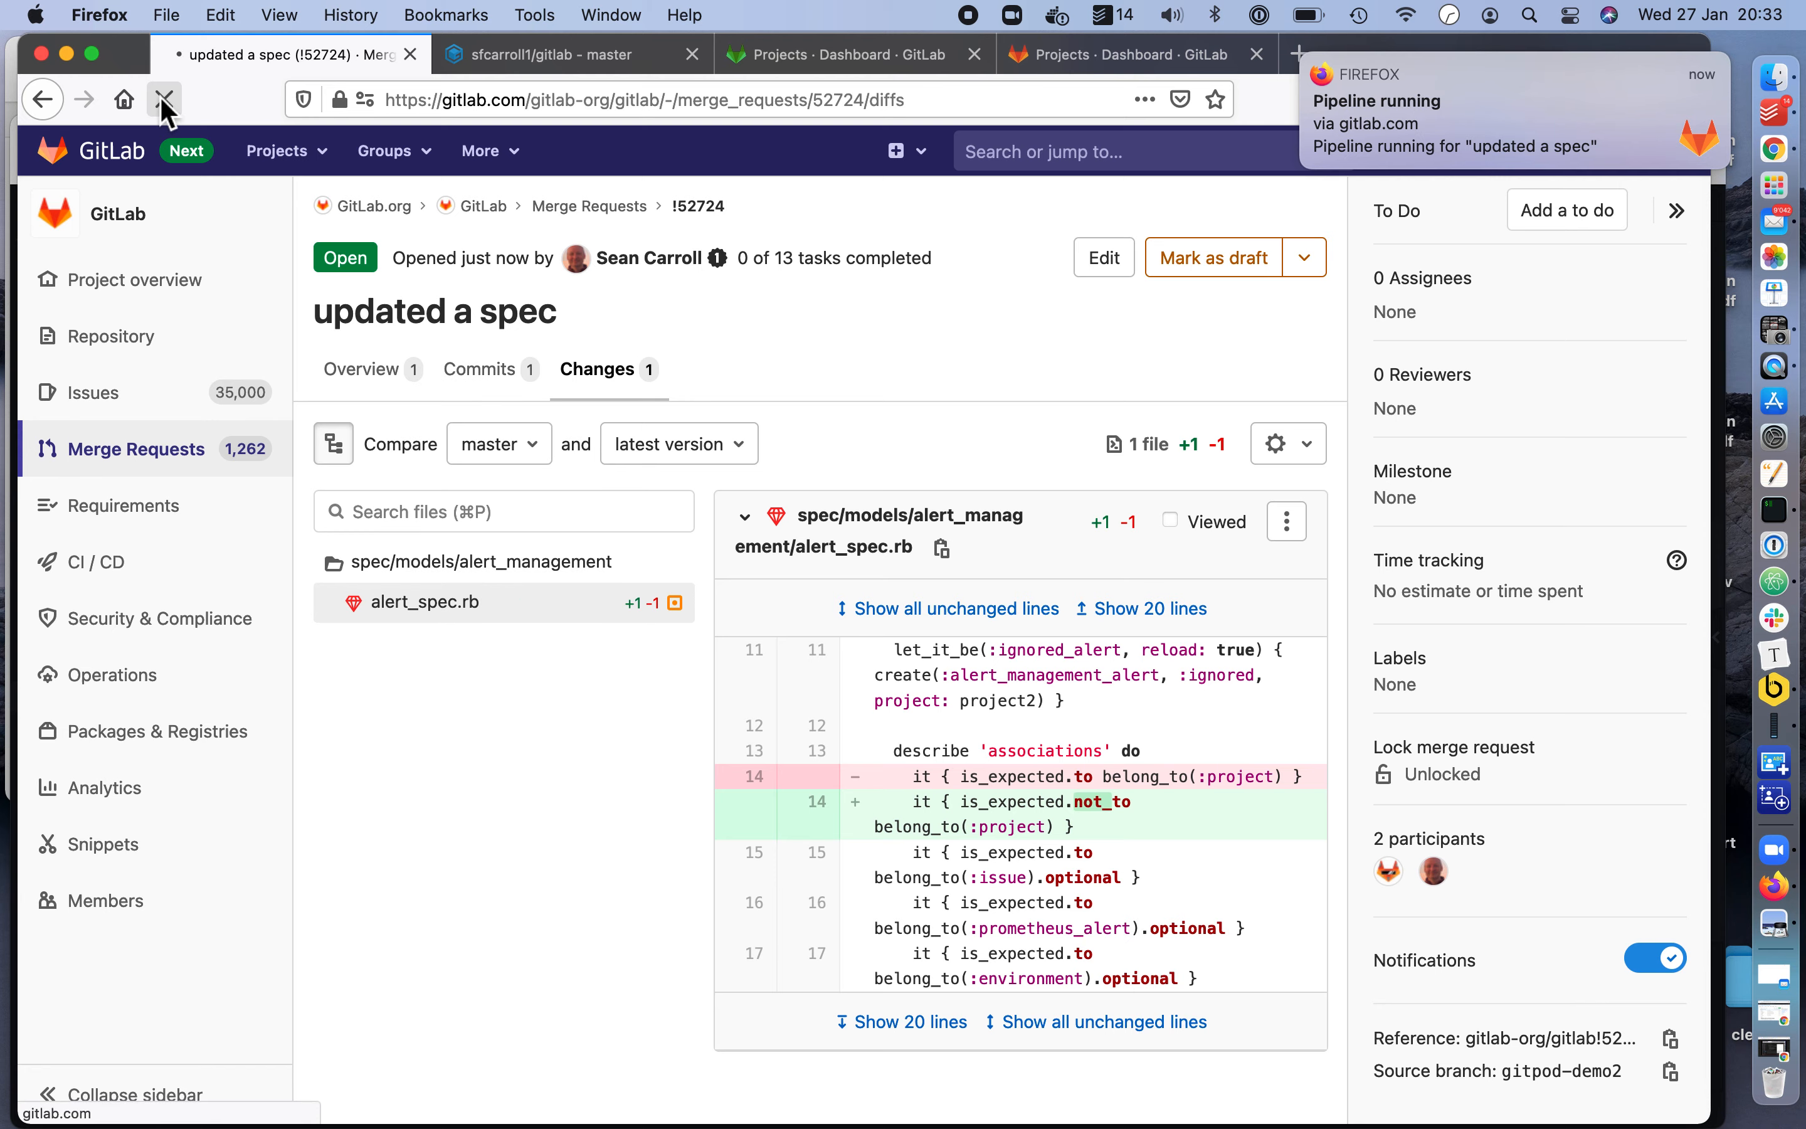
{"action": "left_click", "coordinate": [596, 369]}
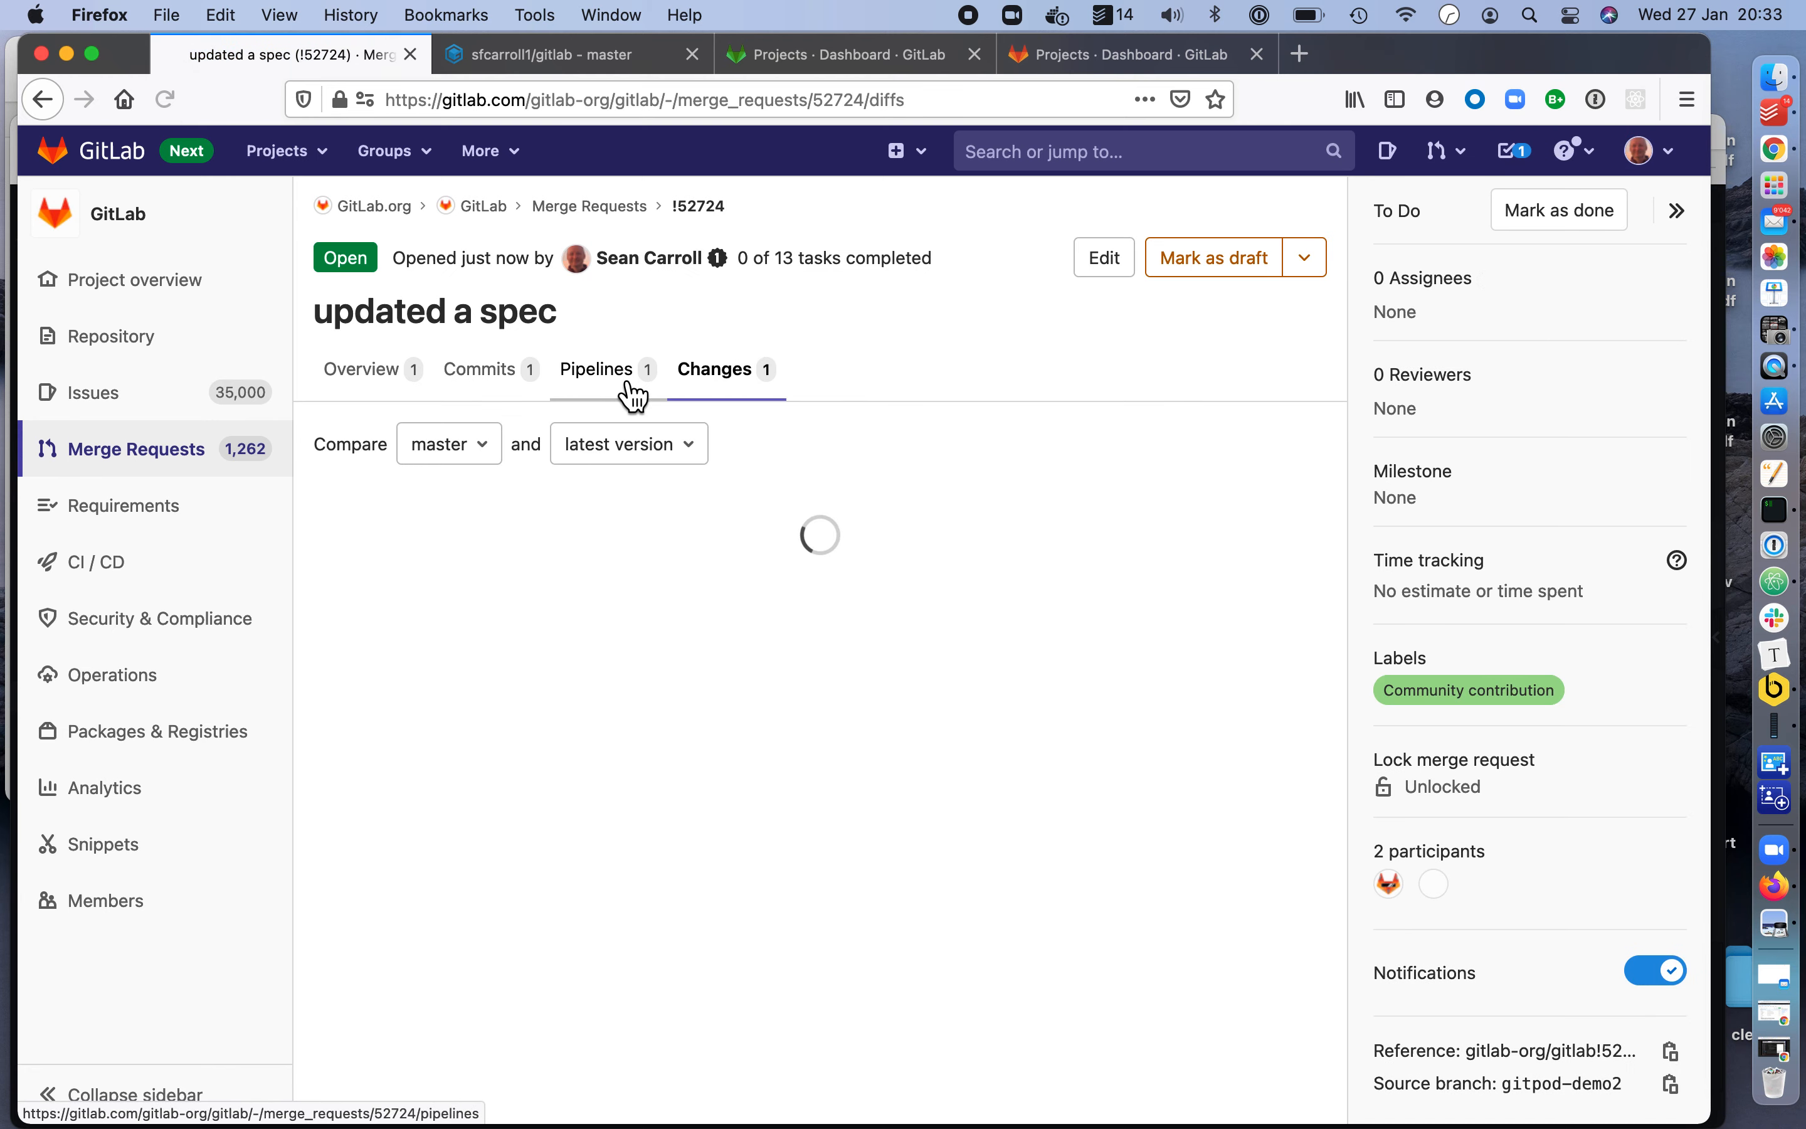
View the merge request's Pipelines tab showing pipeline #247752026 running.
{"action": "left_click", "coordinate": [596, 369]}
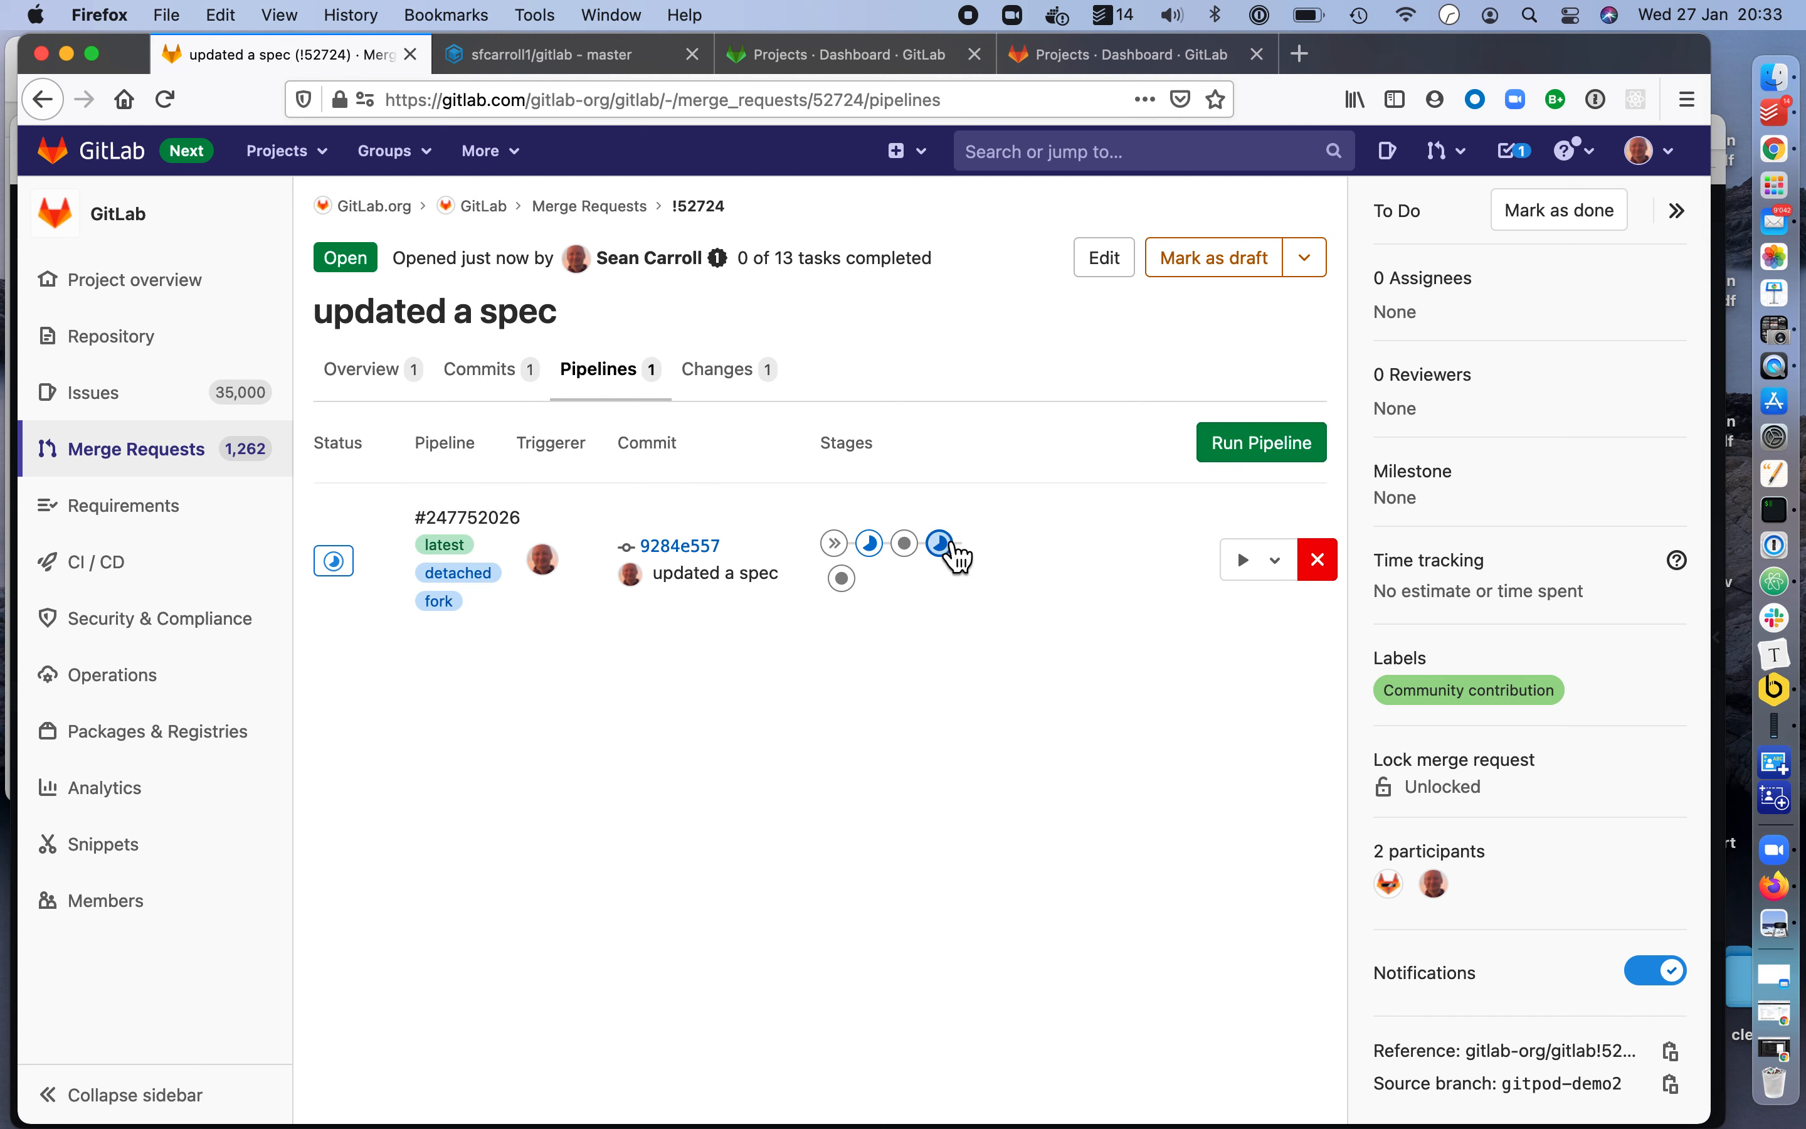
{"action": "mouse_move", "coordinate": [941, 557]}
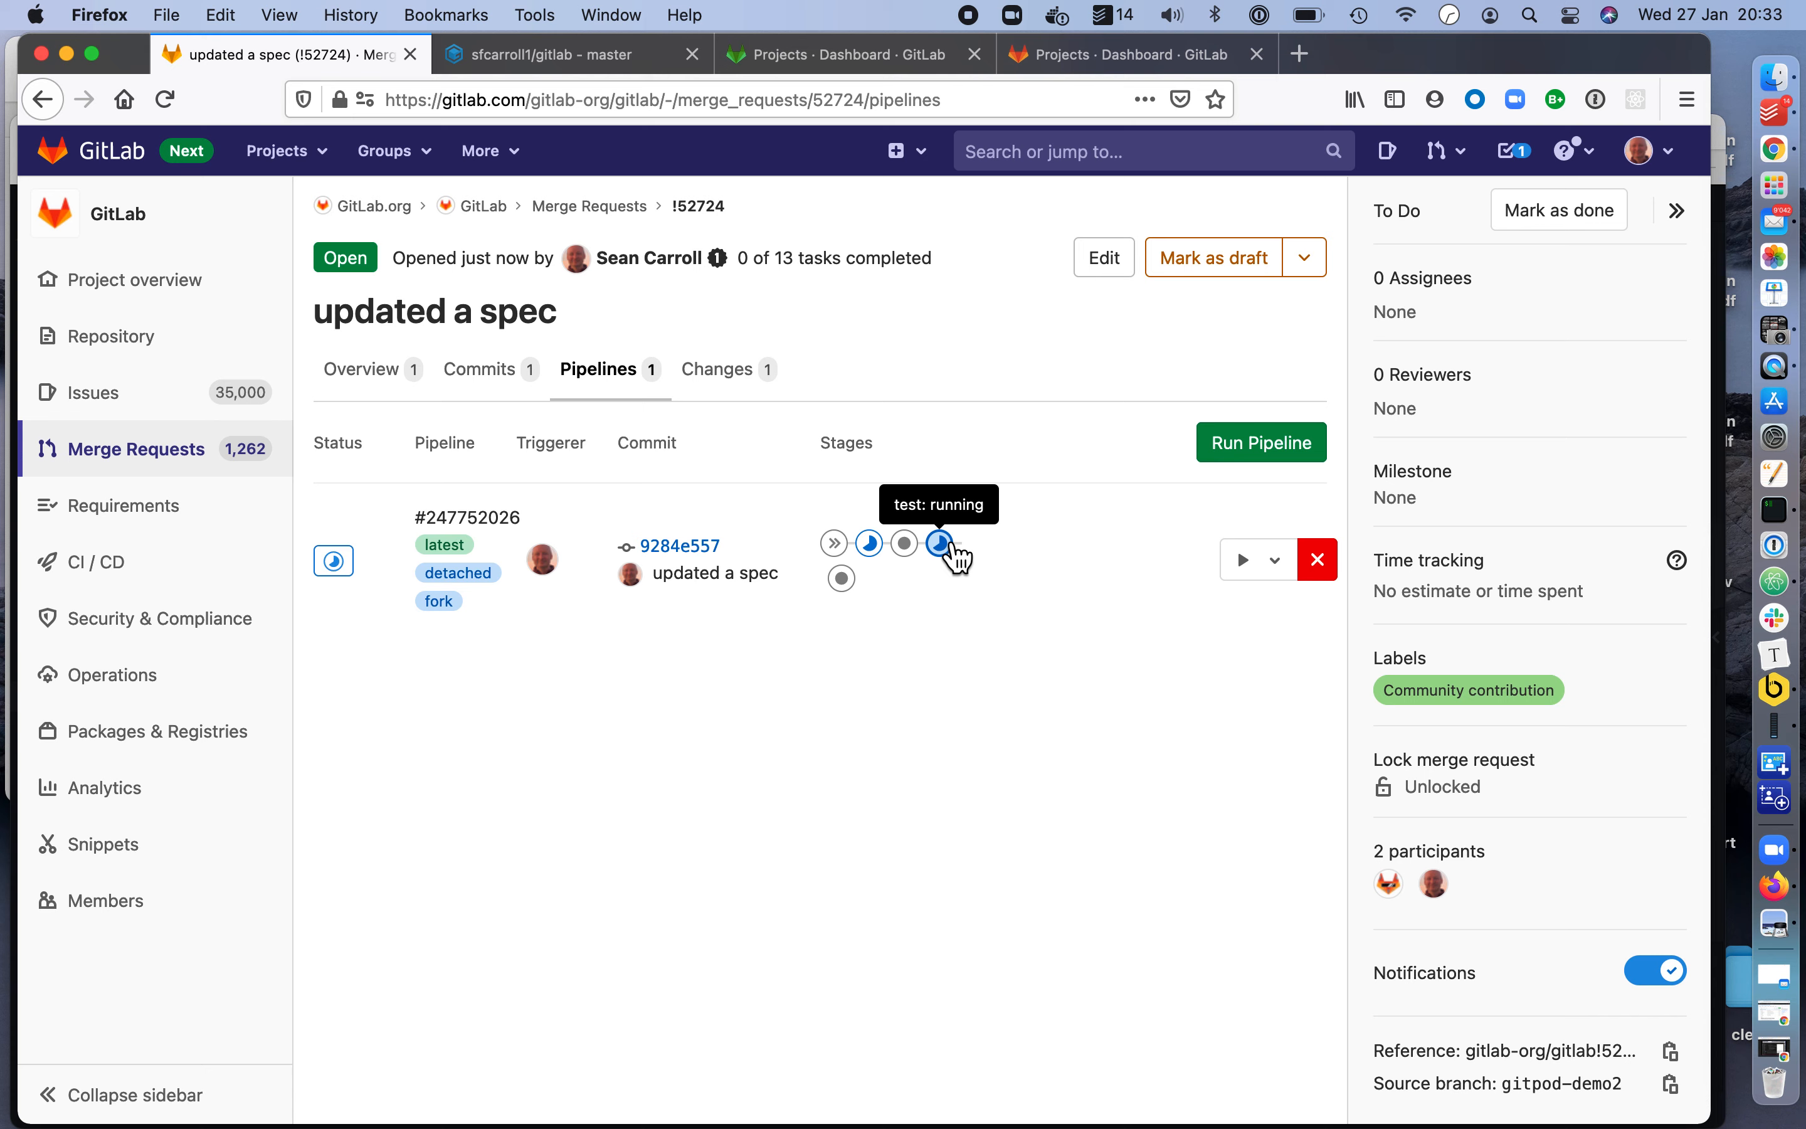